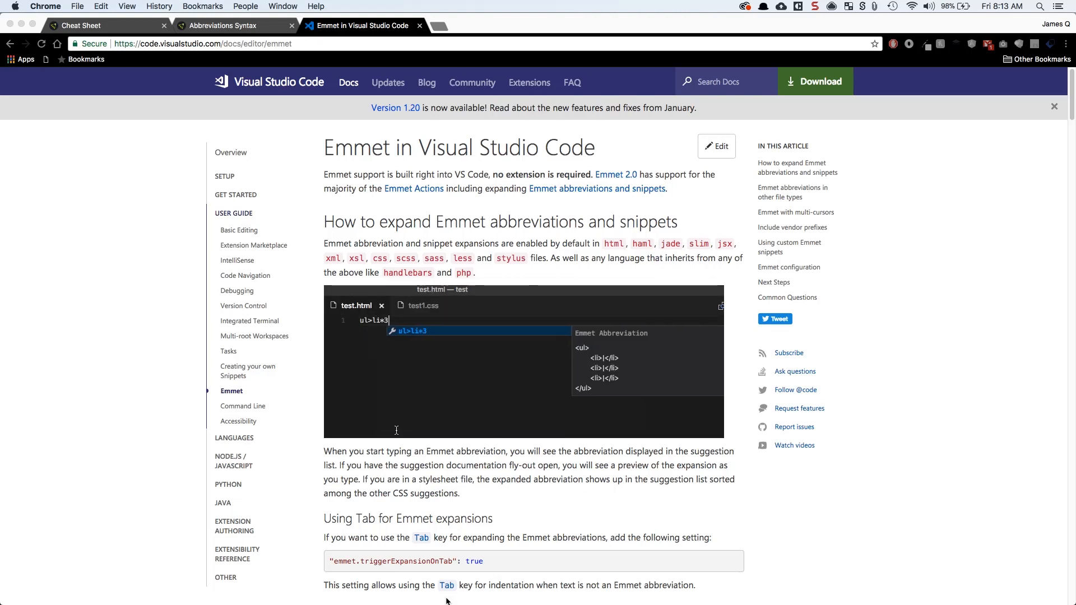
- Expand the >span and .hello abbreviations and add the margin: 10px declaration
type(">span")
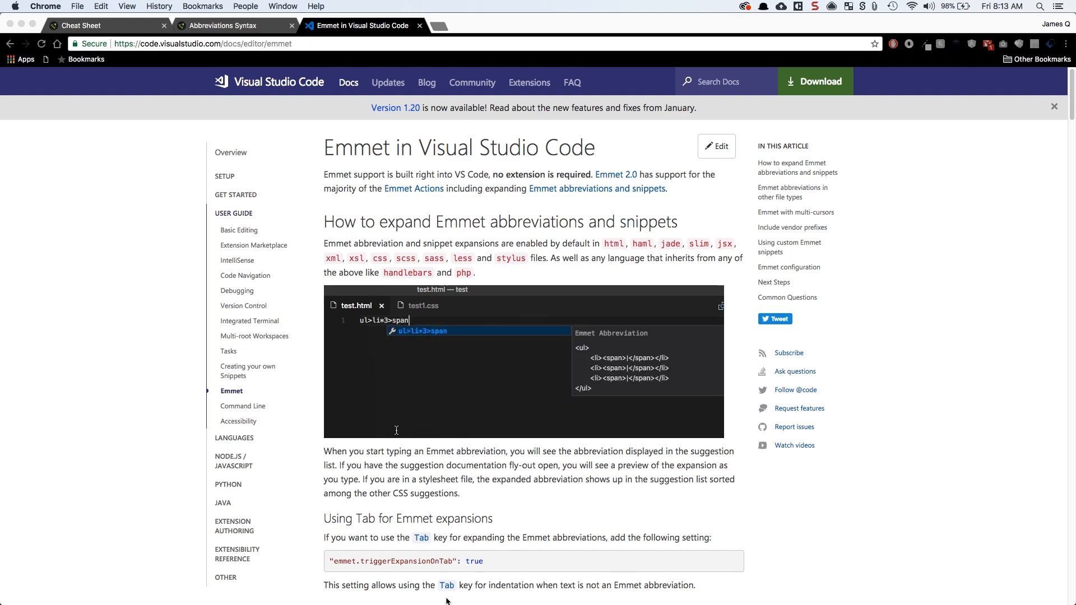
type(".hello")
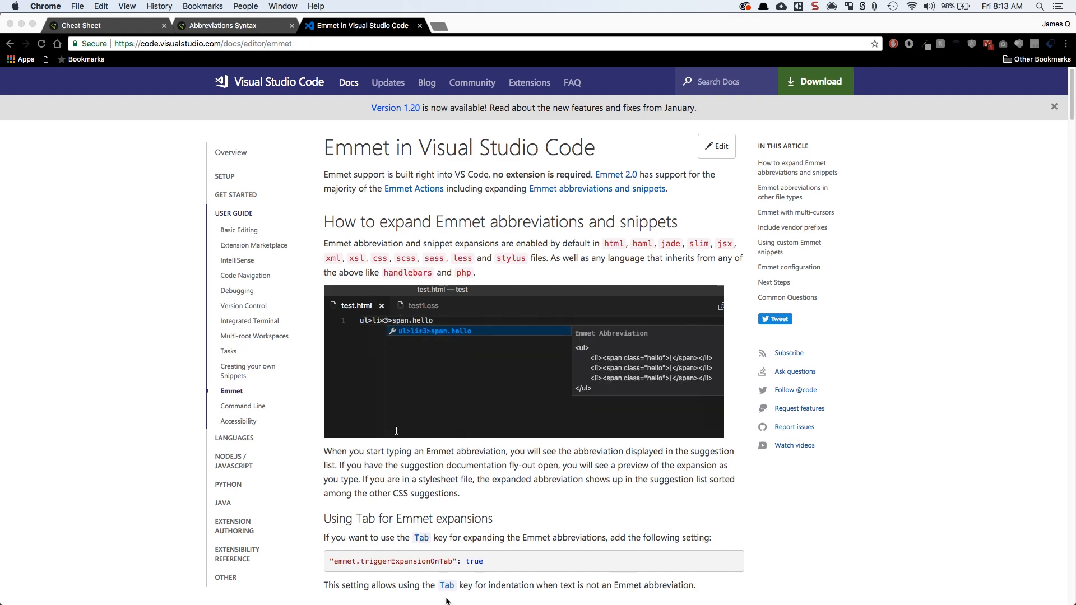
left_click(420, 305)
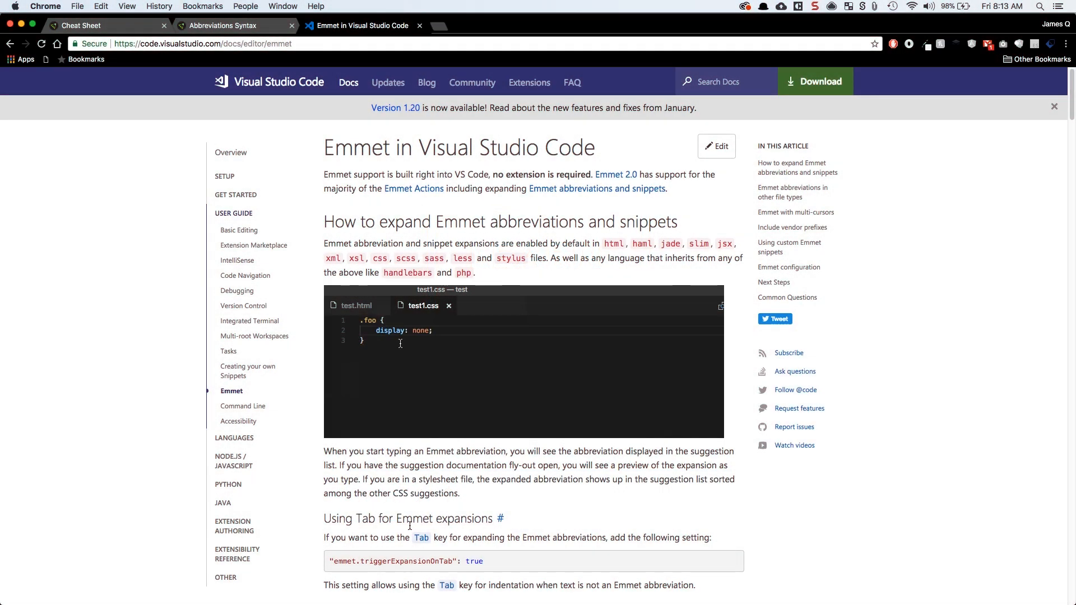
type("margin: 10px;")
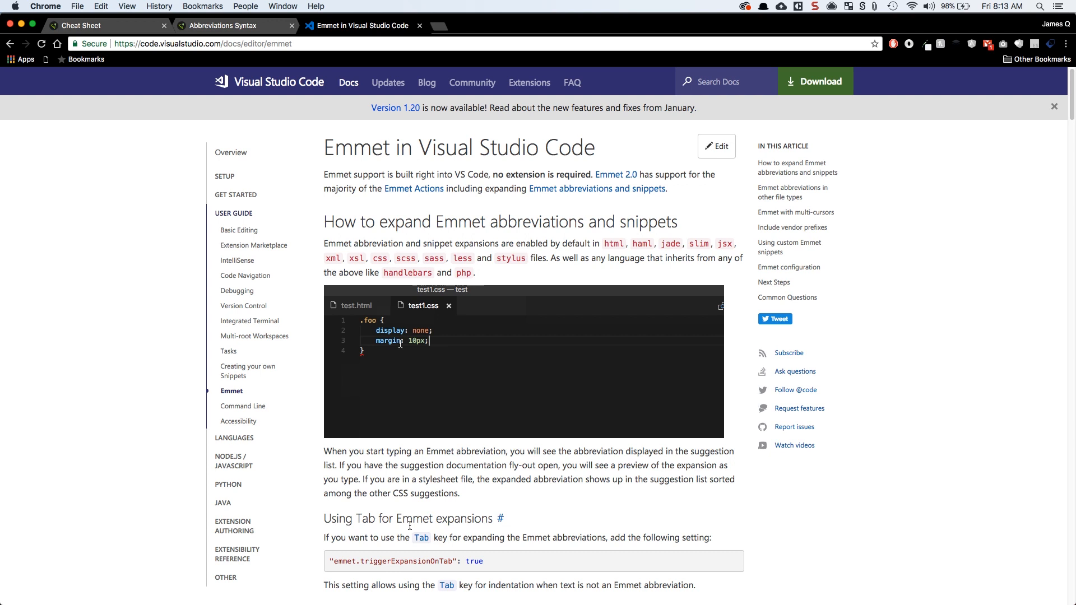
- Try the p*3>span multiplication abbreviation twice, ending with the o$ numbering variant
type("p")
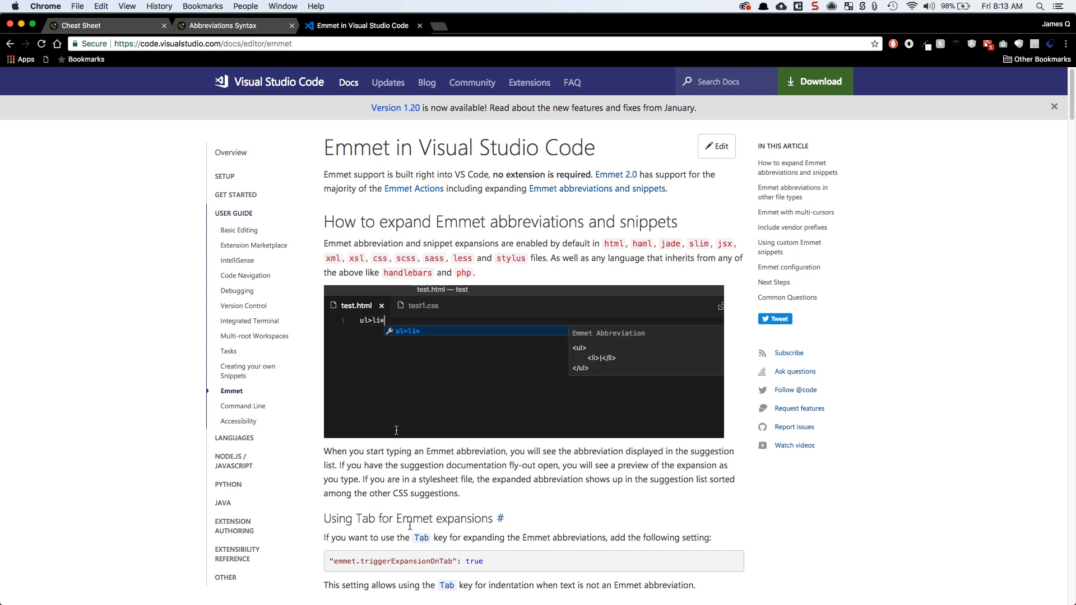
type("*3>span")
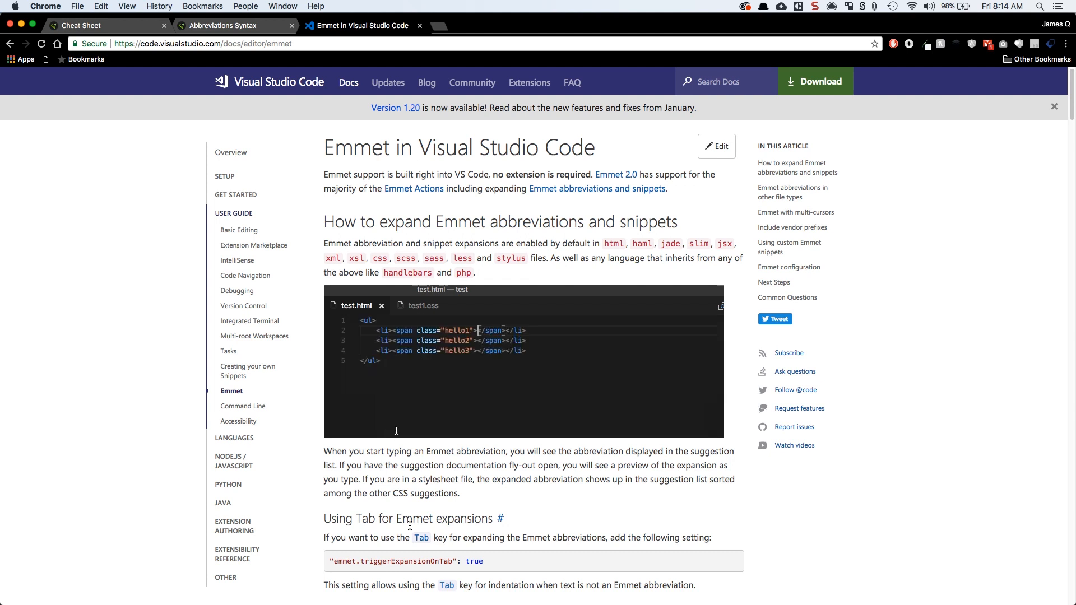
left_click(424, 305)
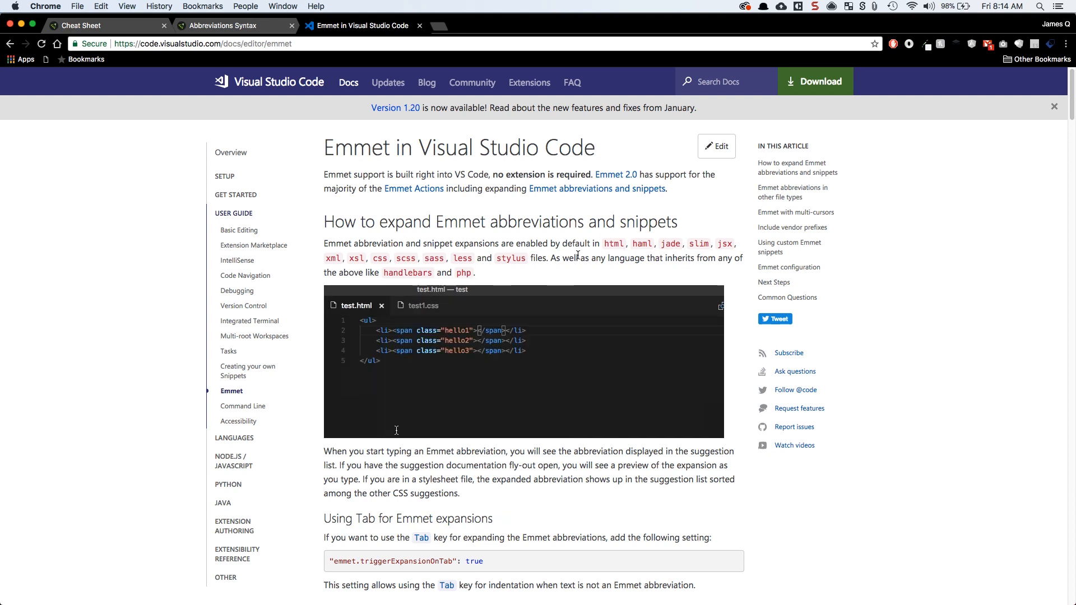
left_click(423, 305)
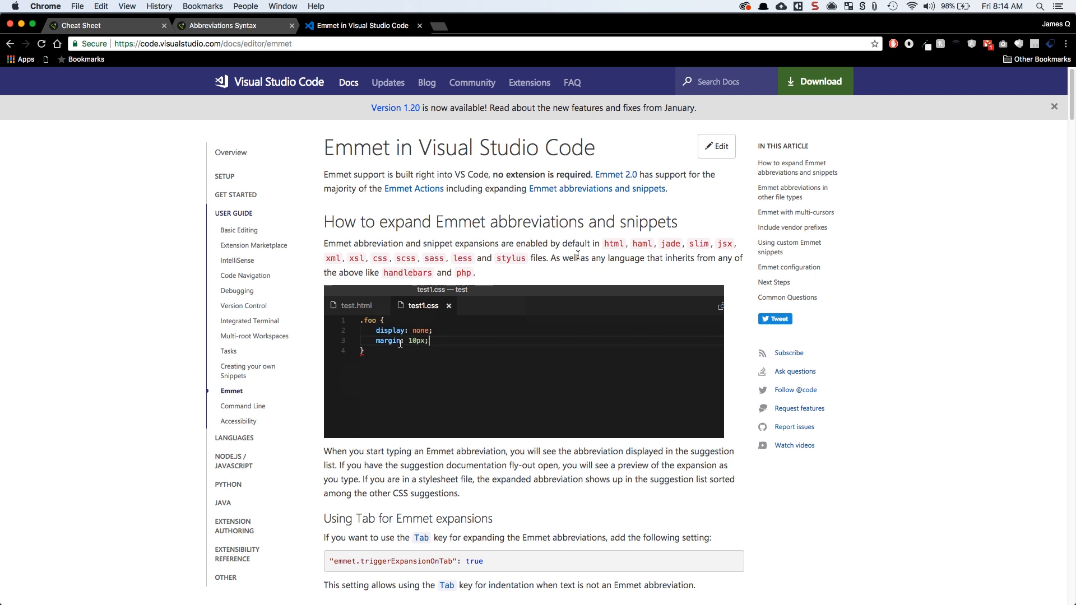
type("p")
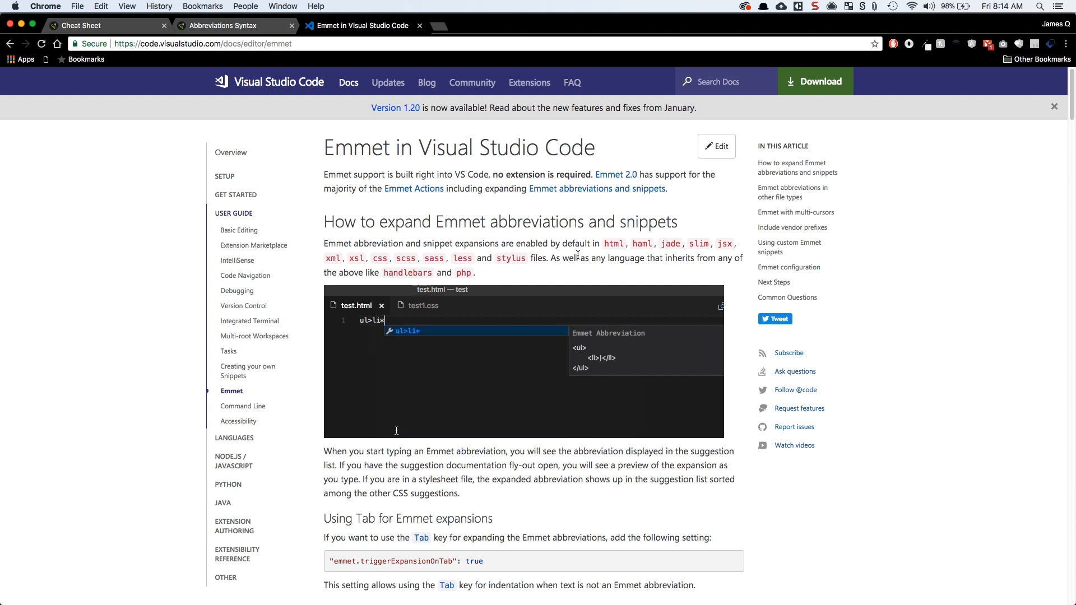
type("*3>span.hell")
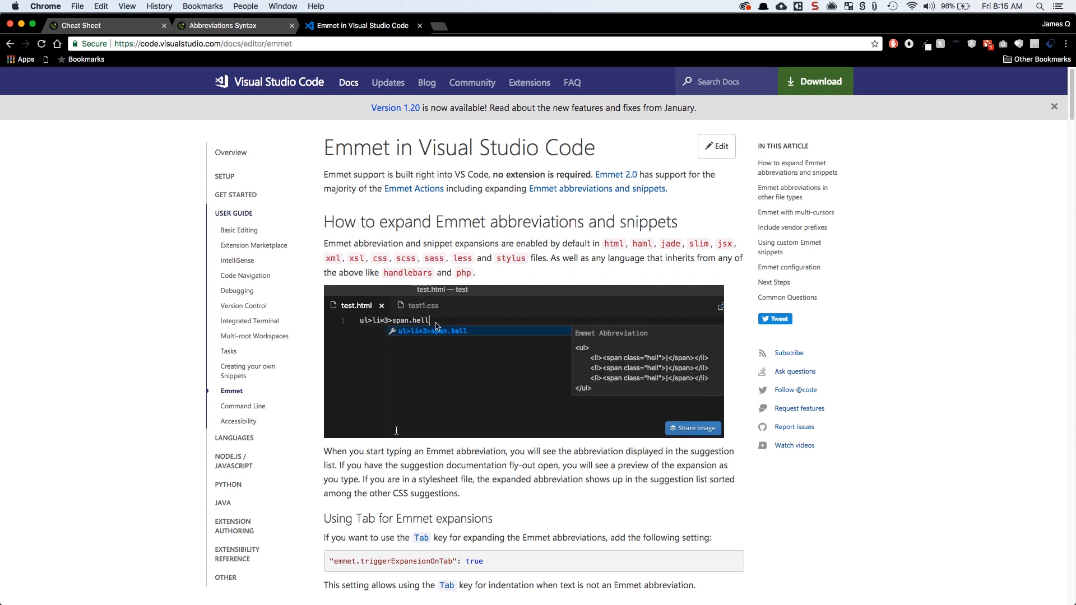
type("o$")
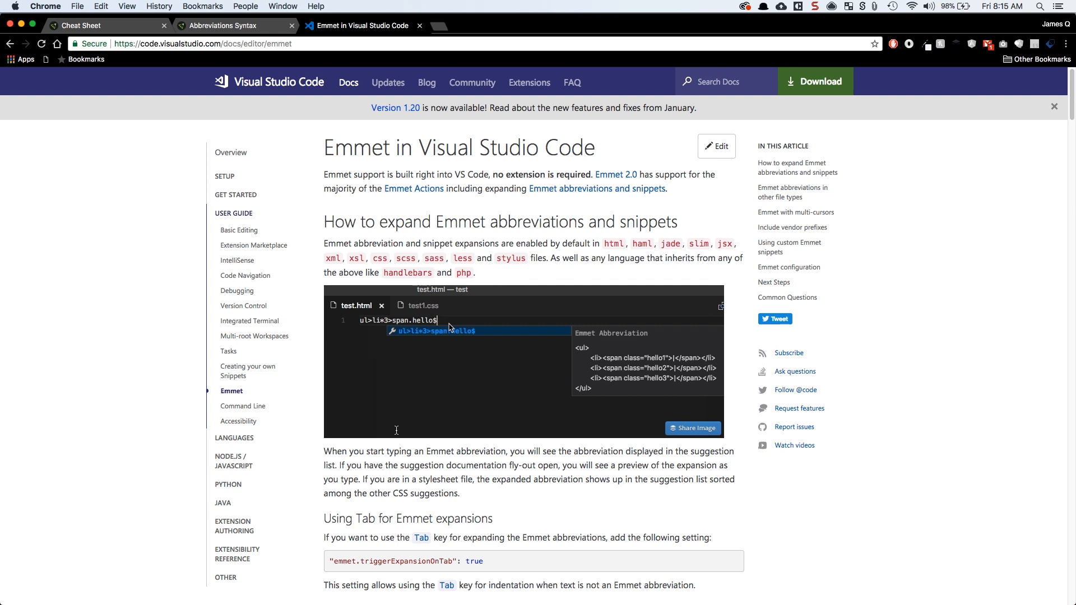
left_click(422, 305)
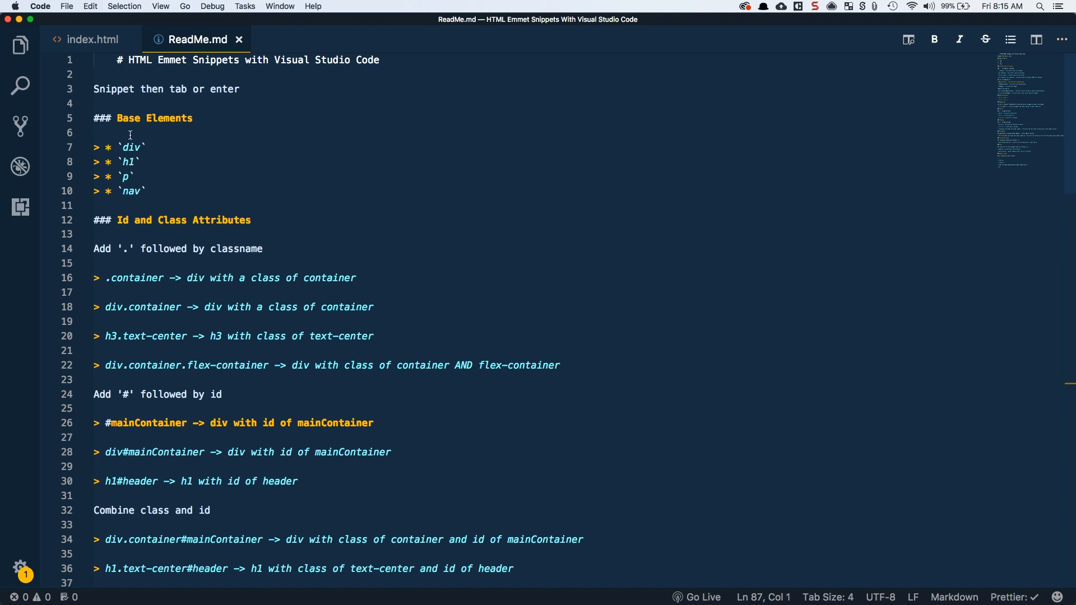
- In index.html expand h1 abbreviations into two h1 headings, each on its own line
left_click(89, 39)
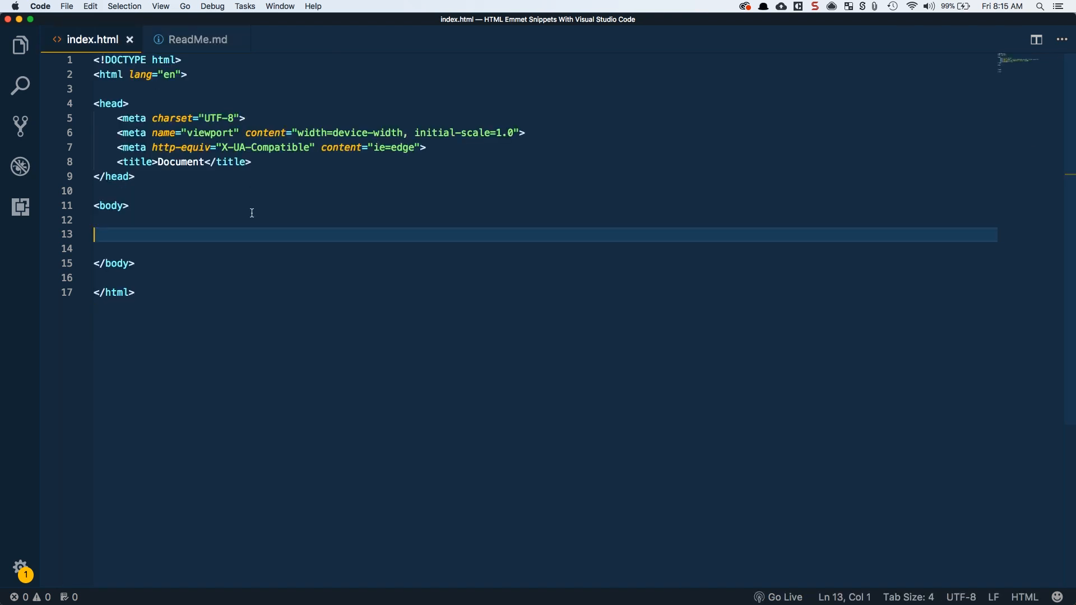
key("tab")
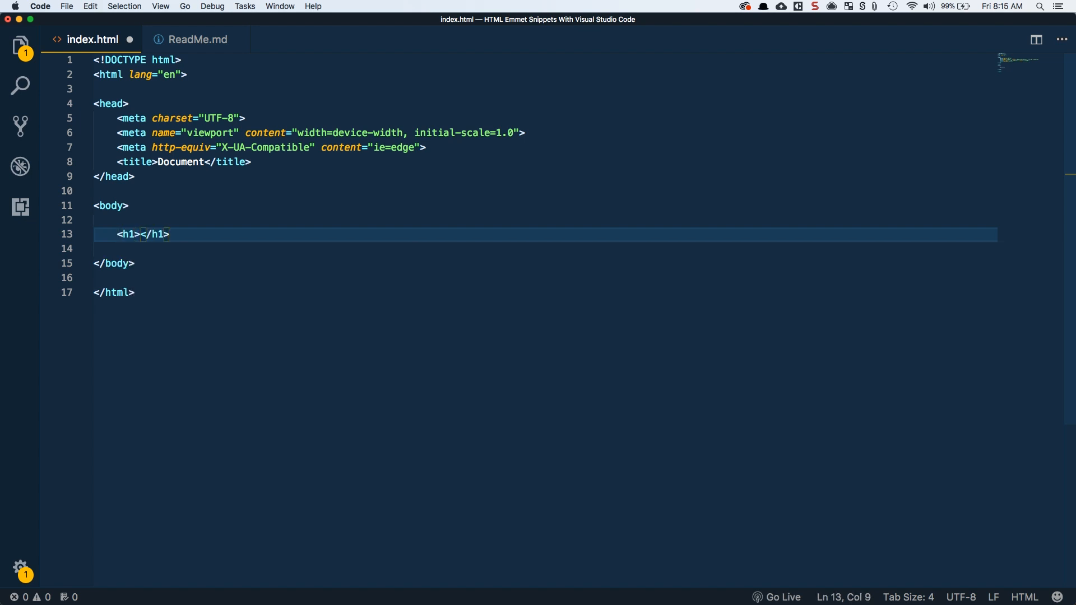
key("Left")
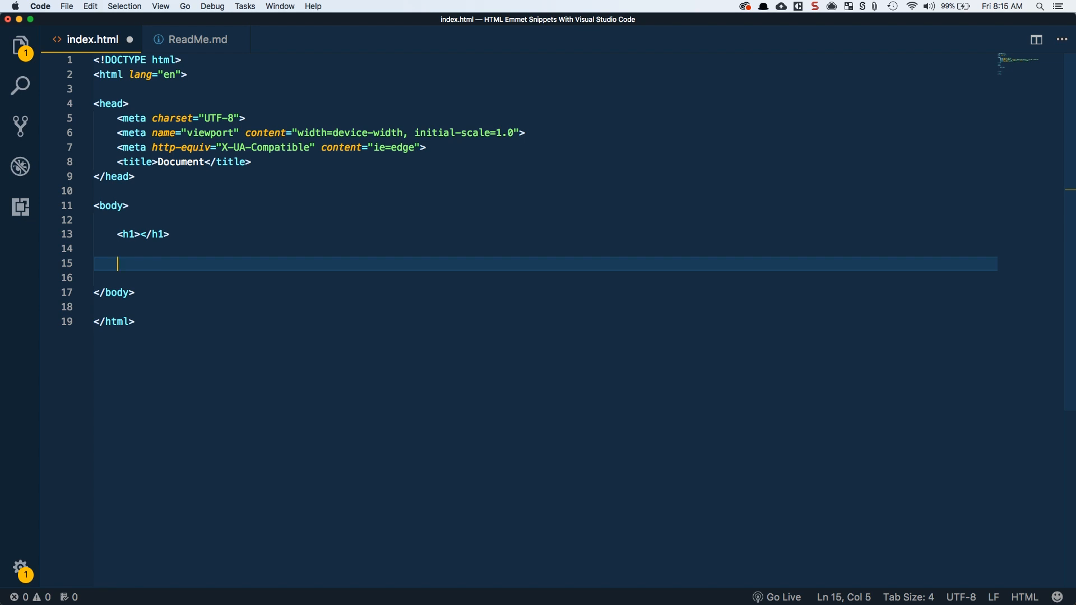
type("h1></h1>")
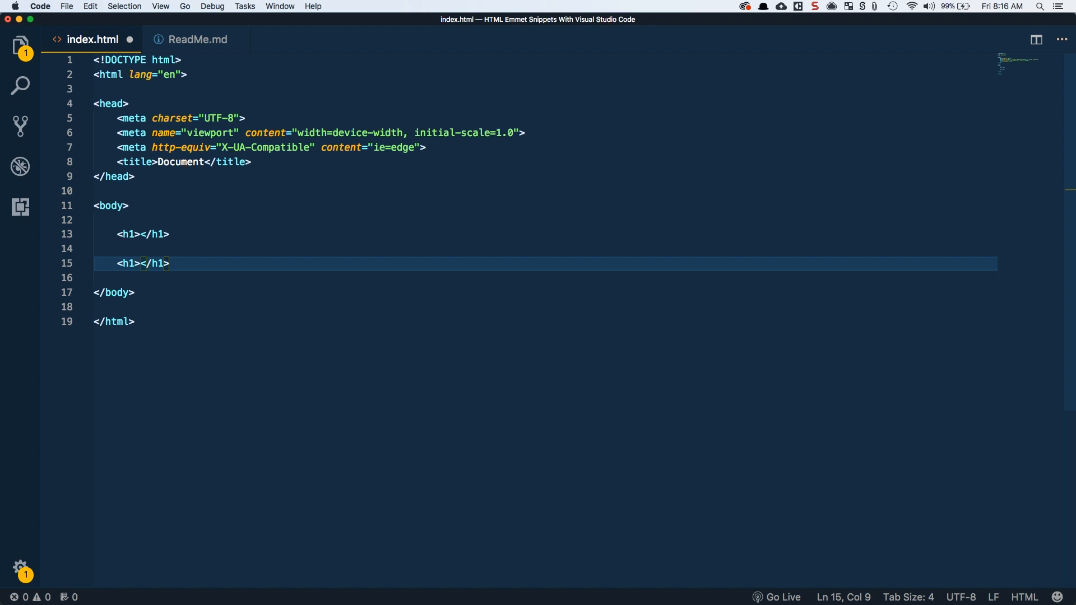
key("Return")
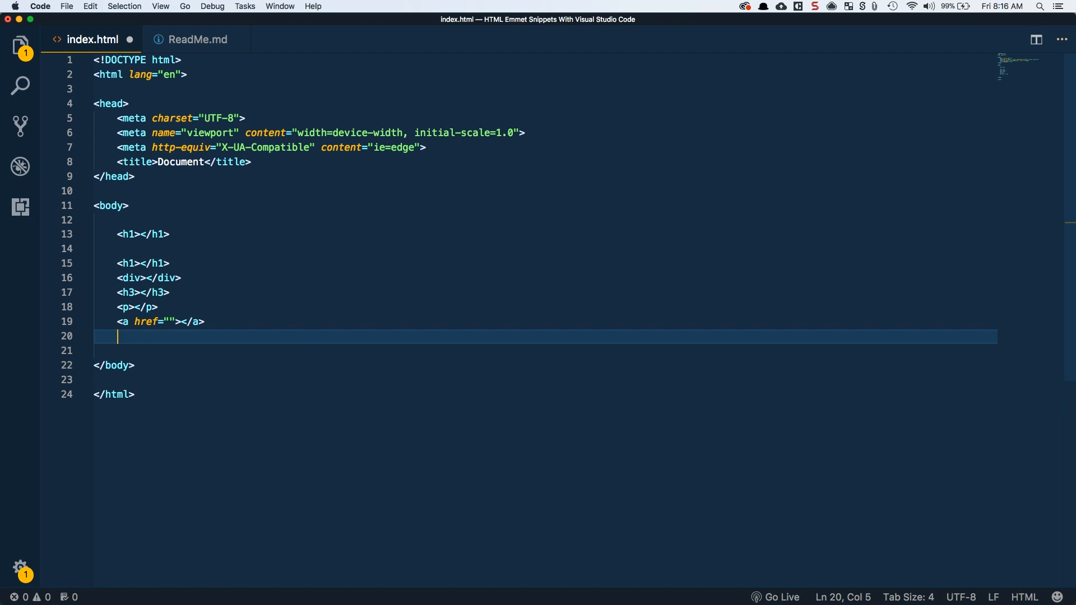
- Add two container divs using the div.container and bare .container abbreviations
key("Return")
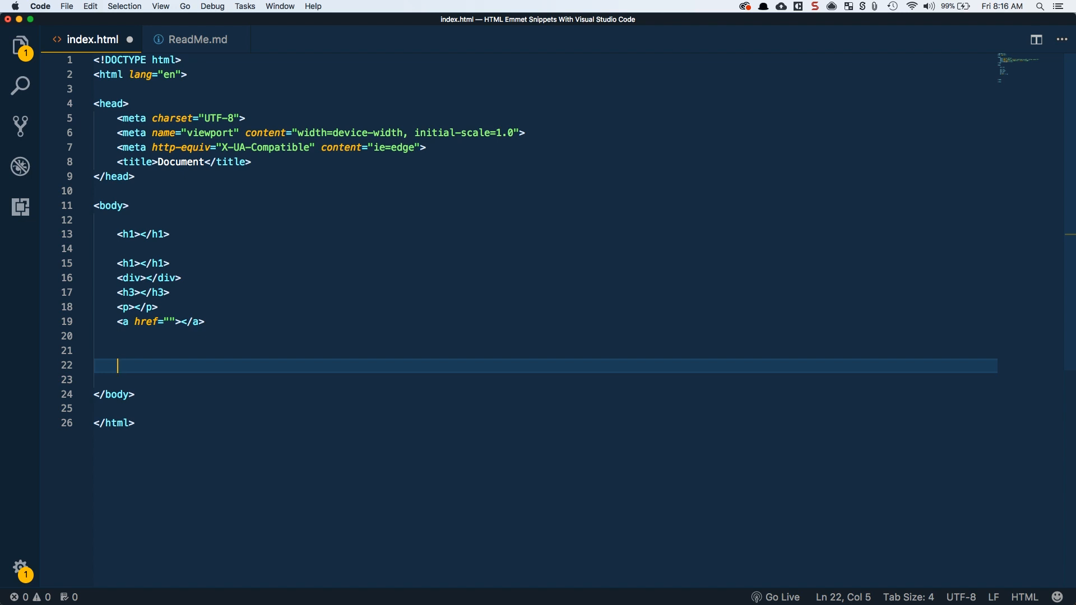
type("div.co")
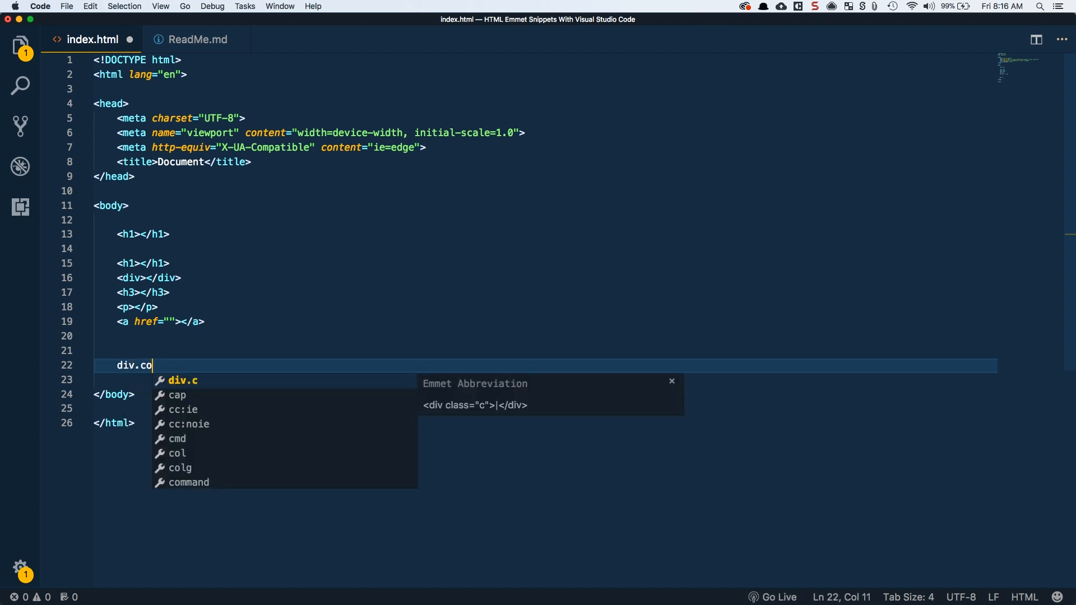
type("ntainer\"></div>")
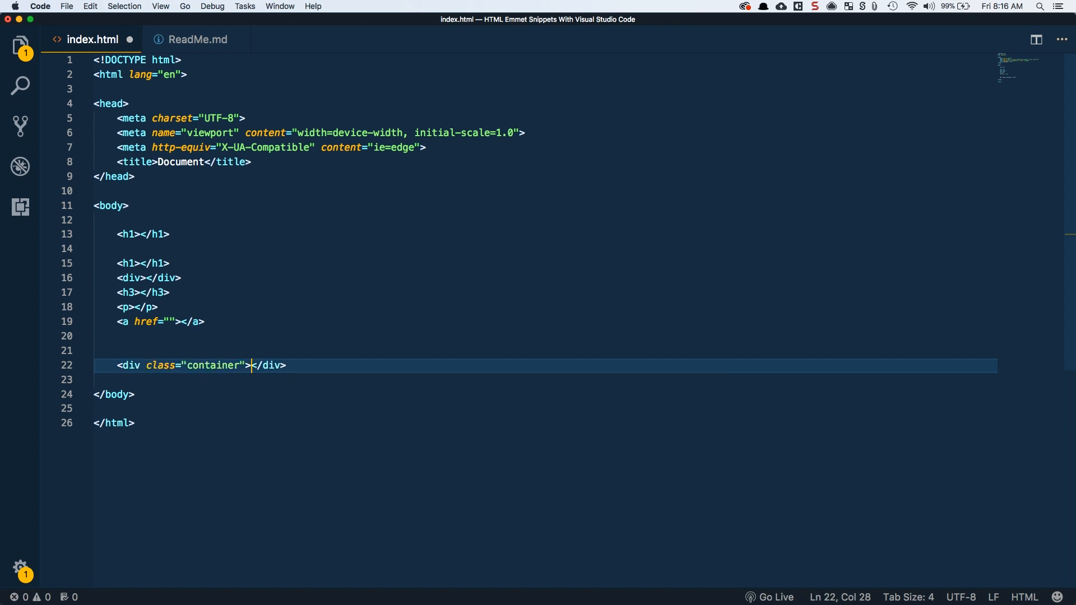
key("Return")
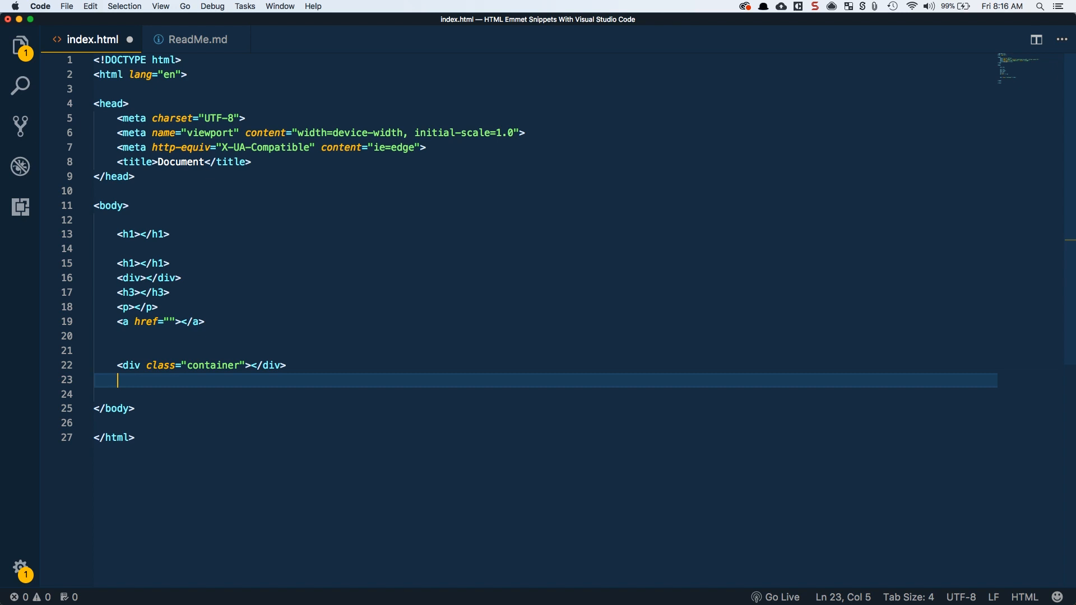
key("Return")
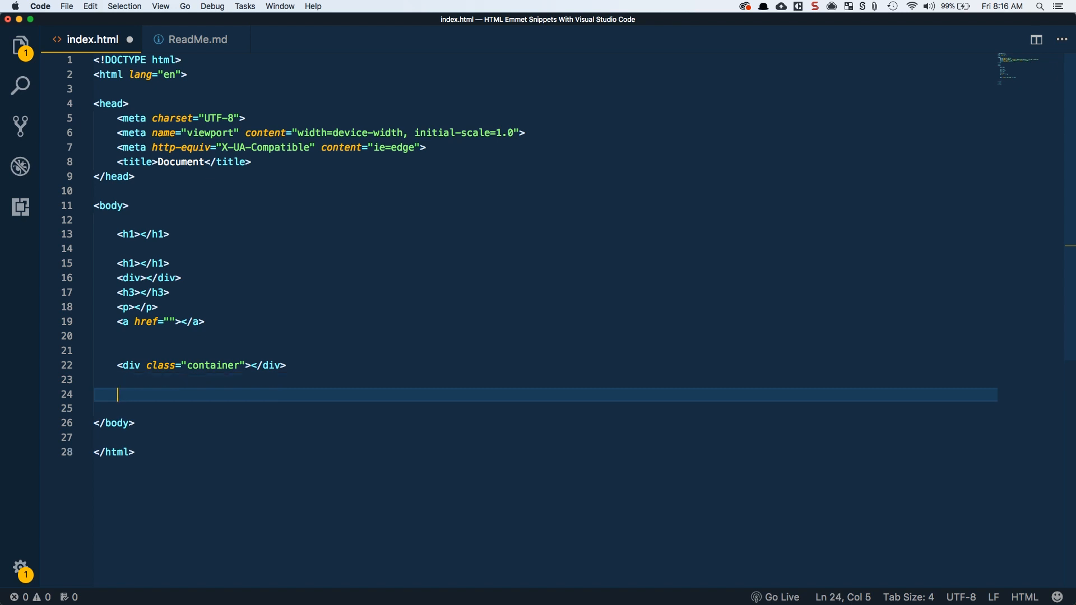
type(".cont")
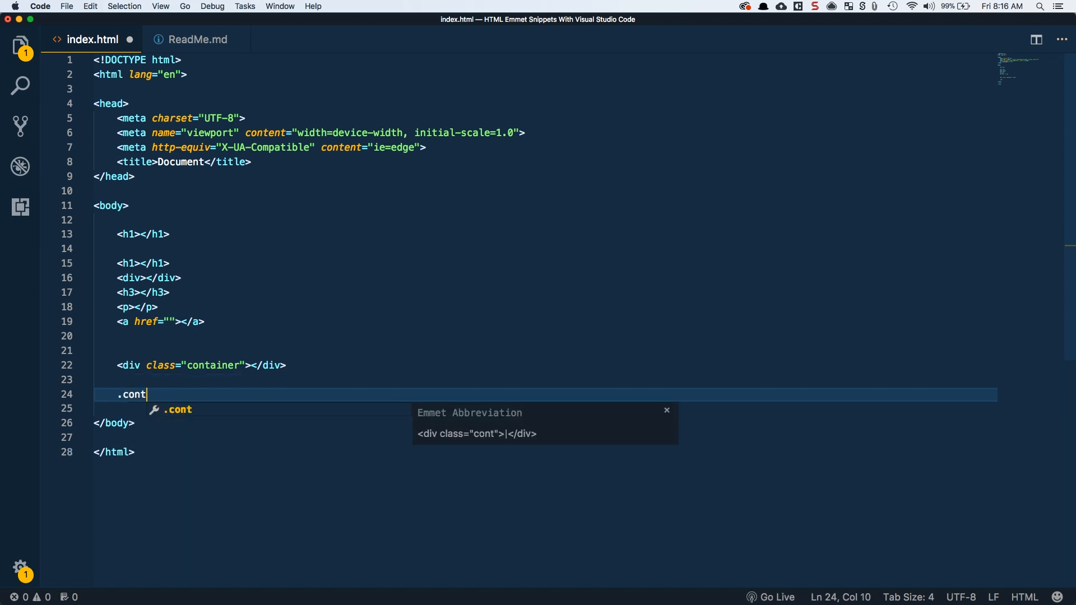
type("ainer\"></div>")
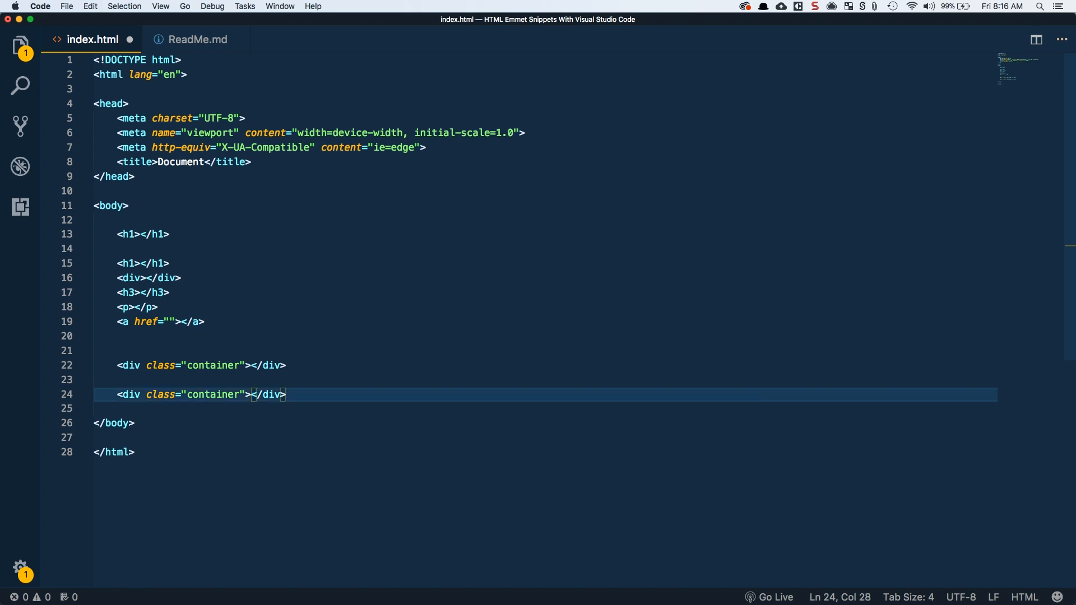
- Add a p.text-center paragraph and an h1.text-center heading reading Hello World
left_click(288, 365)
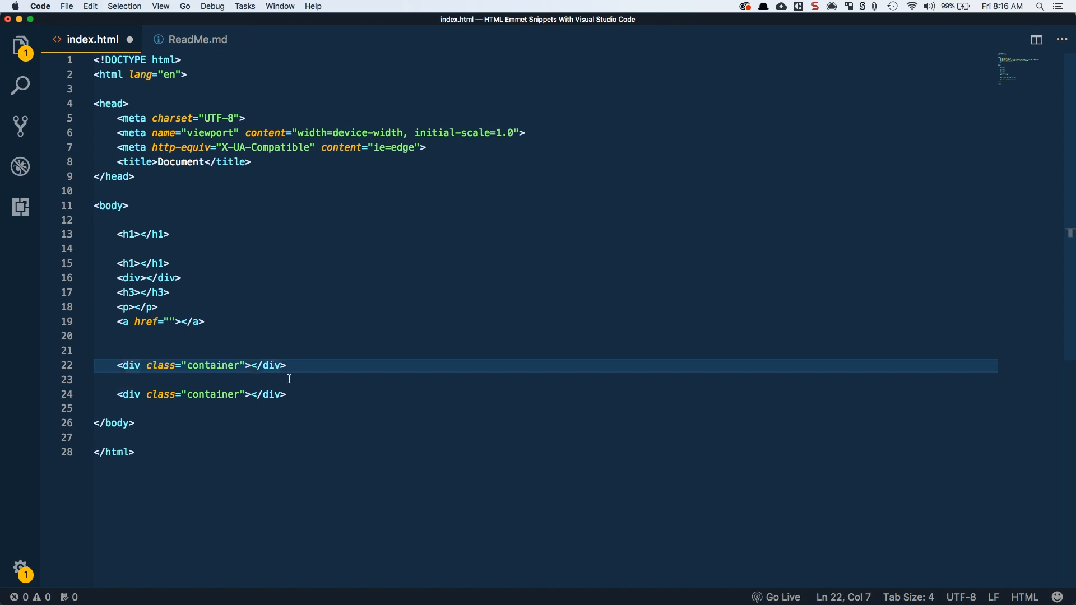
left_click(287, 393)
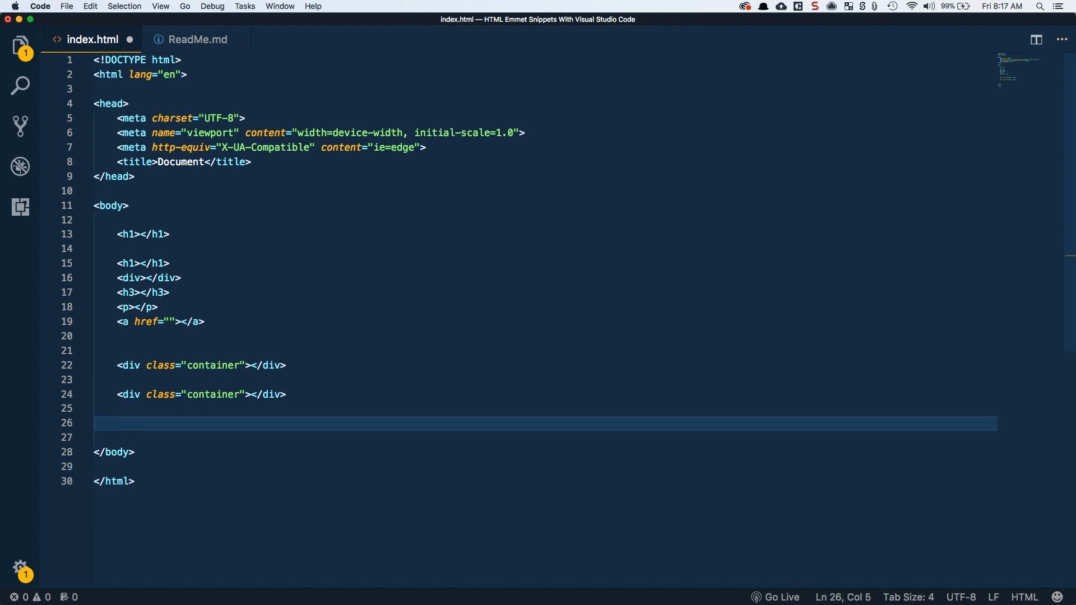
type("p.tet-cen")
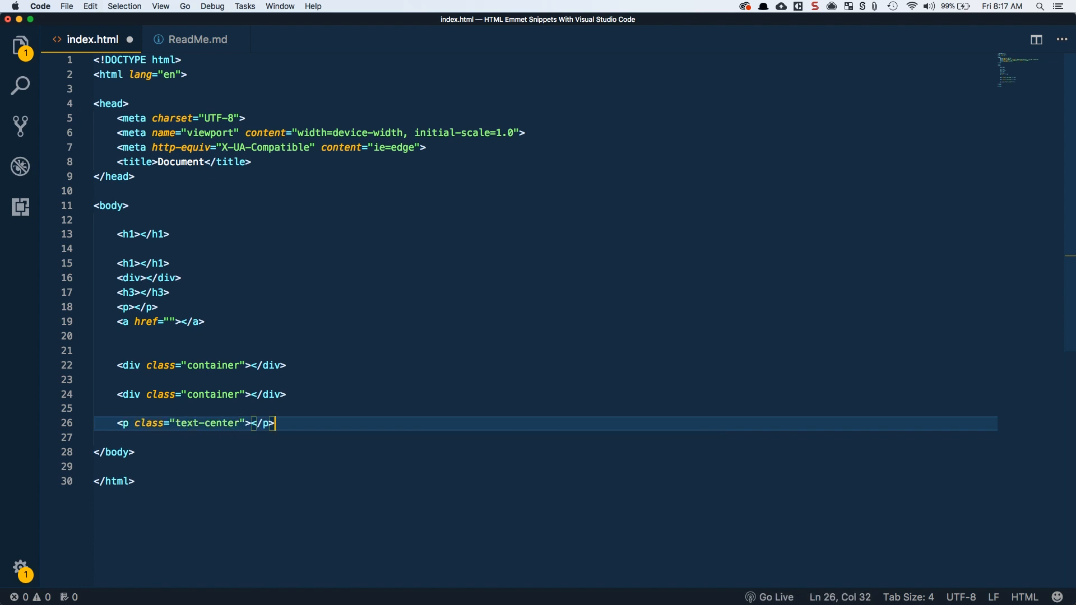
type("h1")
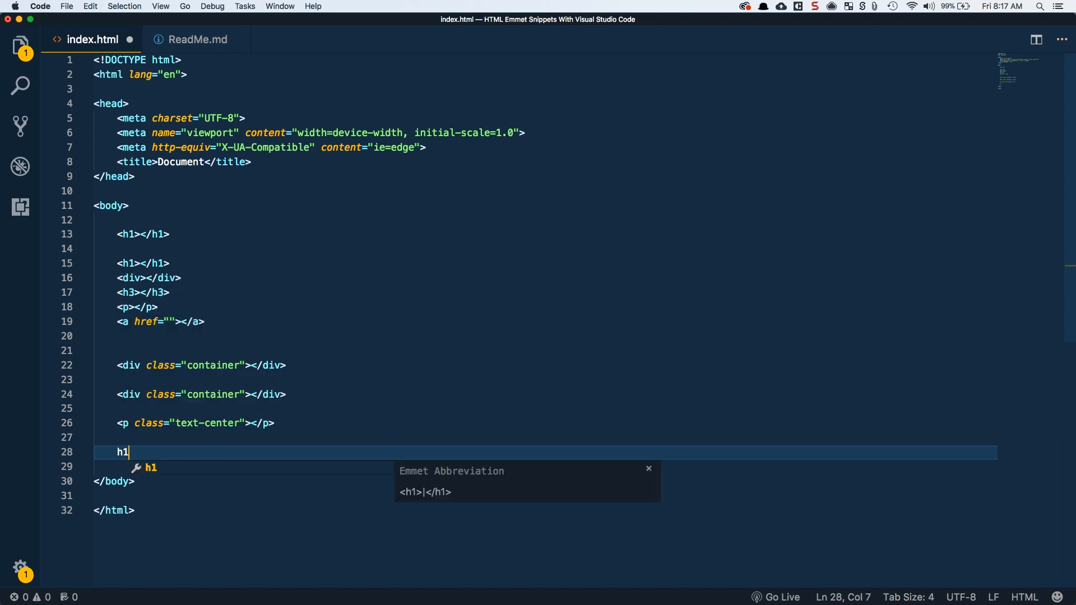
type(".text-center\"></h1>")
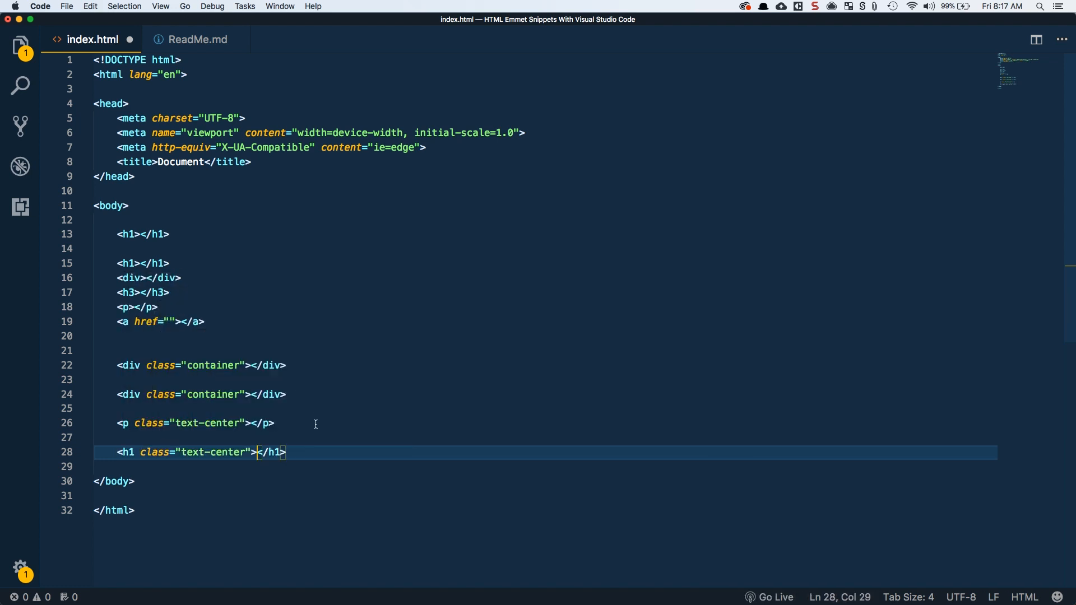
type("Hello World")
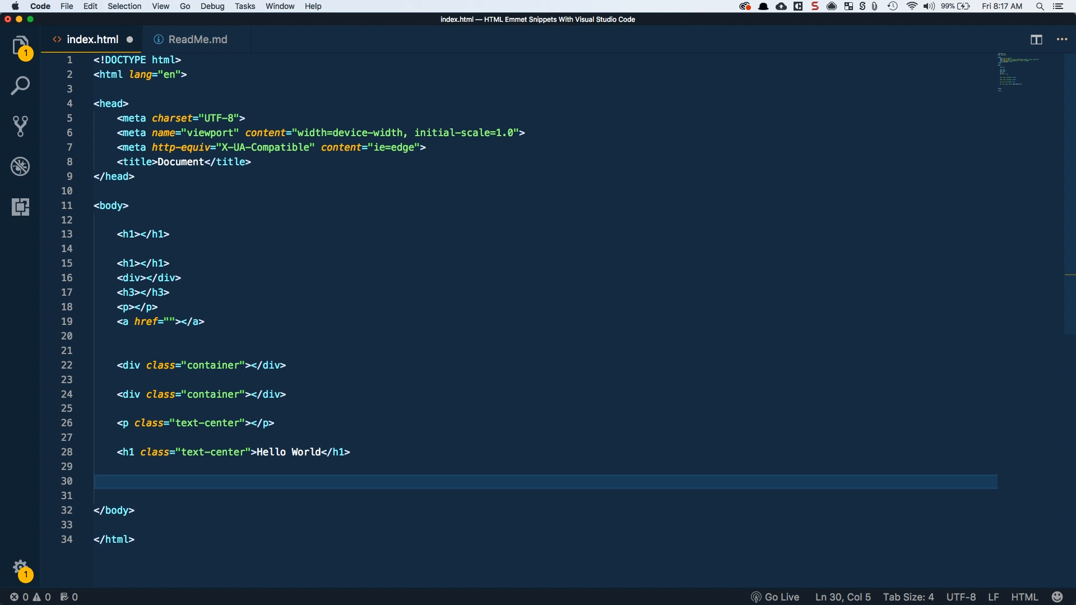
- Add two mainContainer-id divs using div#mainContainer and the bare #mainContainer abbreviation
type("div#")
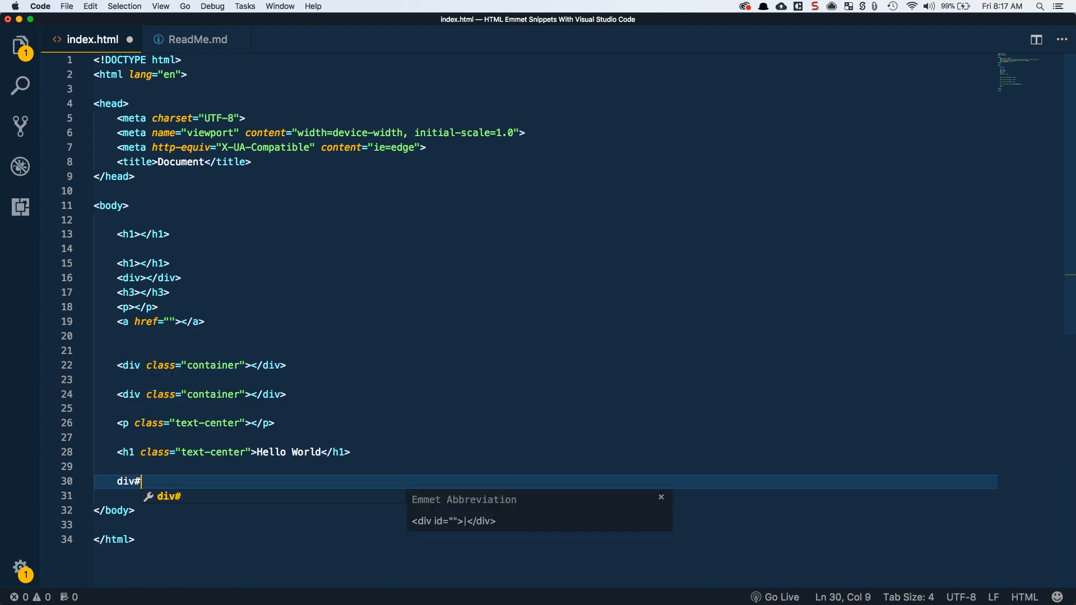
type("mainContainer\"></div>")
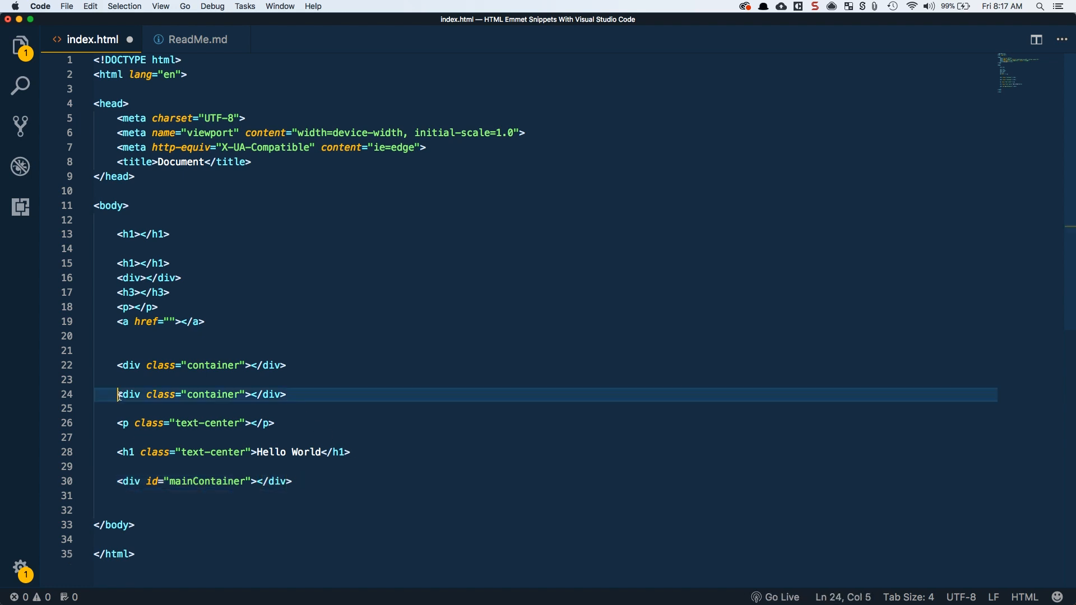
left_click(130, 496)
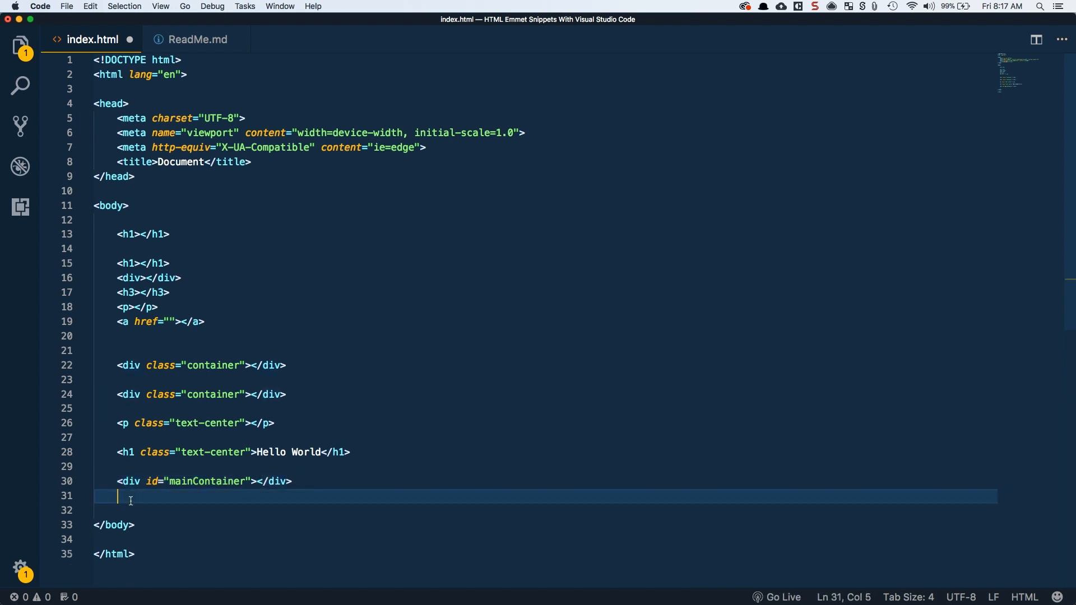
key("Return")
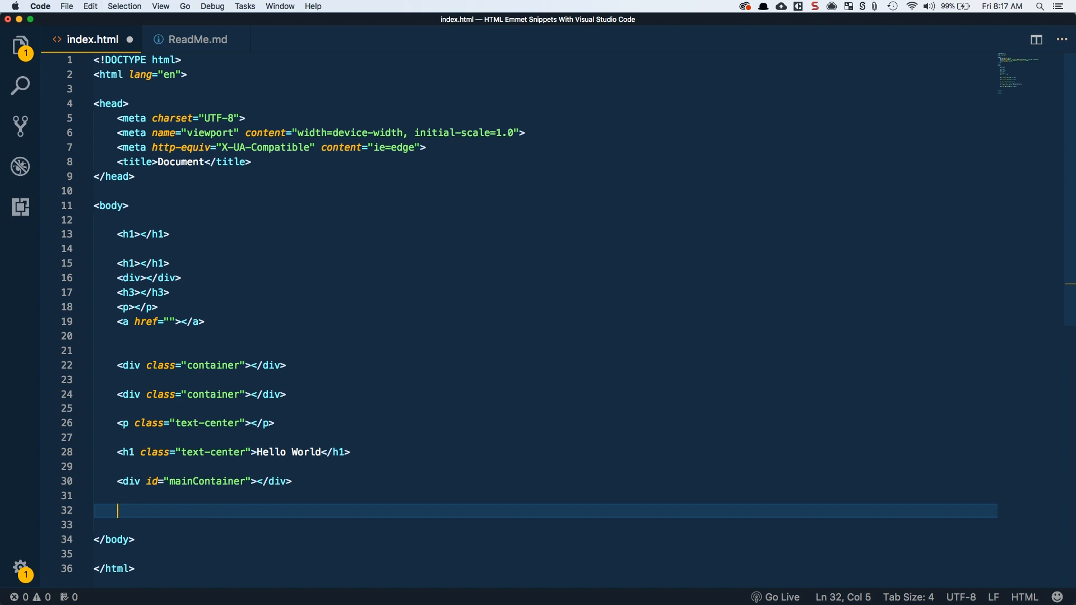
type("#")
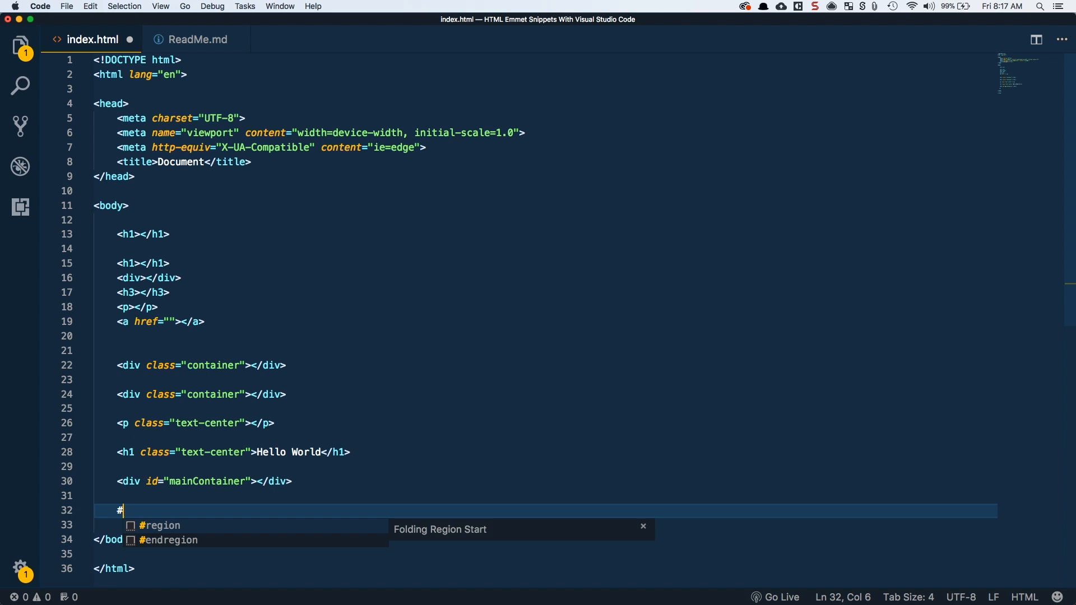
type("mainContainer\"></div>")
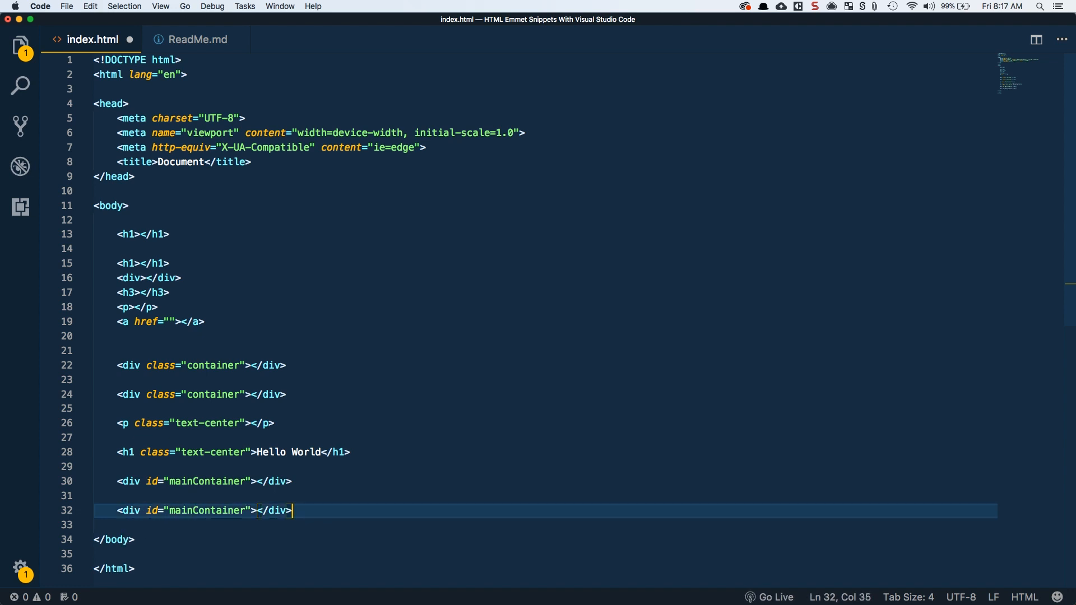
key("enter")
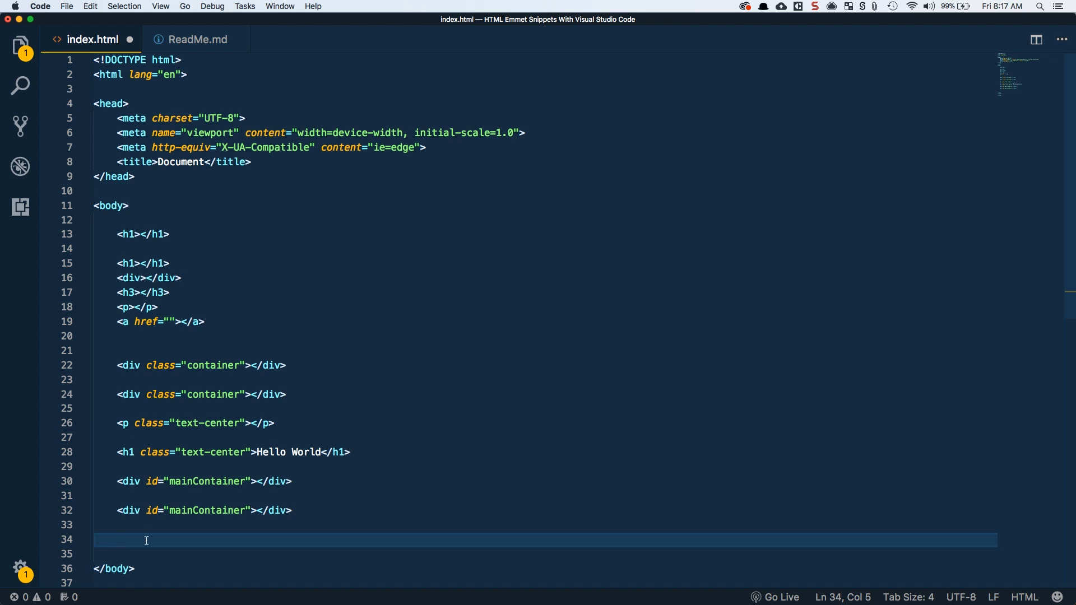
- Add an h1#mainHeader heading and a combined h1.text-center#mainHeader heading
type("h")
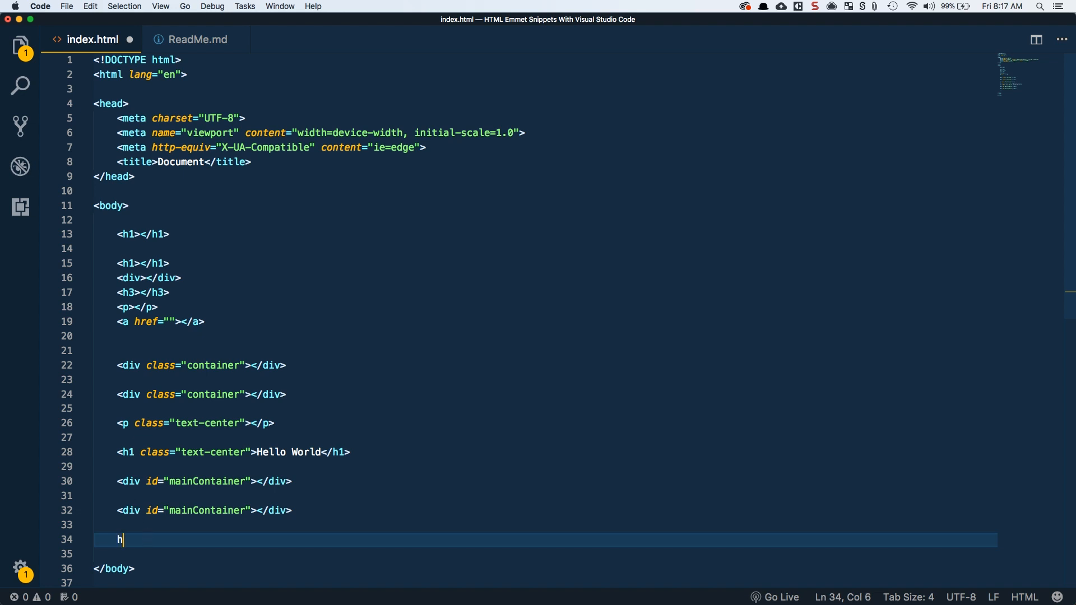
type("1#m")
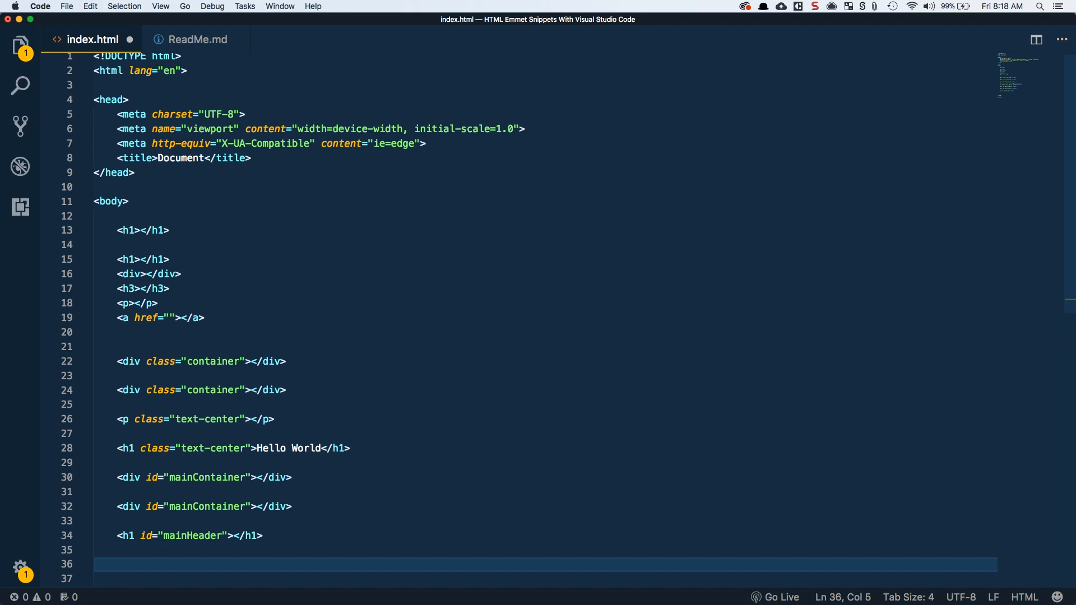
type("h1")
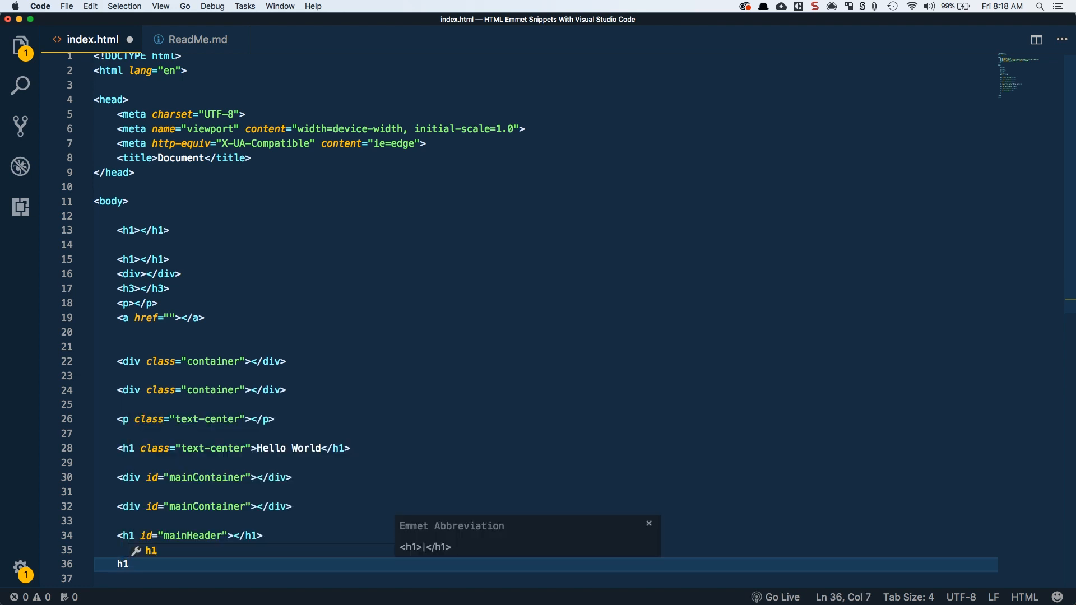
type(".text-center")
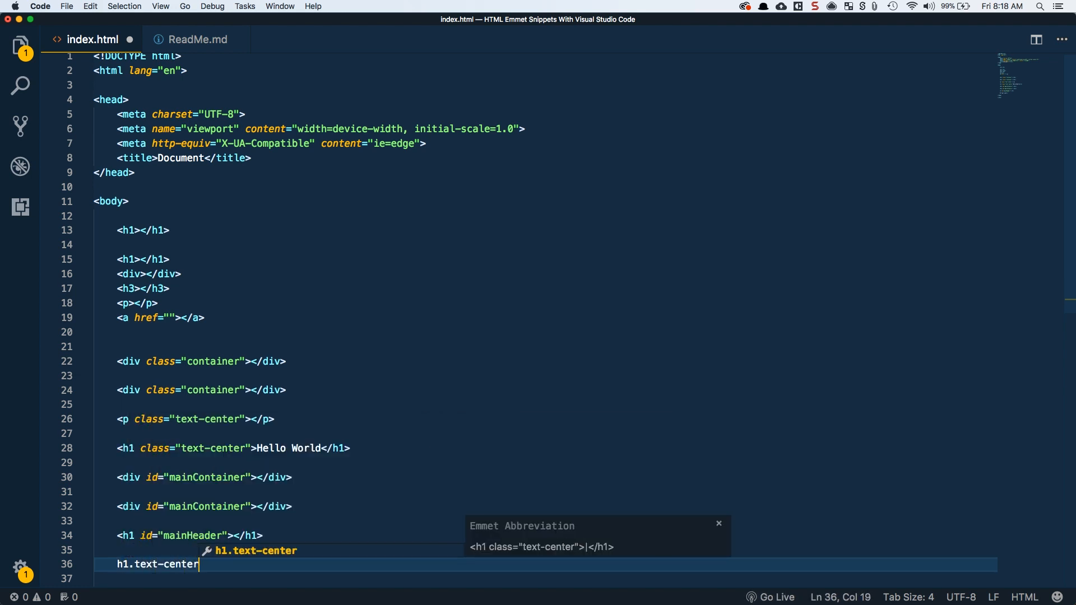
type("#mainHeader\"></h1>")
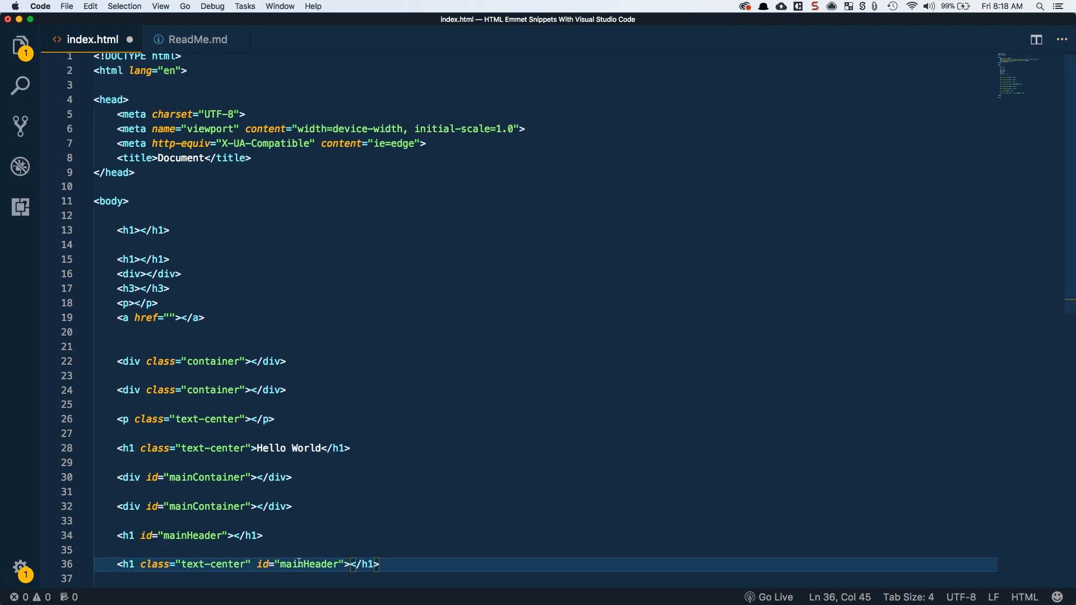
key("enter")
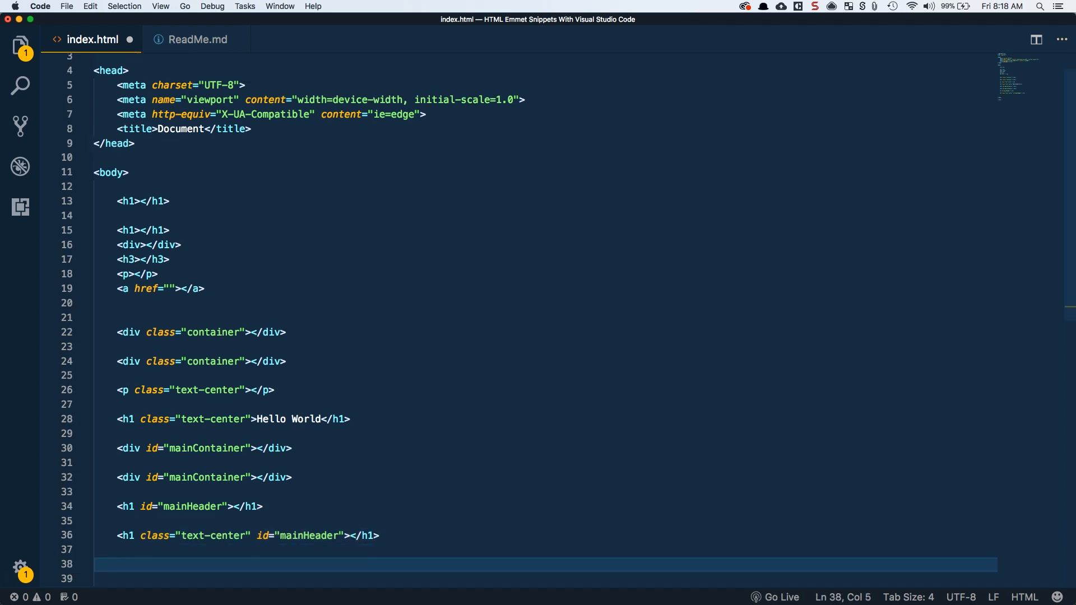
- Expand div.container.full-width into a div carrying both classes
type("div")
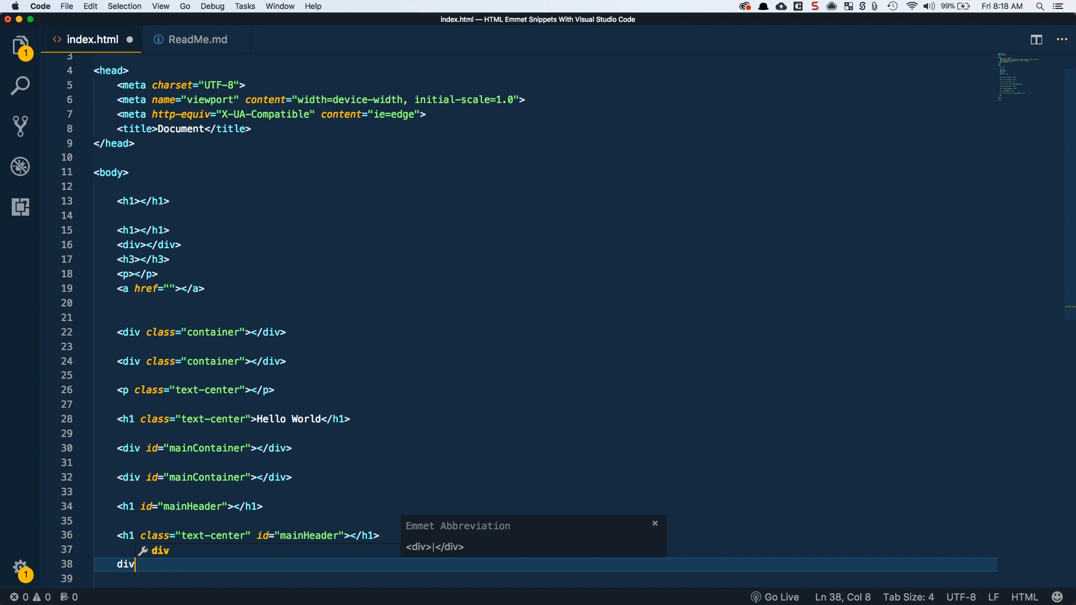
type(".con")
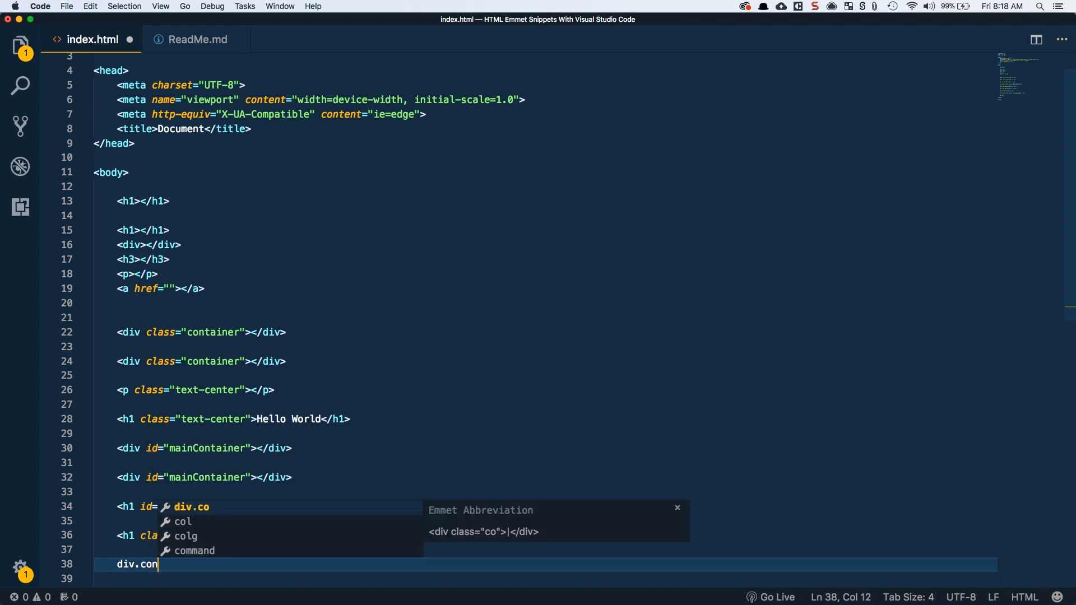
type("tainer.")
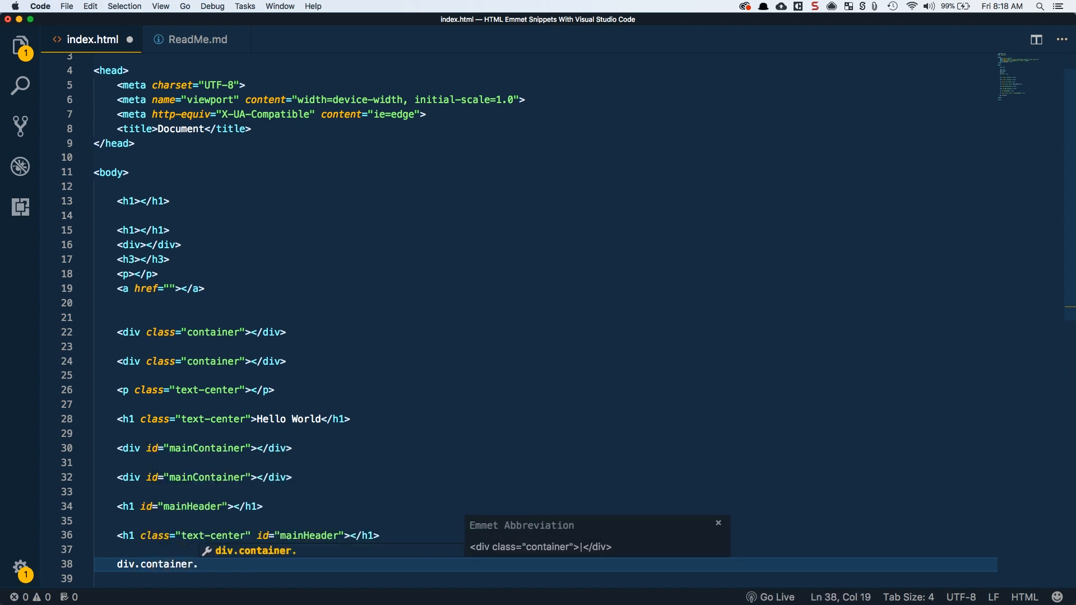
type("full-")
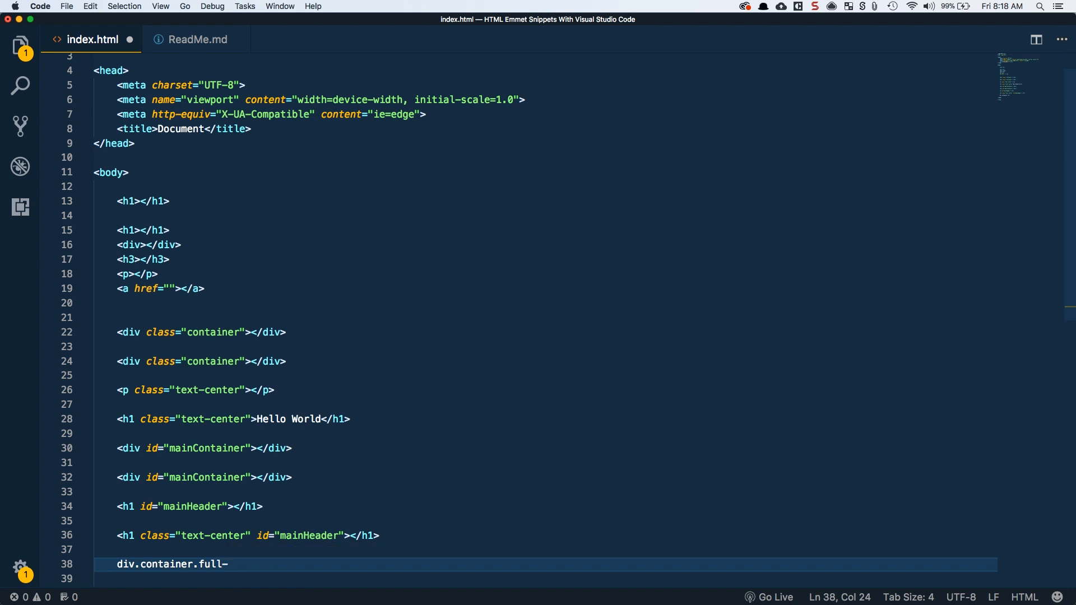
key("Tab")
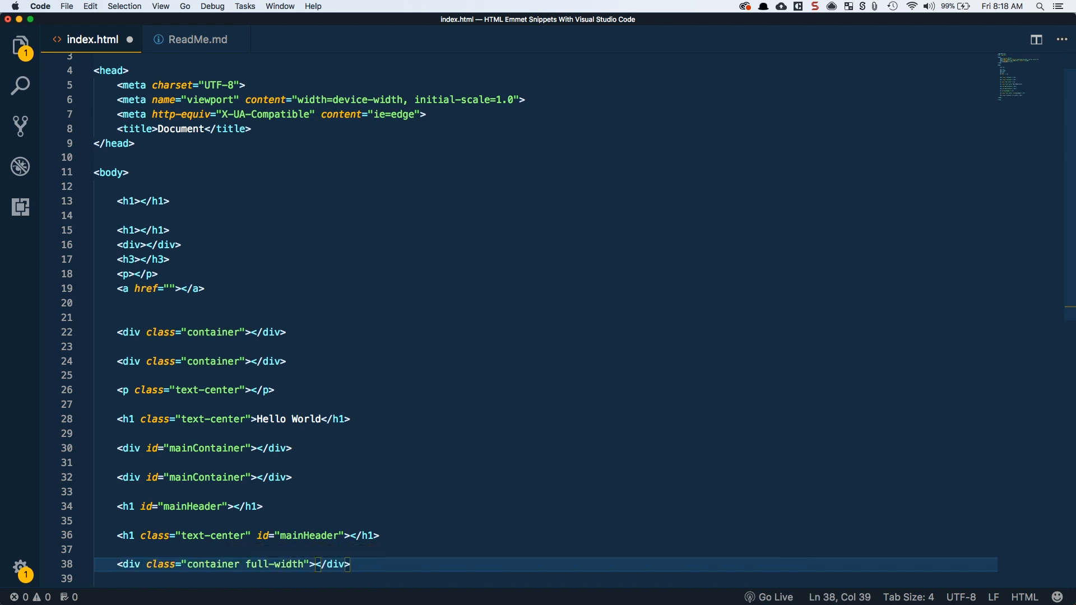
scroll("down", 3)
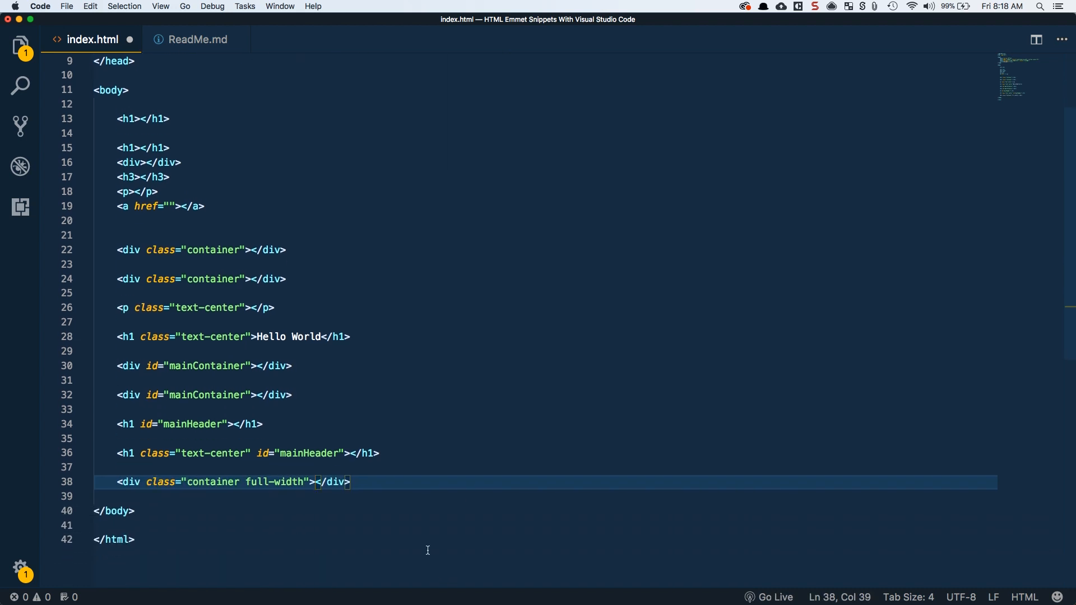
mouse_move(396, 506)
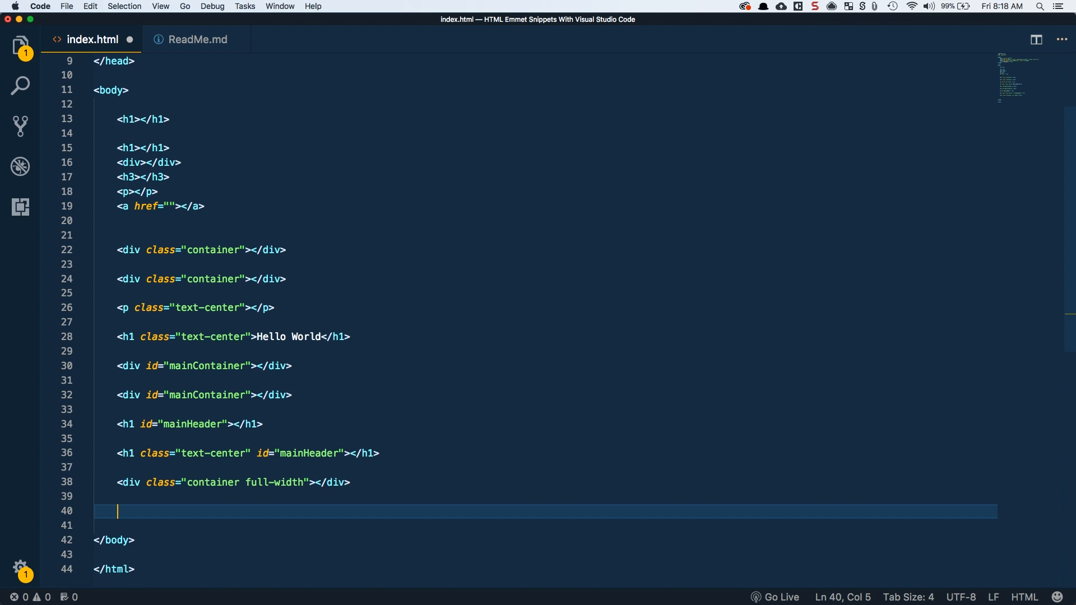
- Review the Multiplications notes in ReadMe.md and return to index.html
left_click(197, 39)
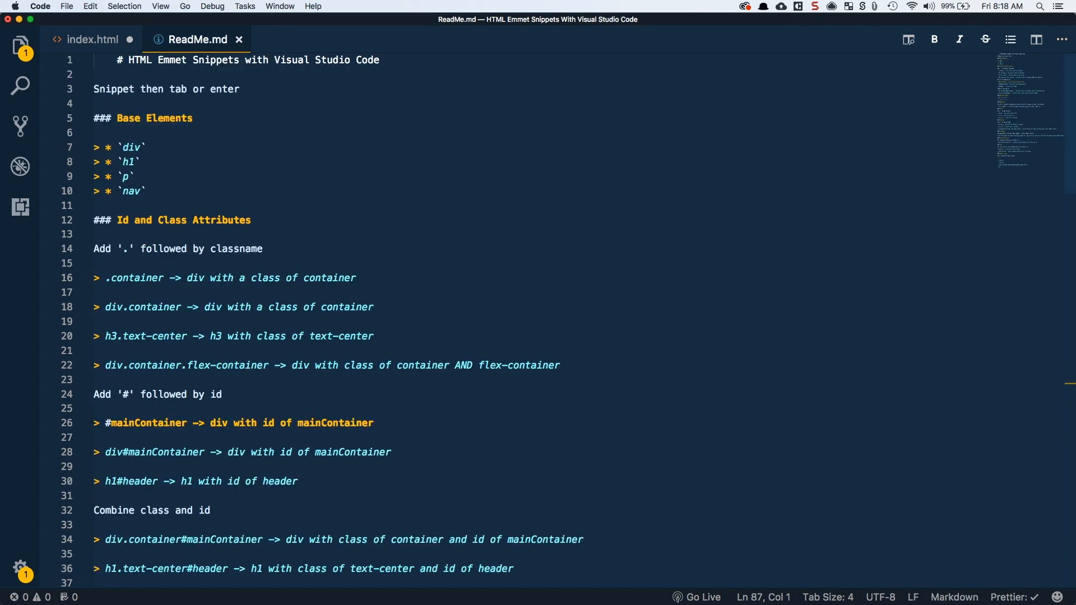
scroll("down", 3)
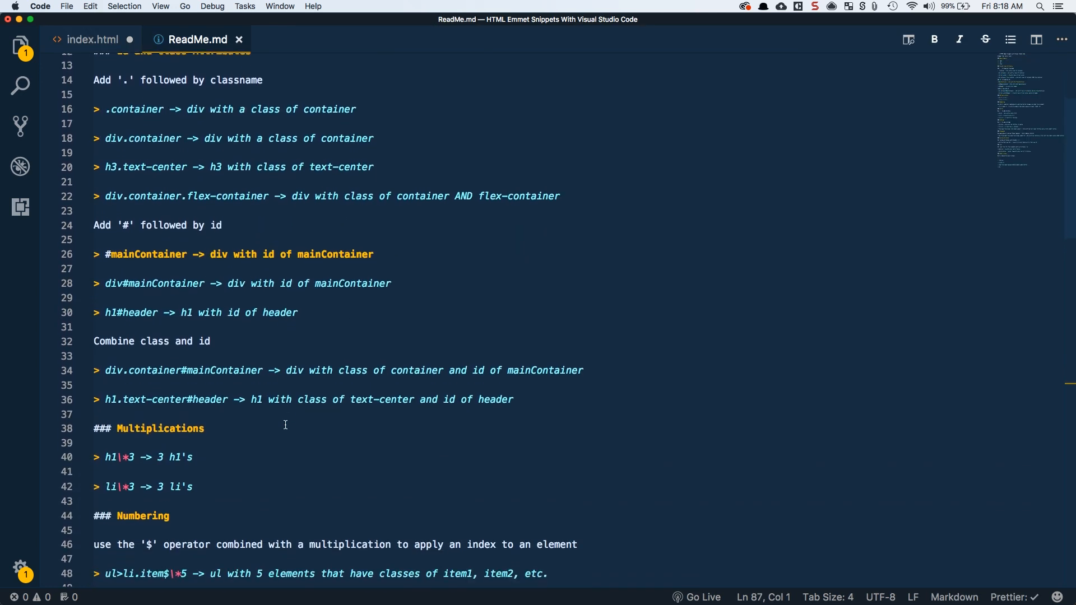
left_click(90, 39)
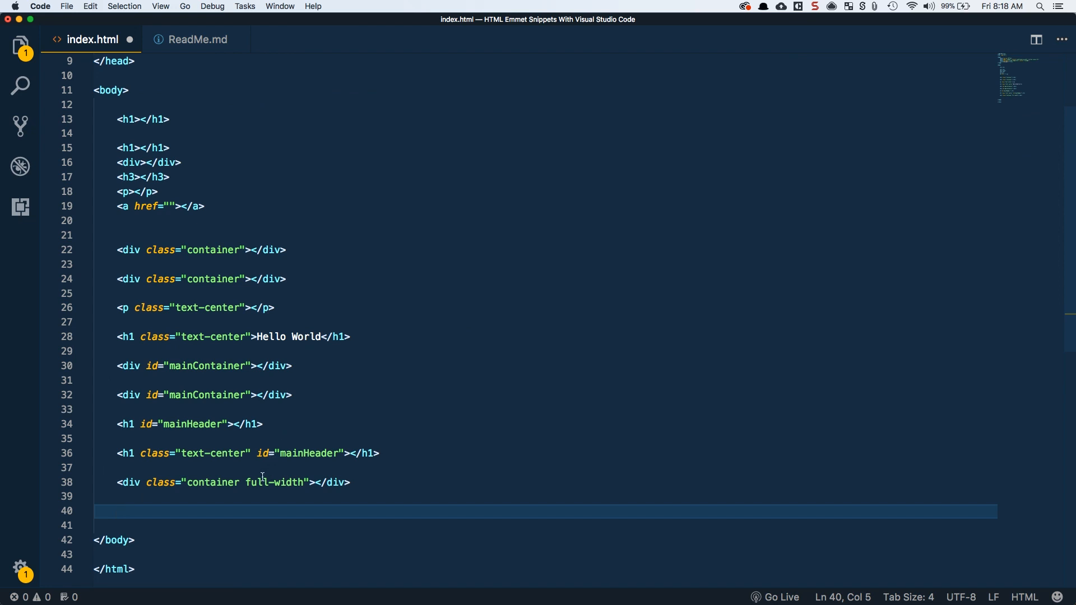
mouse_move(188, 514)
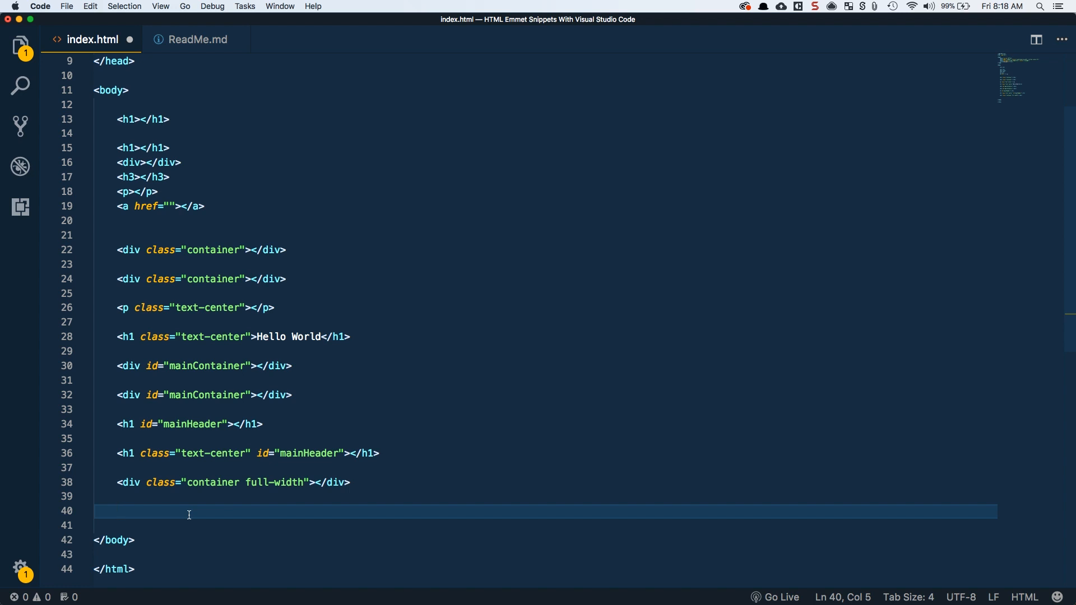
- Expand li abbreviations into two groups of three list items and clear the stray letter
type("li></li>")
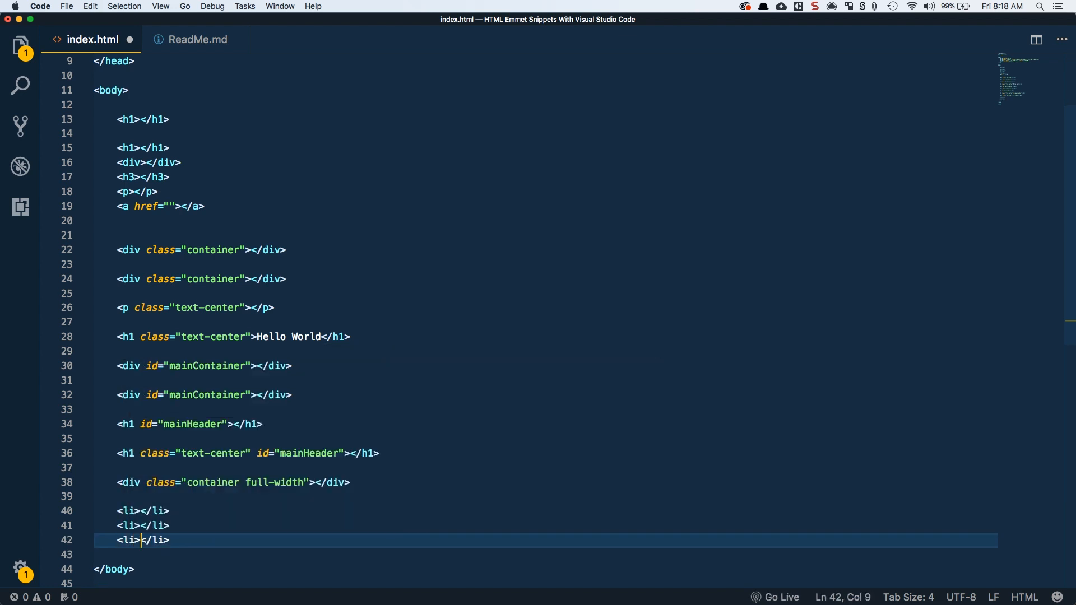
type("li></li>")
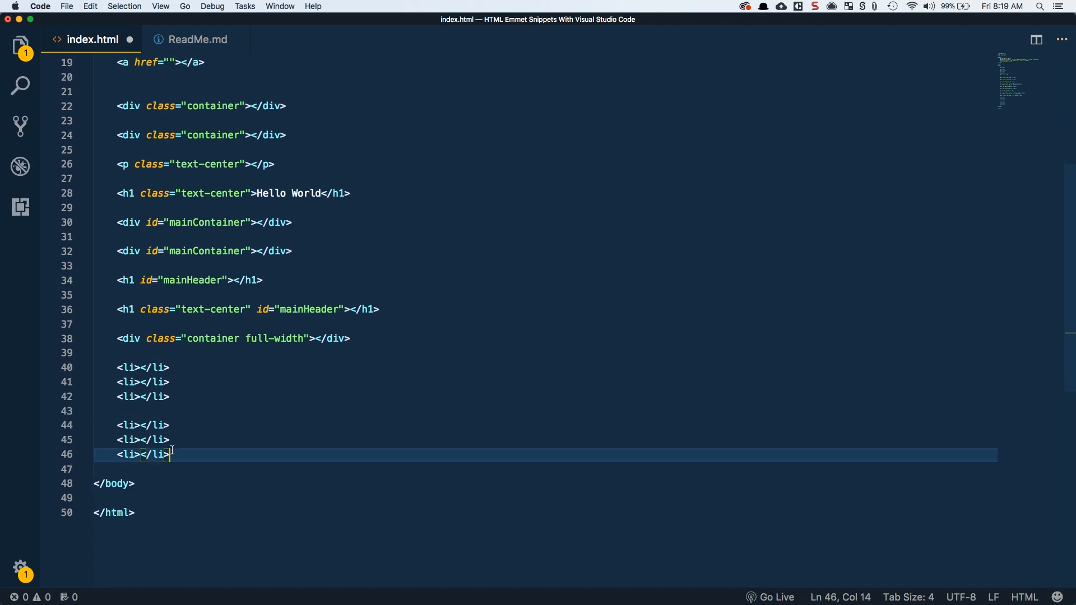
type("li*10")
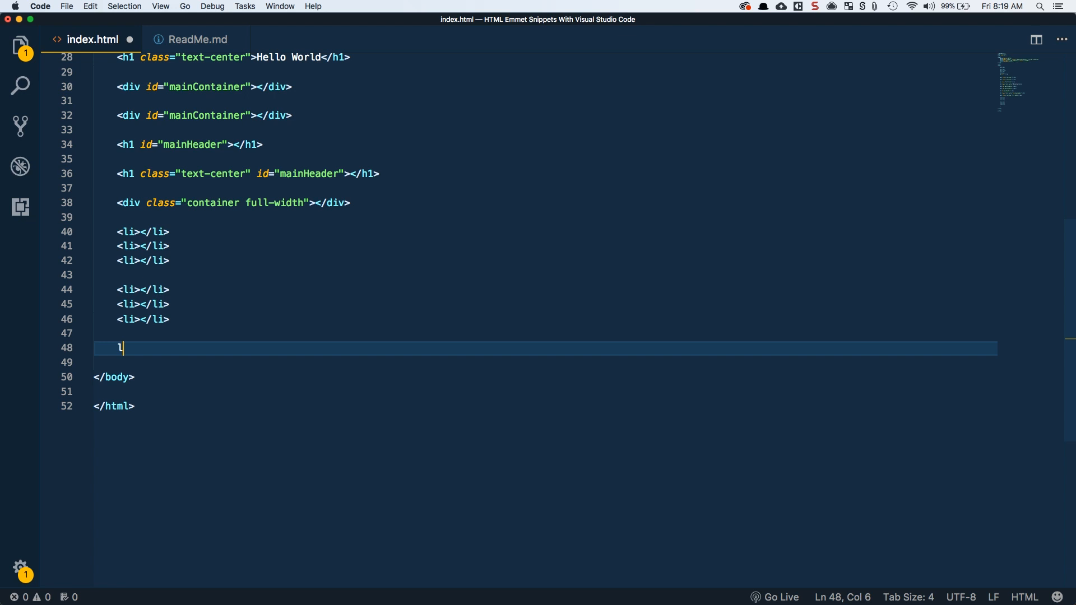
key("Backspace")
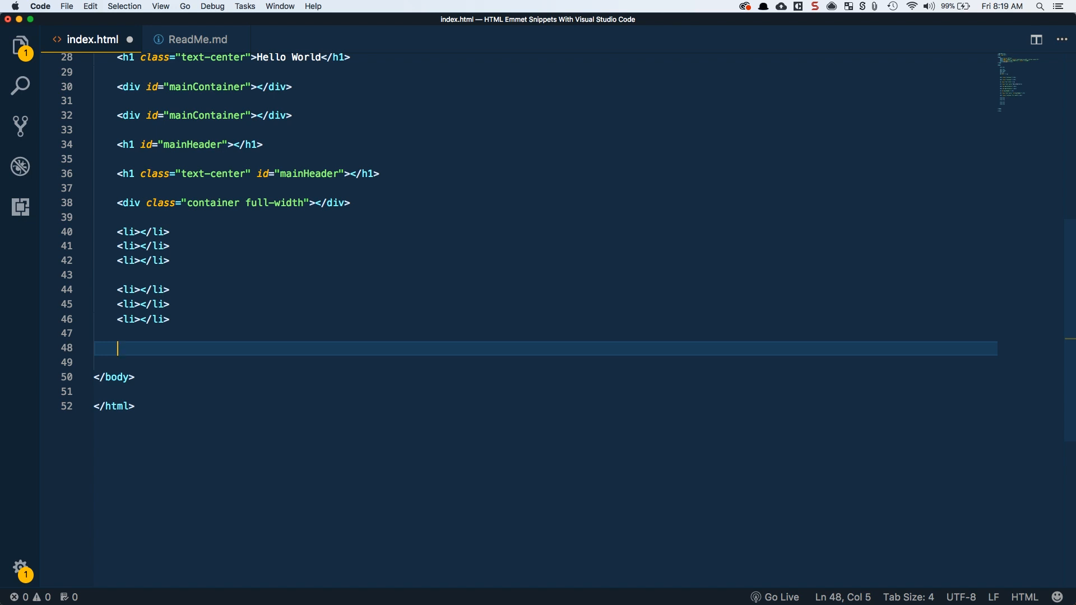
- Expand ul>li into a one-item list and ul>li*5 into a five-item list below it
type("ul")
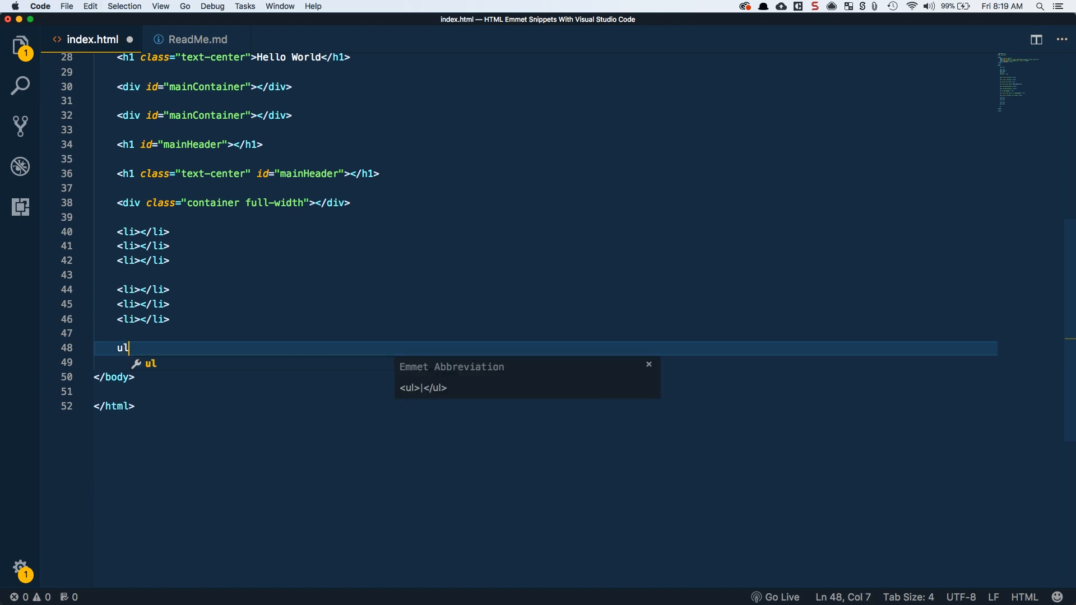
type(">")
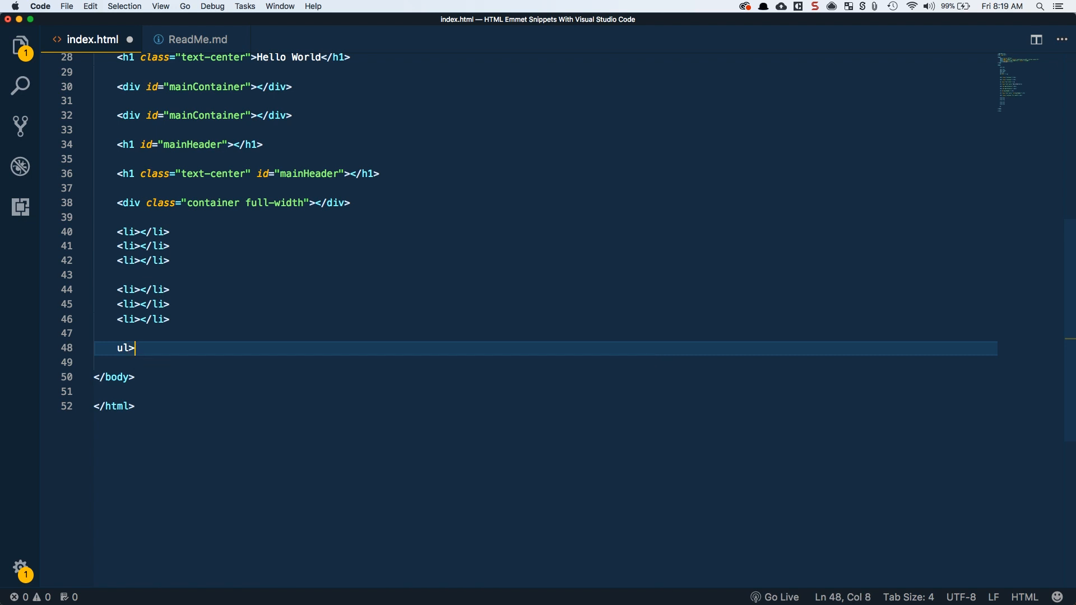
type(">li")
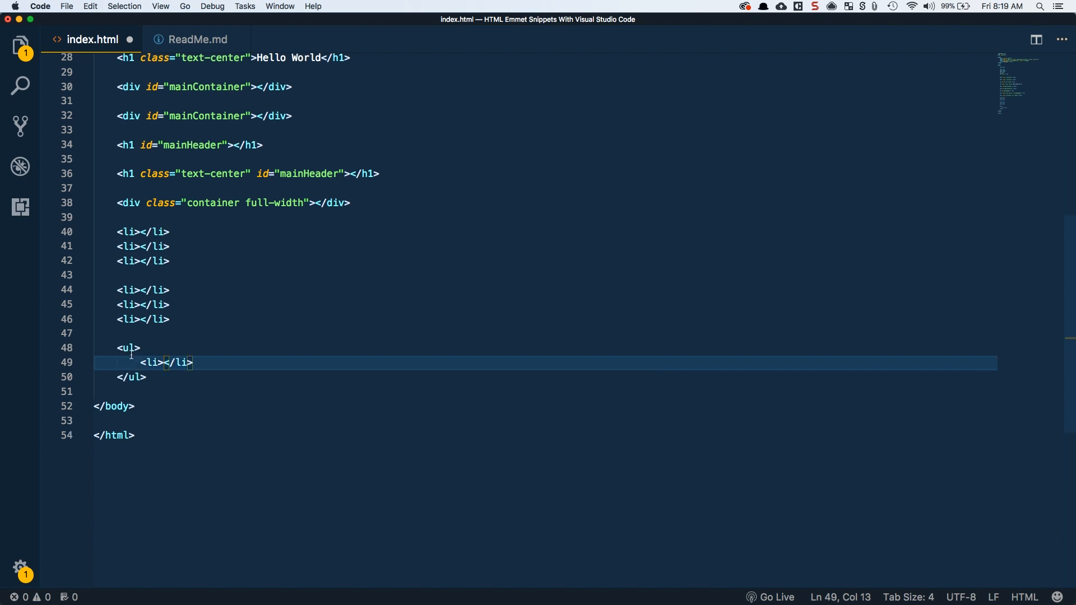
left_click(166, 378)
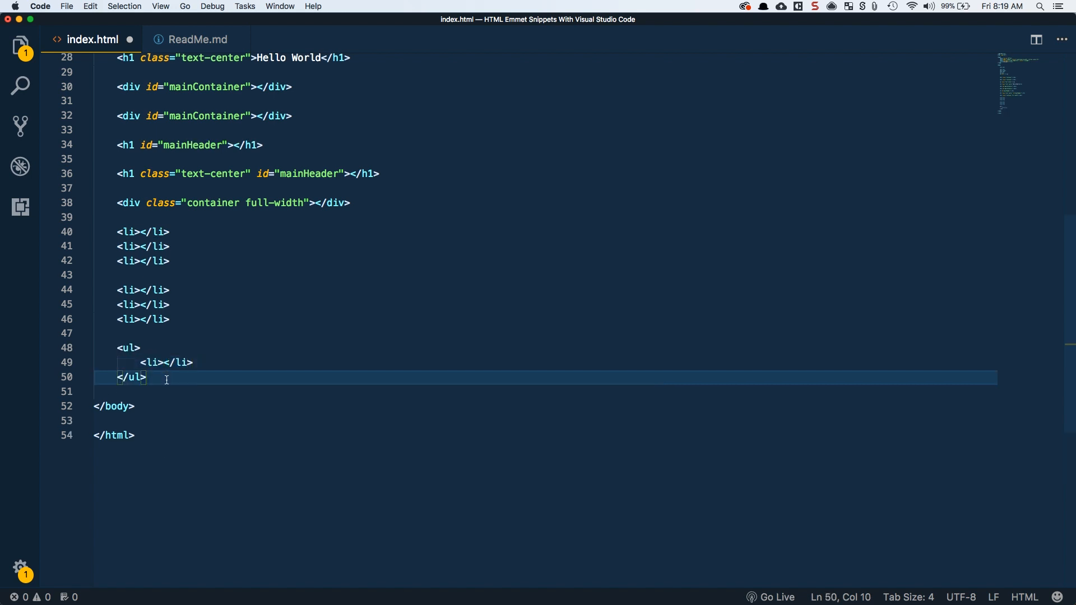
type("ul>l")
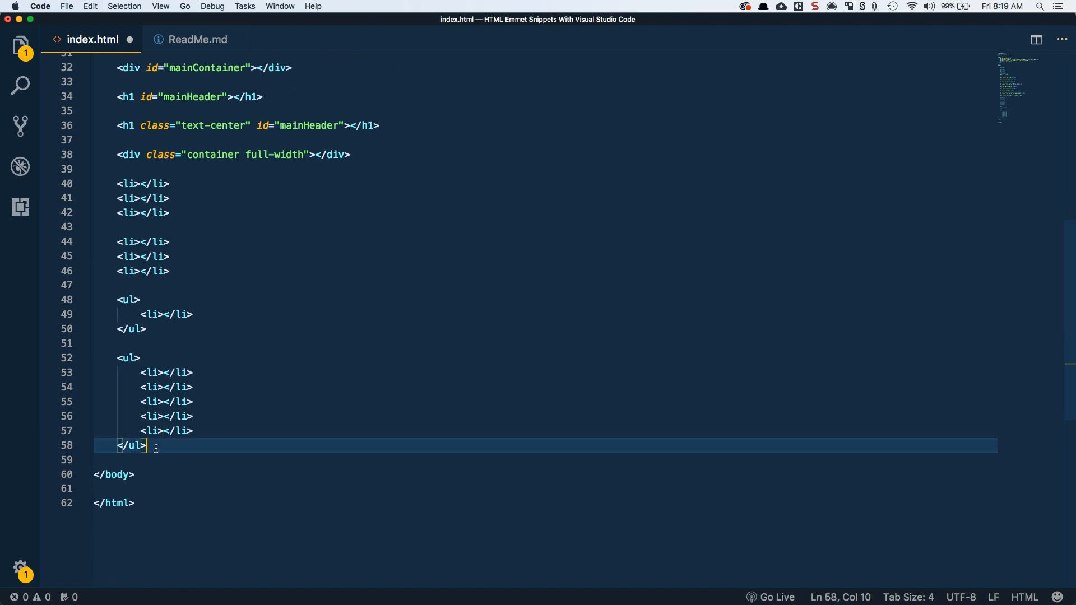
key("Return")
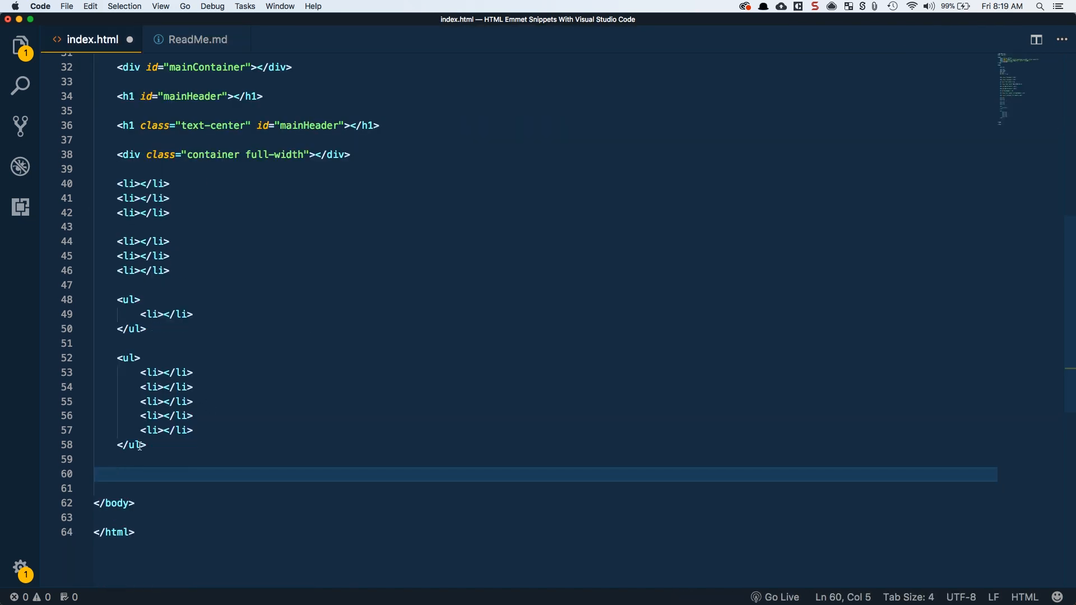
mouse_move(128, 357)
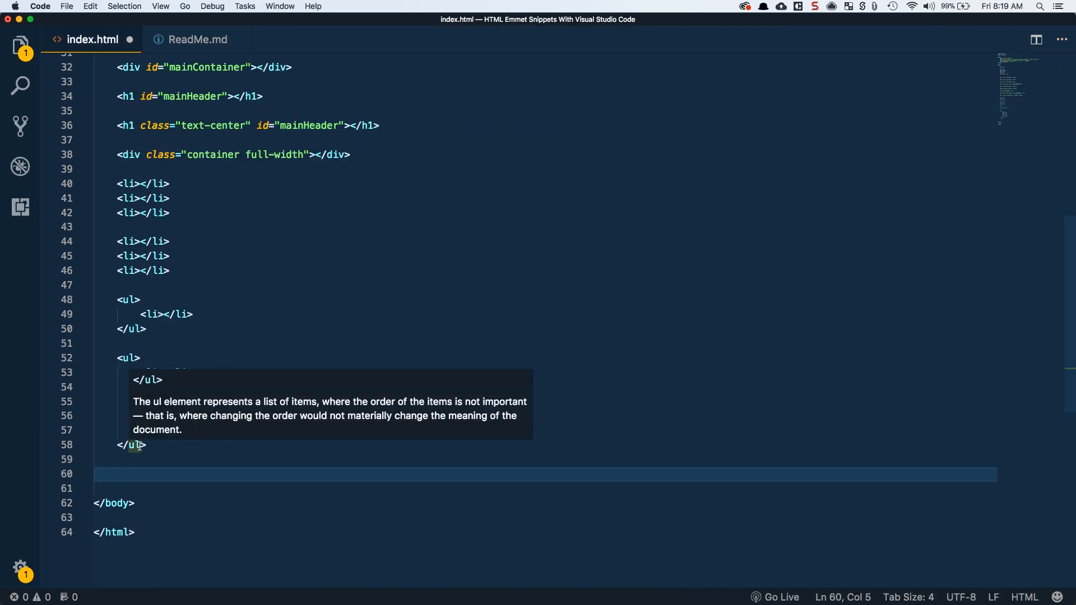
- Expand ul>li*5#item$ into a list of five items with ids item1 through item5
type("ul")
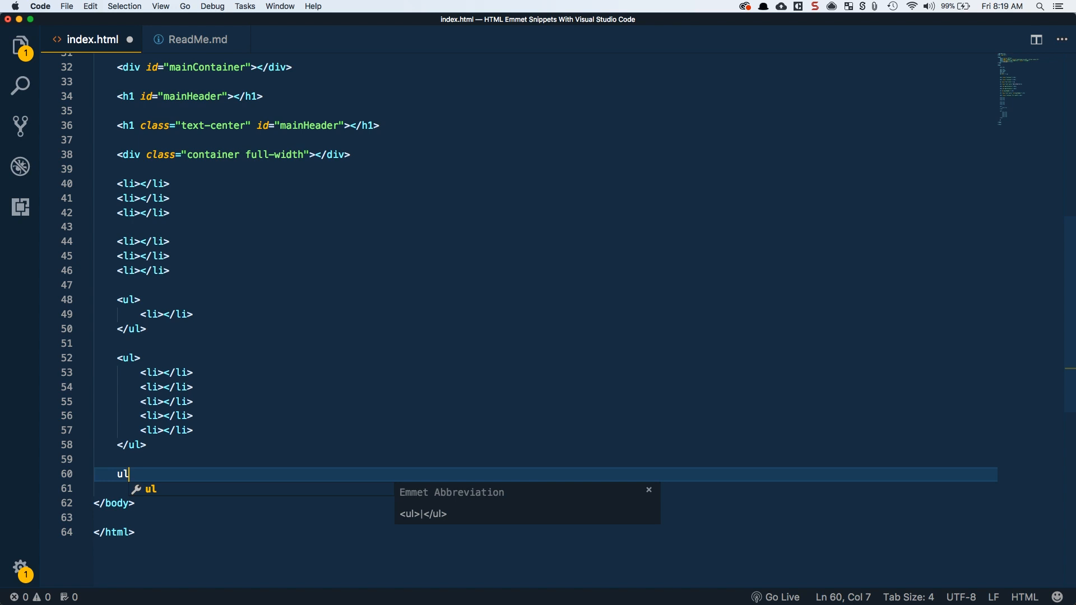
type(">li")
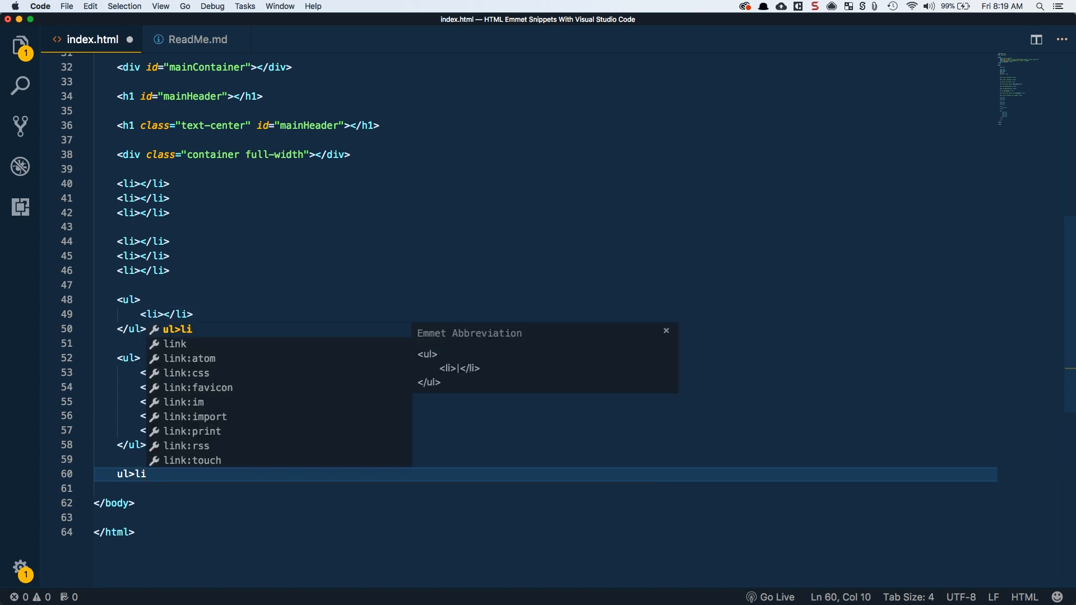
type("*5")
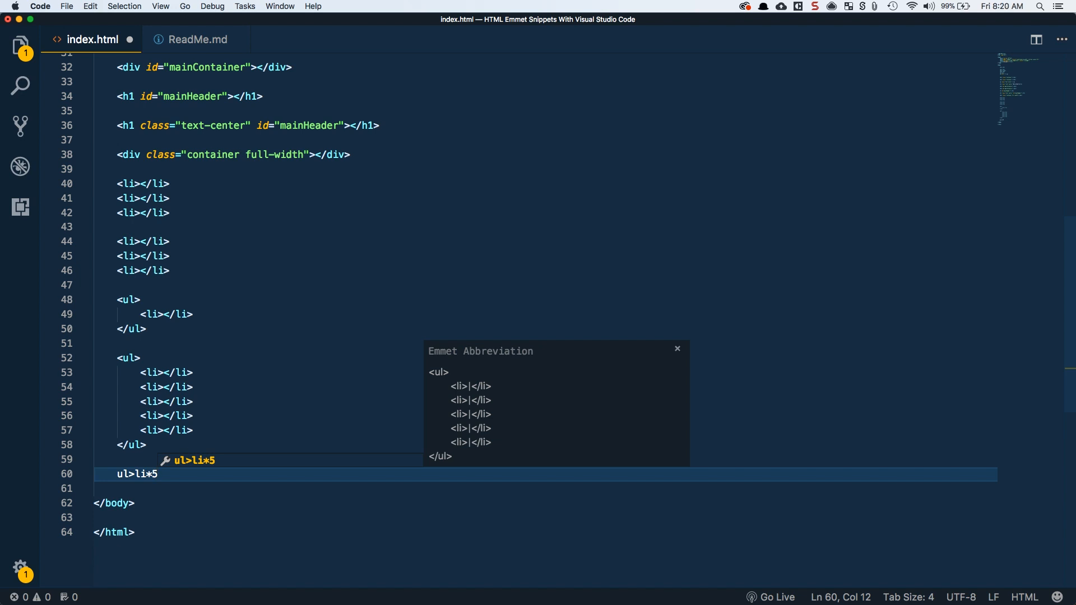
key("Escape")
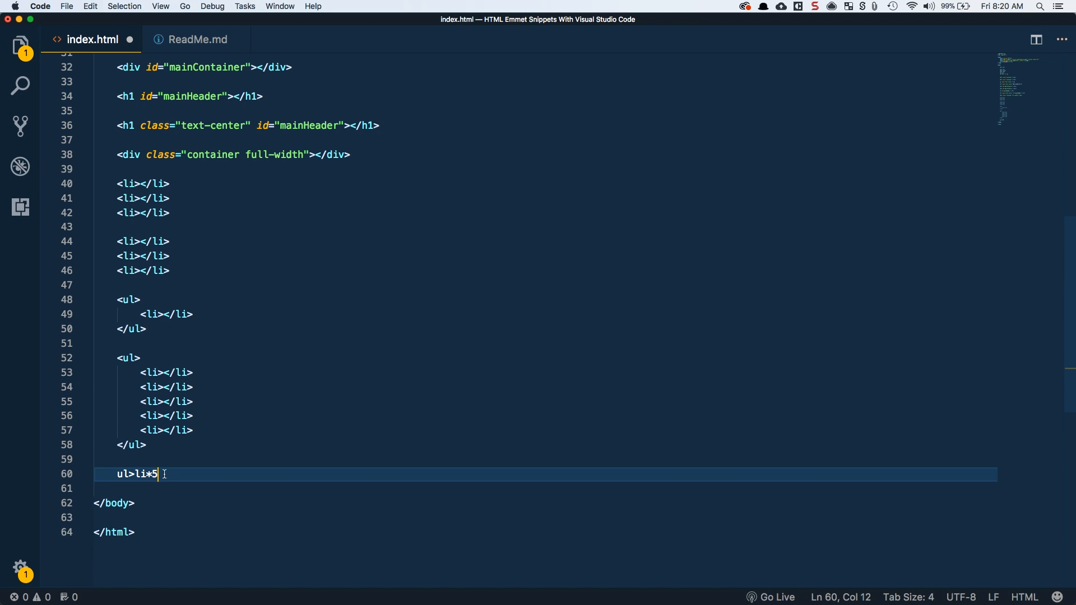
type("#item")
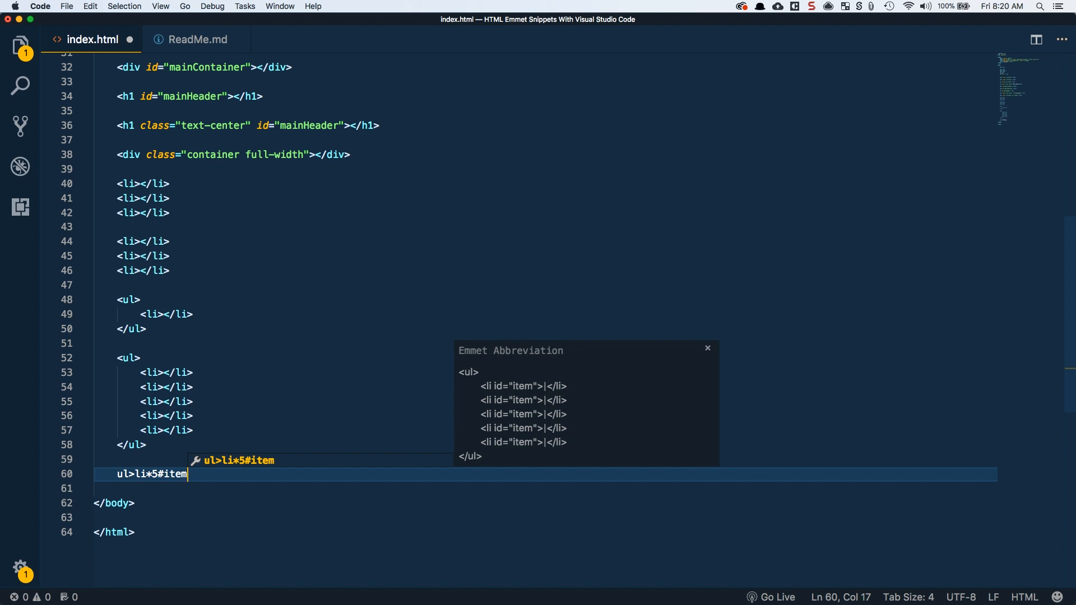
type("$")
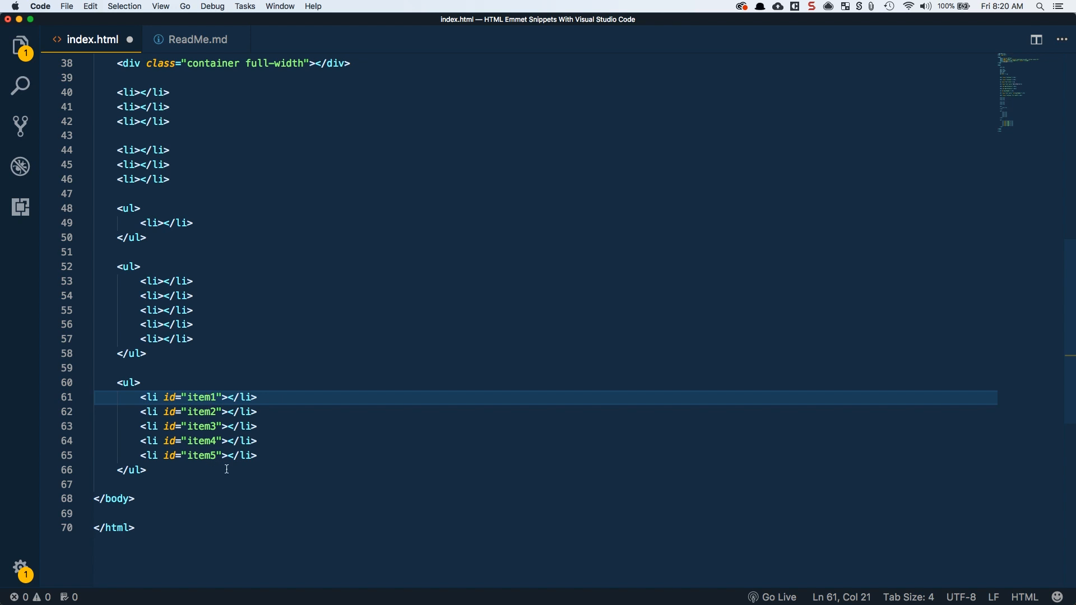
left_click(130, 469)
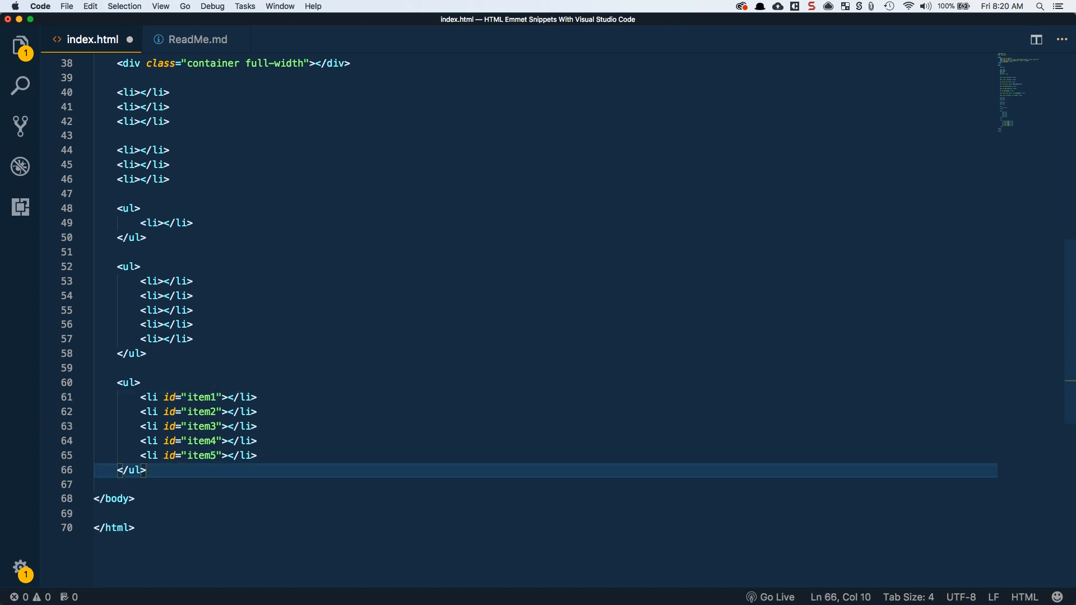
key("Enter")
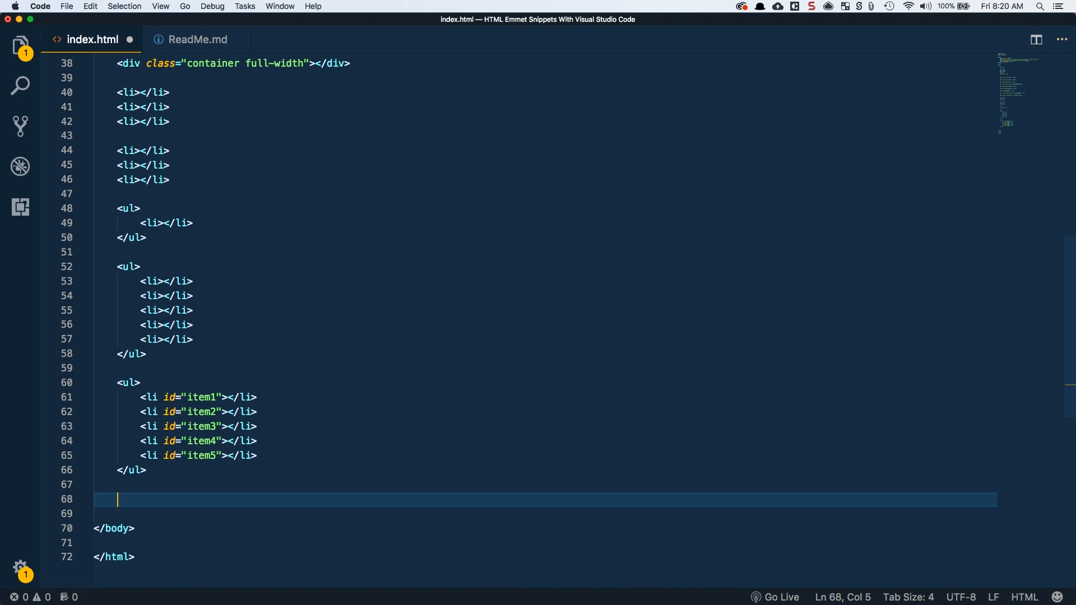
mouse_move(155, 490)
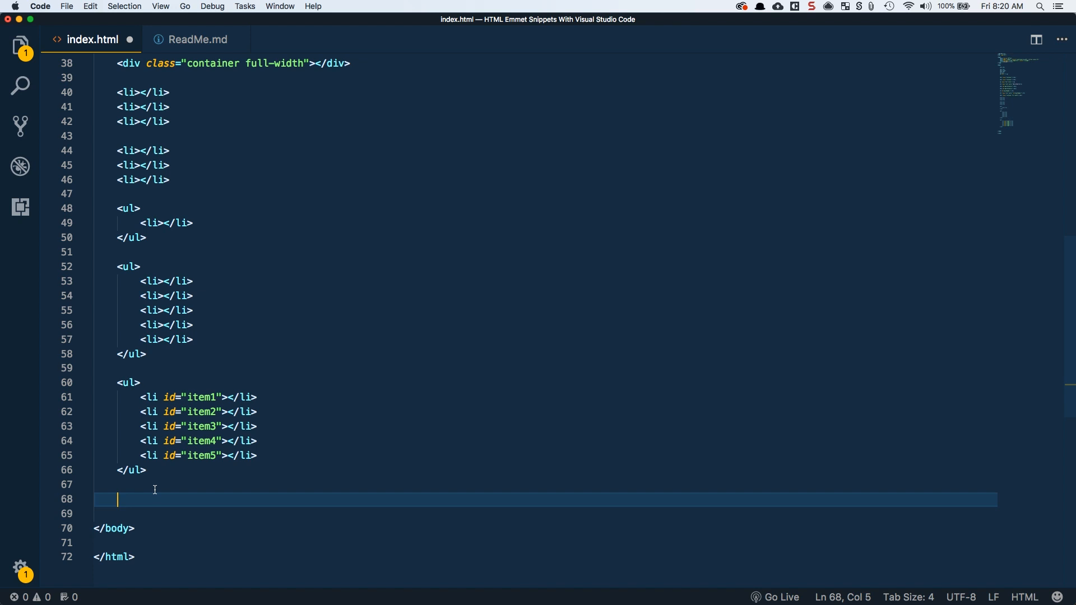
- Expand form>input+input into a form with two text inputs, closing tag on its own line
type("form>input")
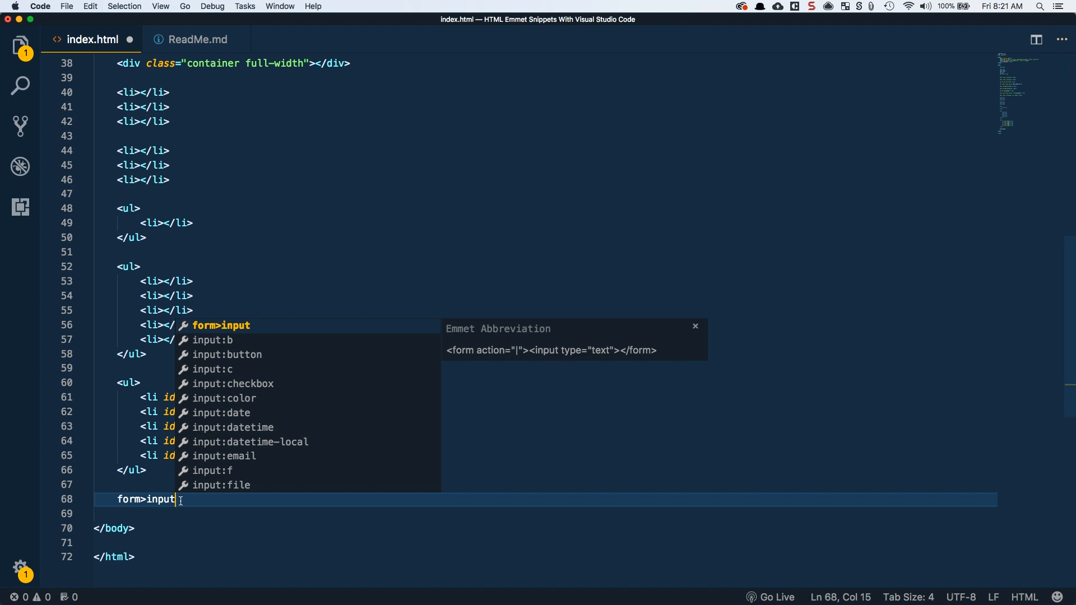
type("+input type=\"text\"></")
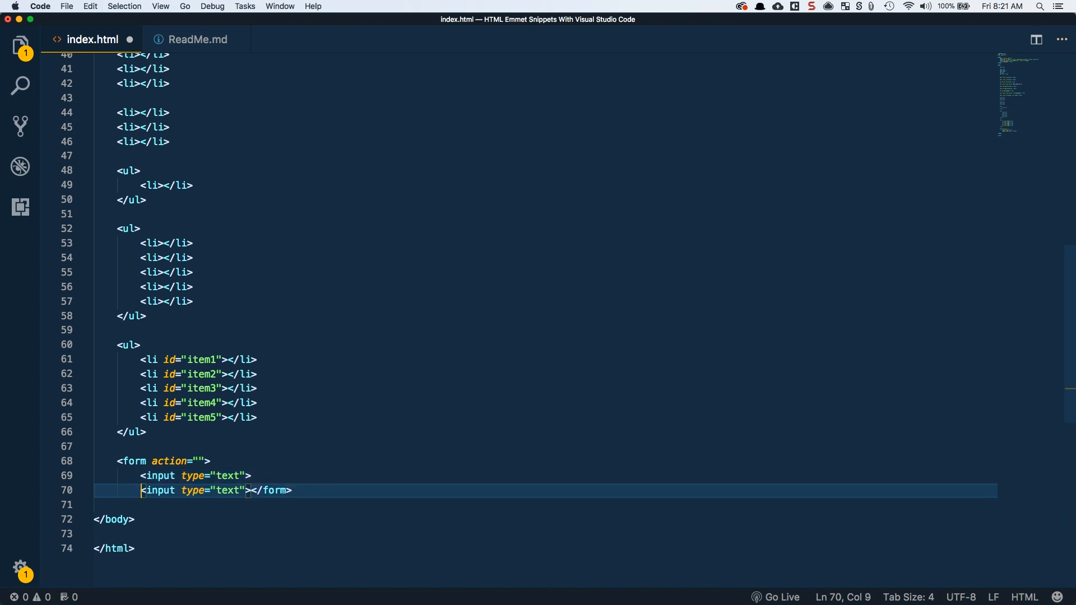
left_click(262, 491)
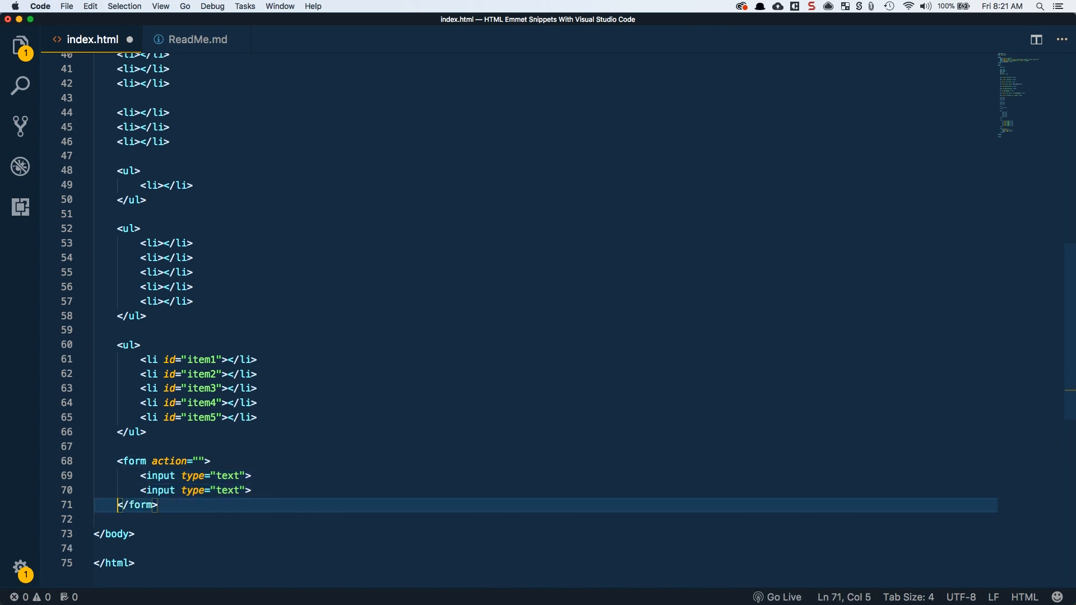
scroll("down", 3)
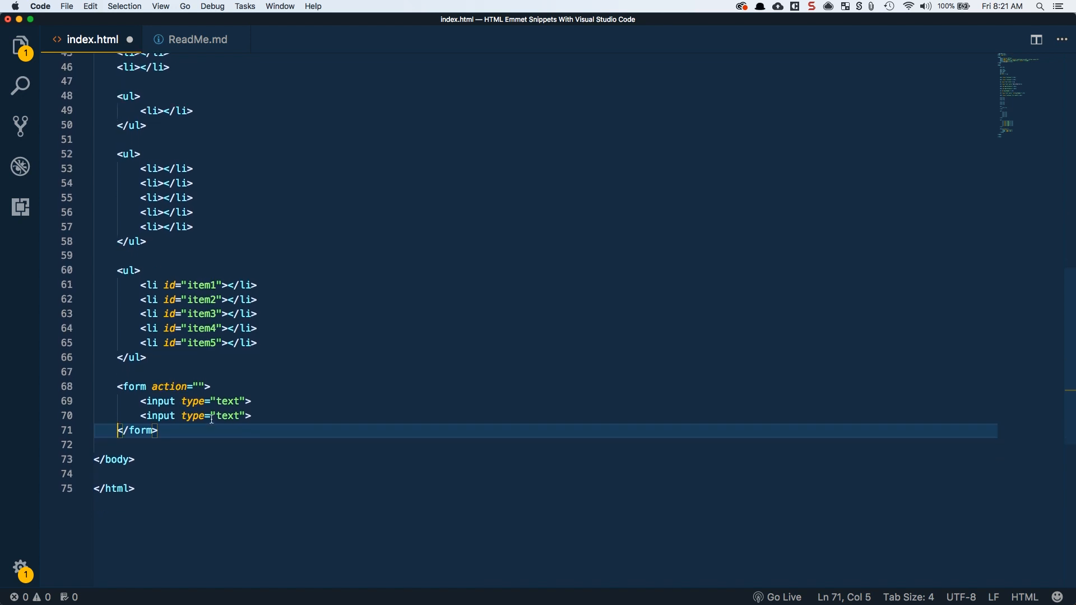
left_click(165, 401)
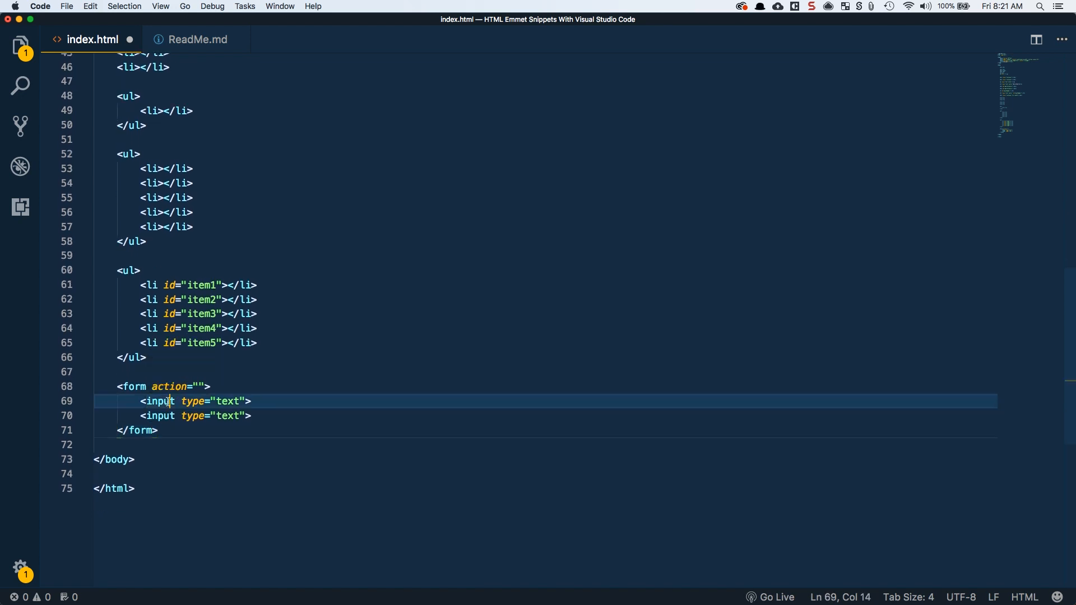
key("enter")
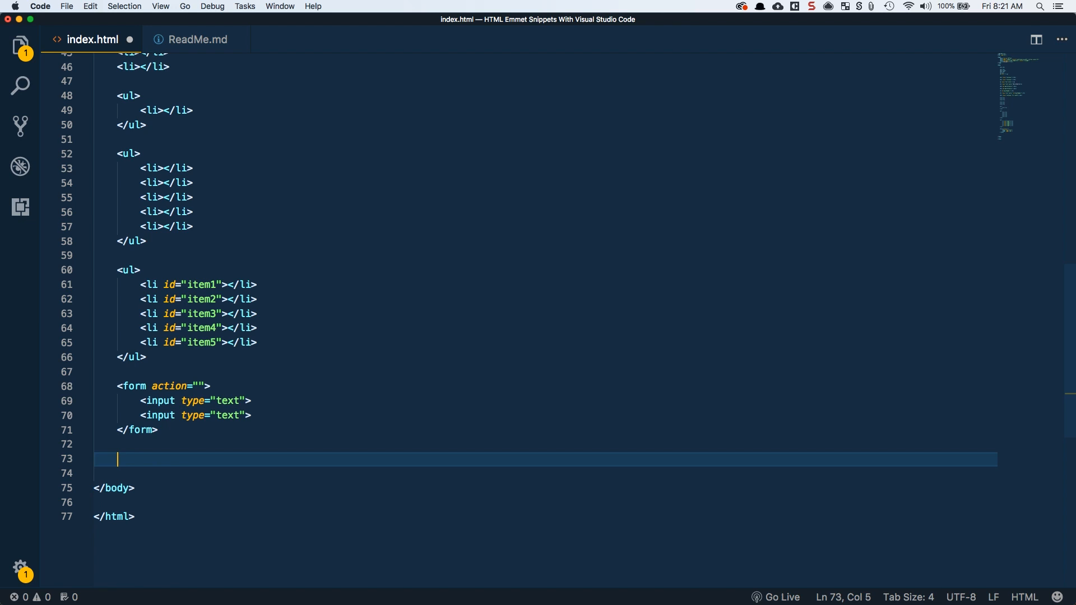
- Expand div>h1+p and section>h1+p+button into sibling-element markup below the form
type("div.h")
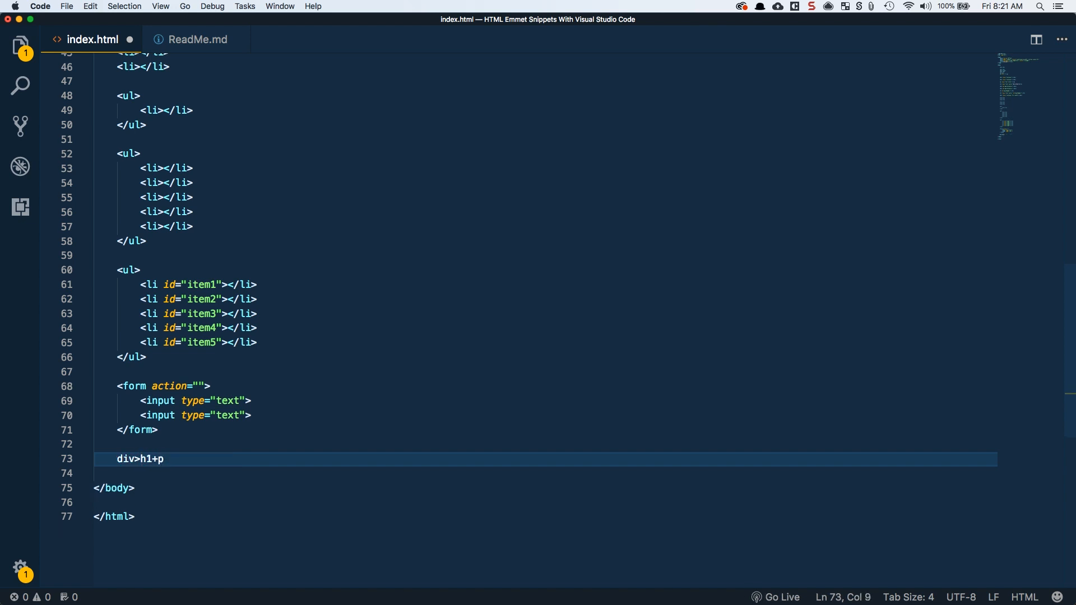
key("Tab")
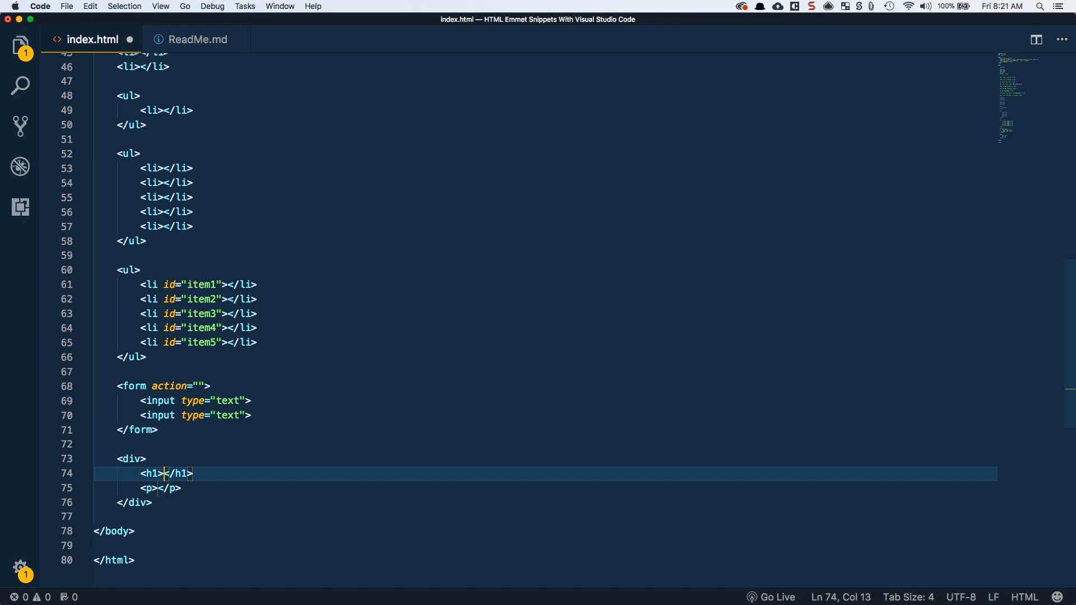
type("section>")
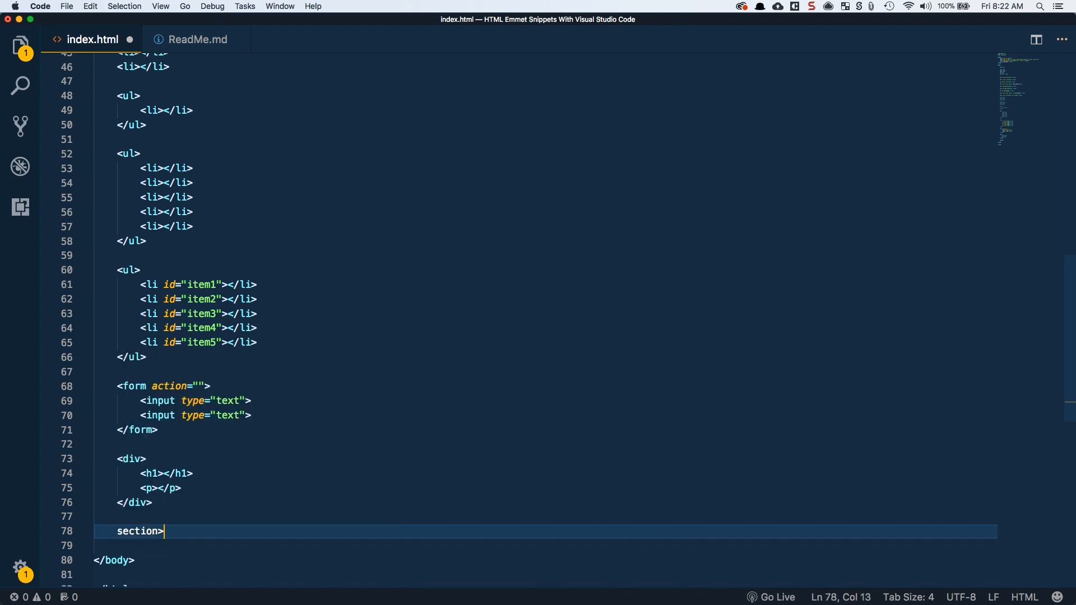
key("Enter")
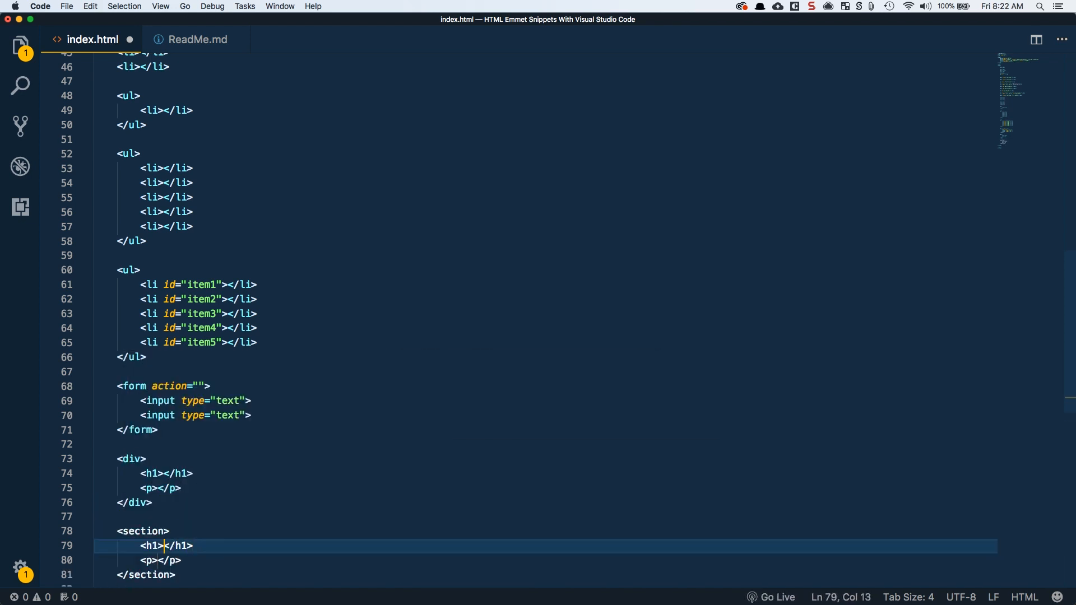
scroll("down", 3)
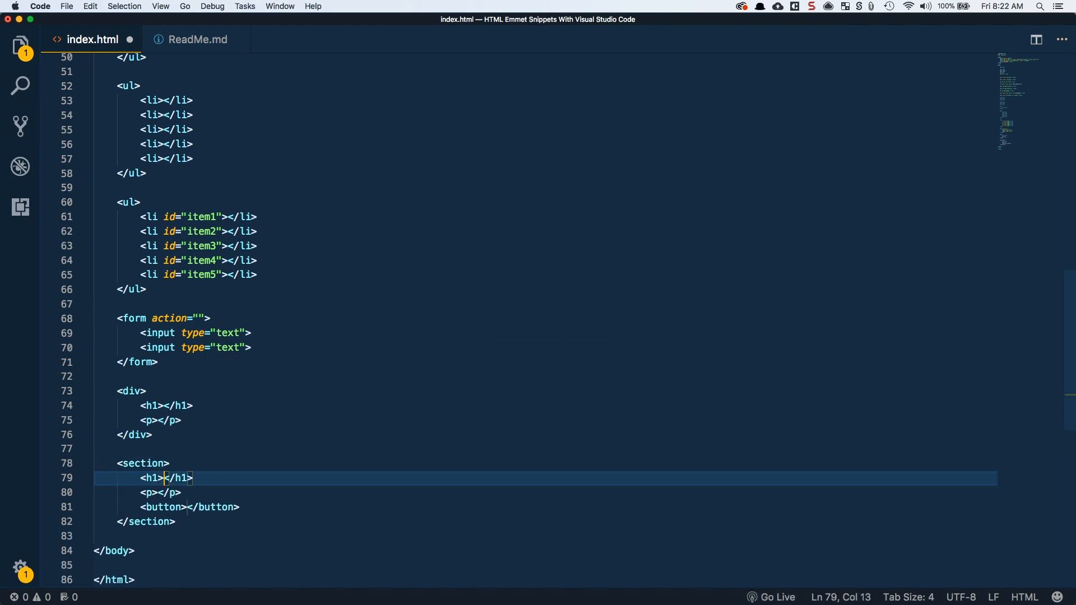
left_click(191, 522)
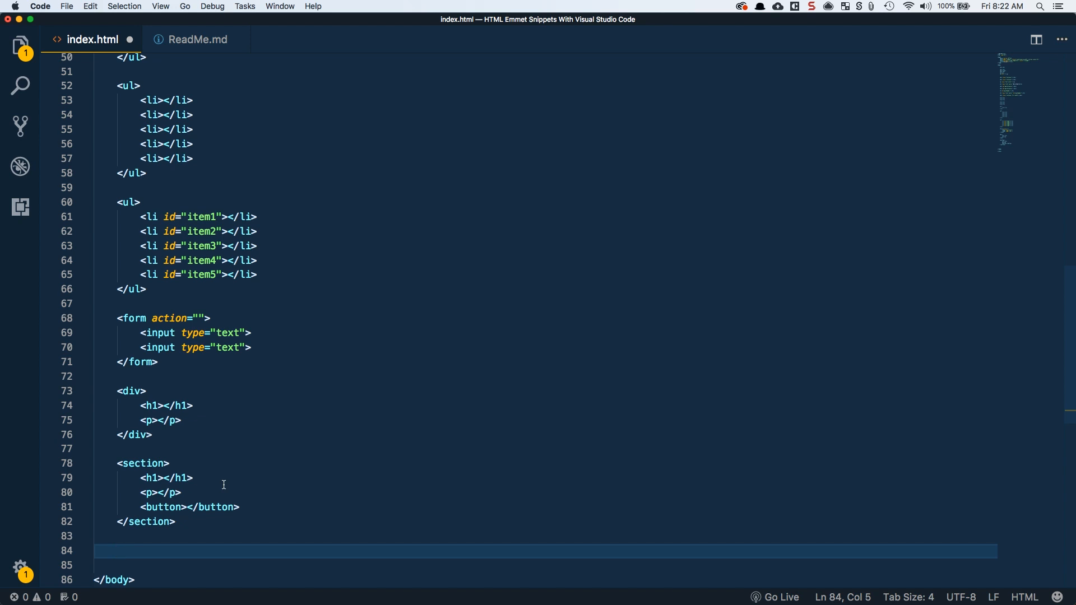
- Compose the nested abbreviation div>form>input+input+p on its own line below the section
type("div")
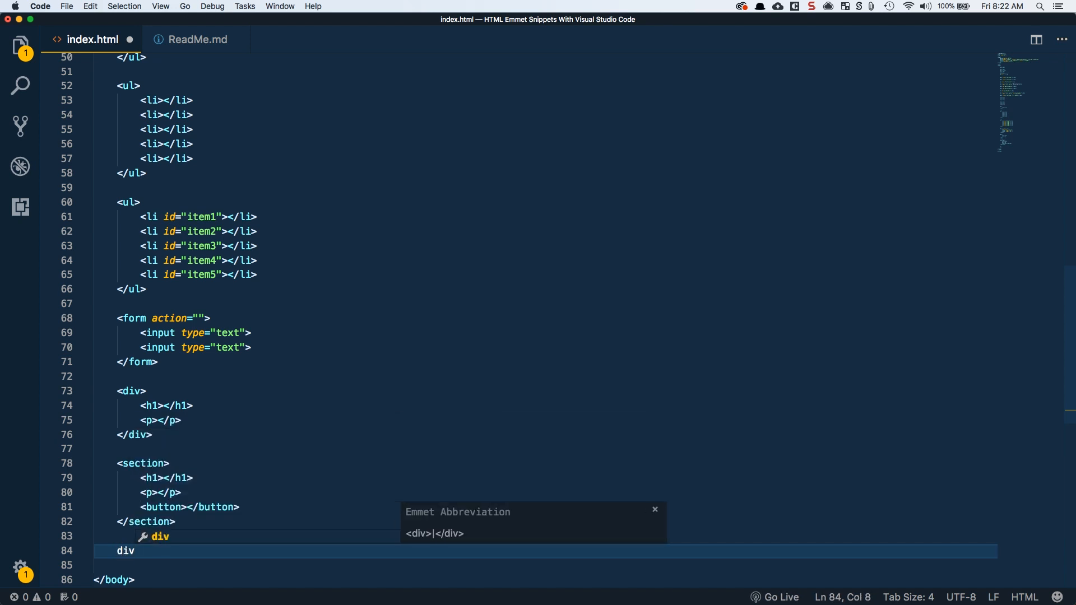
type(">form")
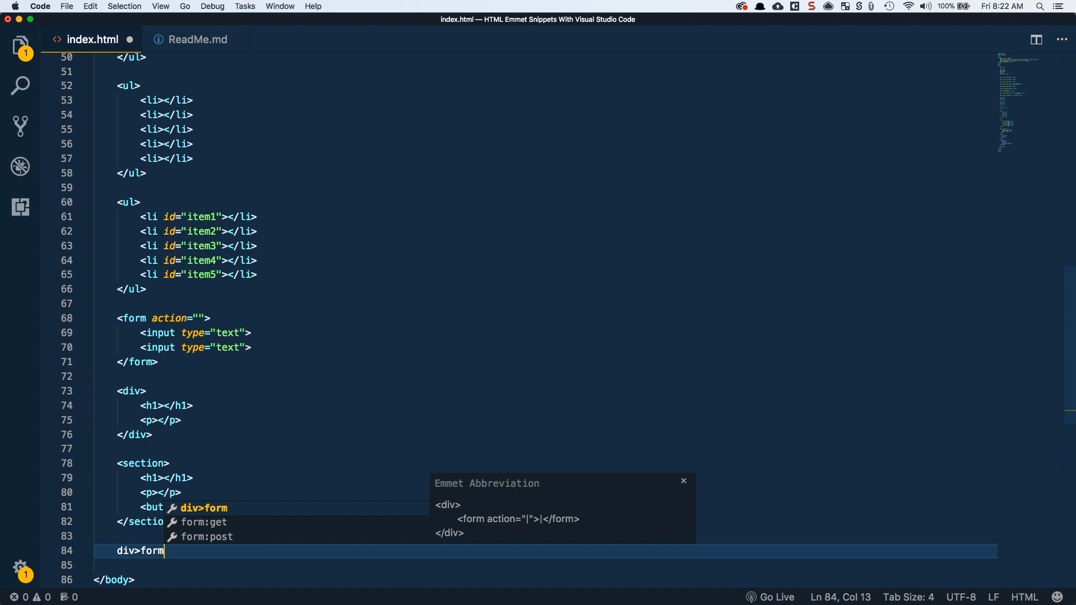
type("+p")
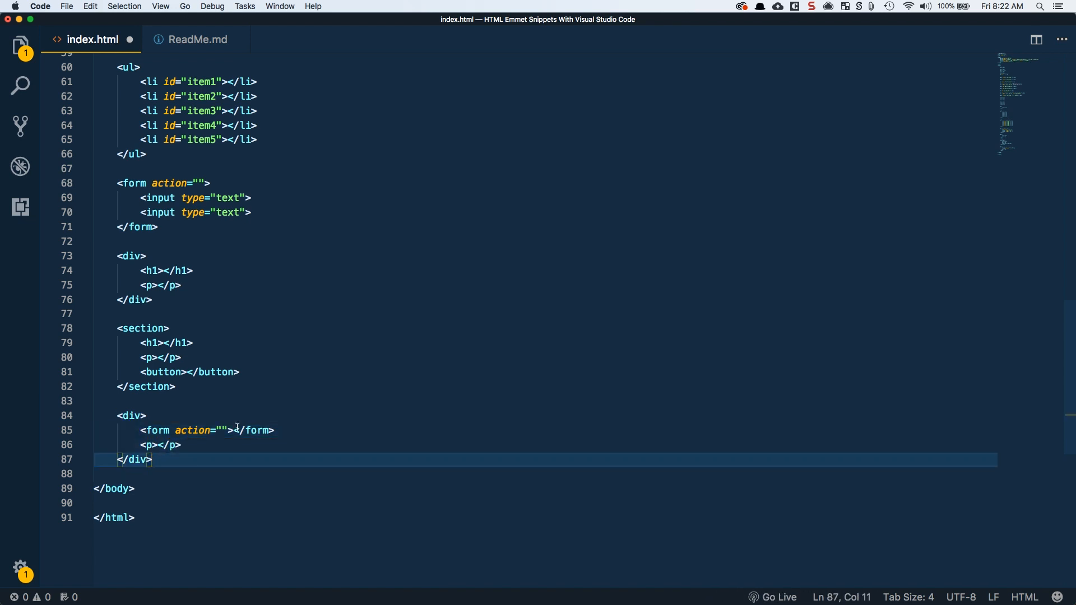
type("div>form+p")
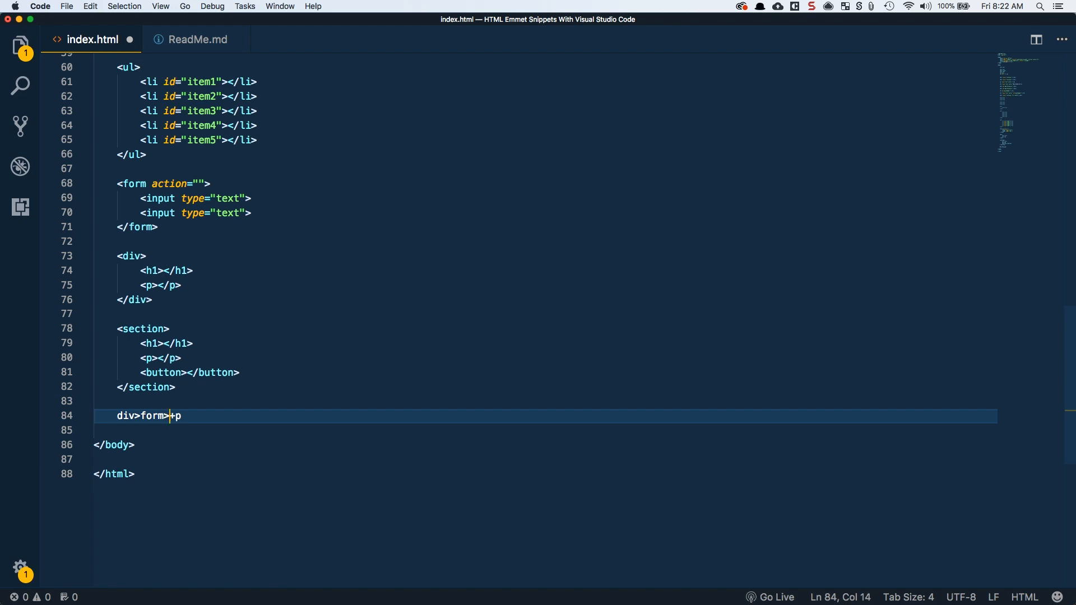
type("input+")
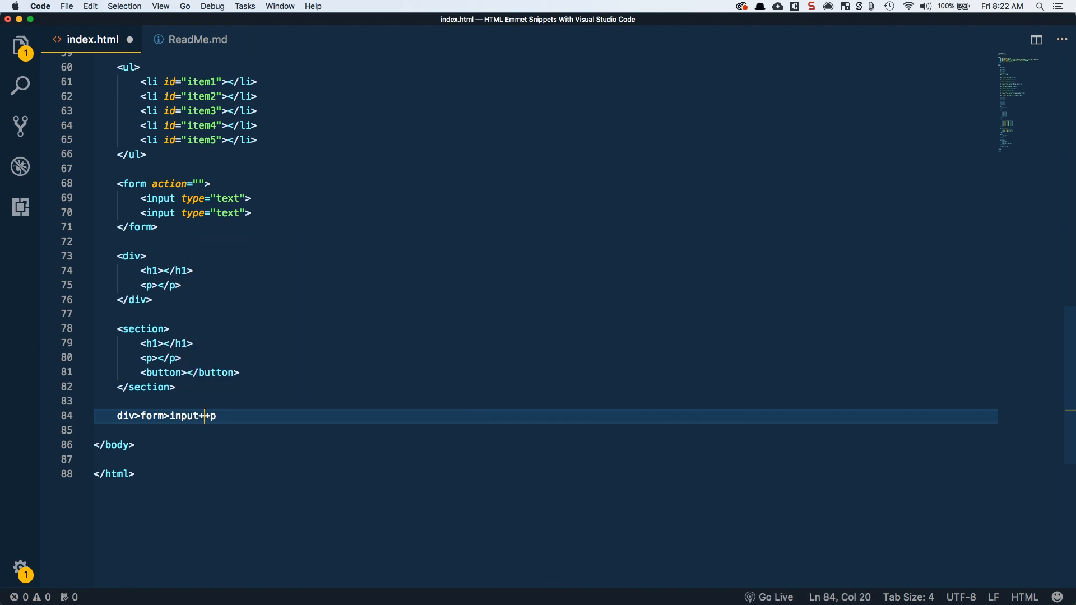
type("input")
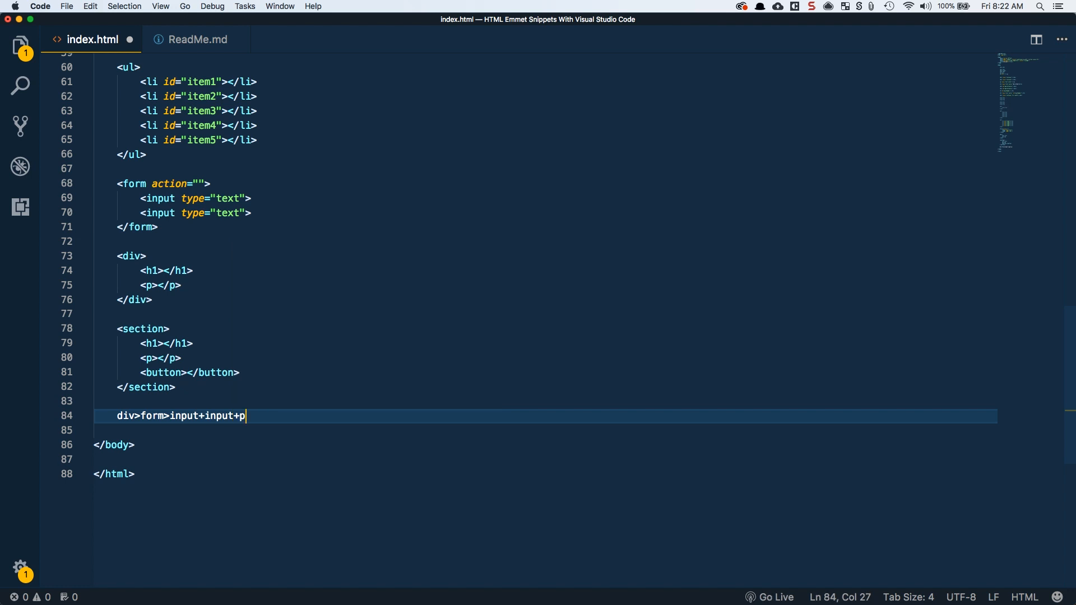
double_click(184, 416)
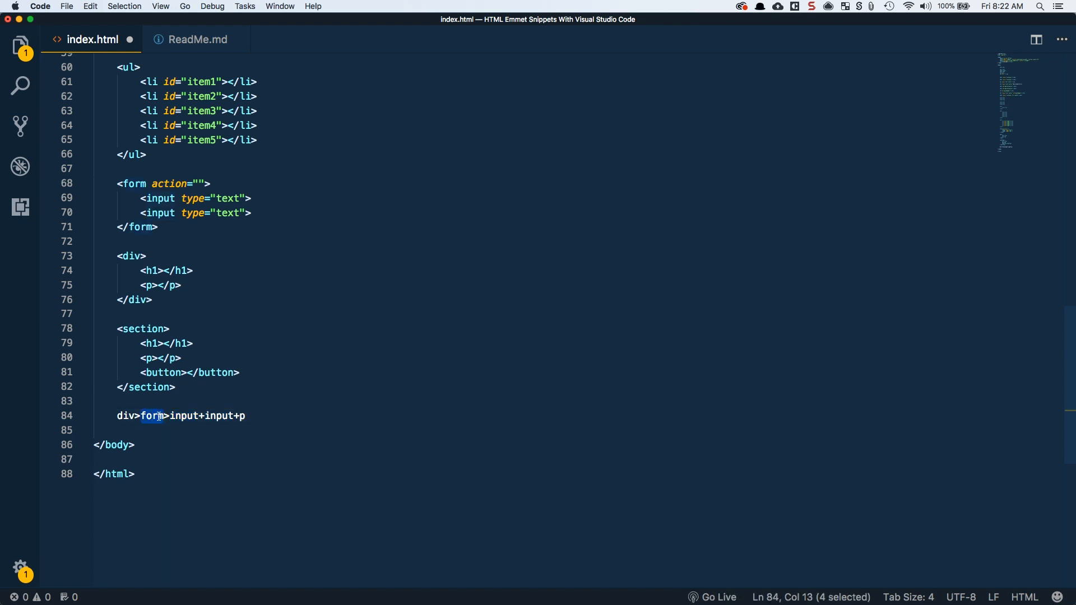
- Group form>input+input in parentheses with a trailing p, expand it, and put each input on its own line
type("(")
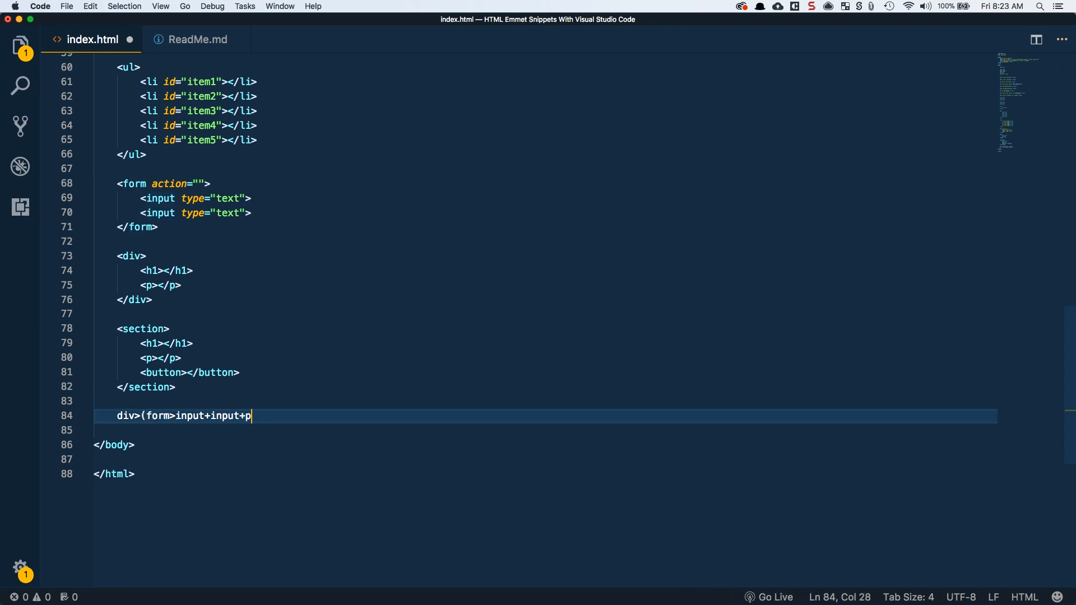
type(")")
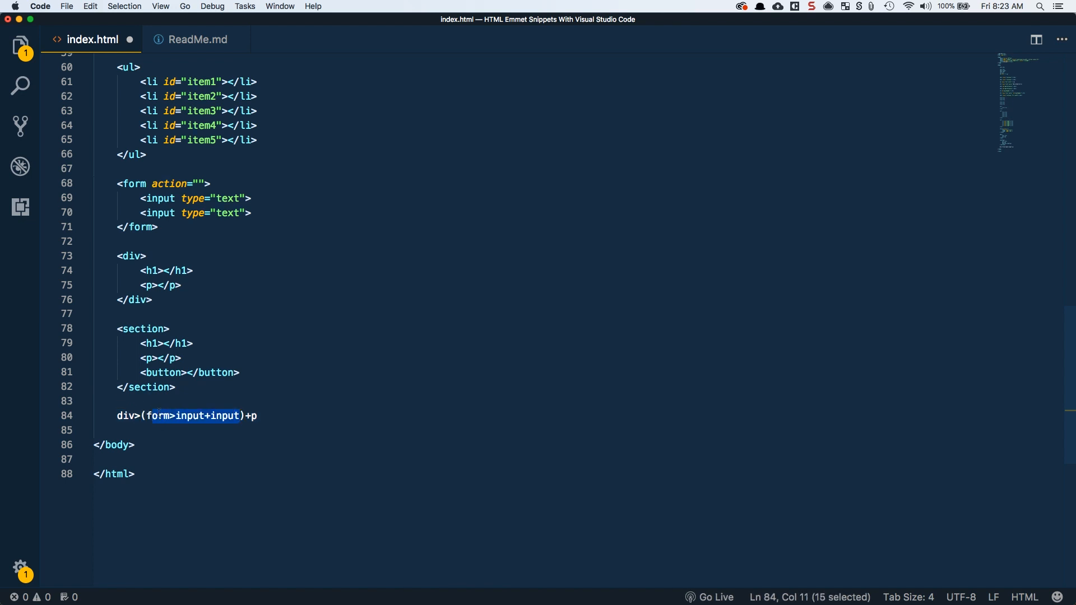
left_click(259, 415)
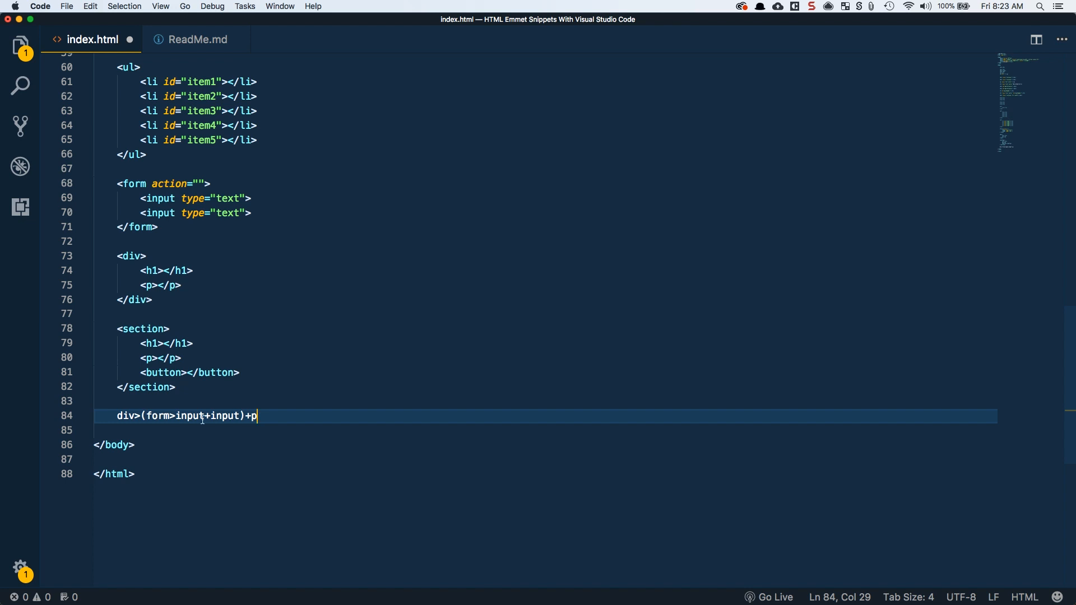
double_click(159, 416)
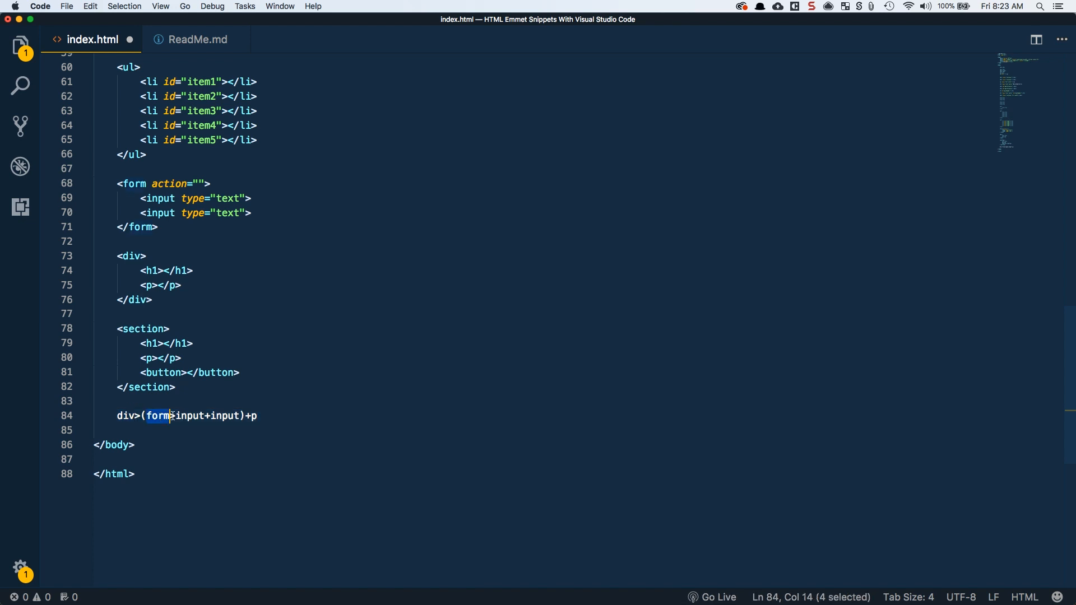
left_click(263, 415)
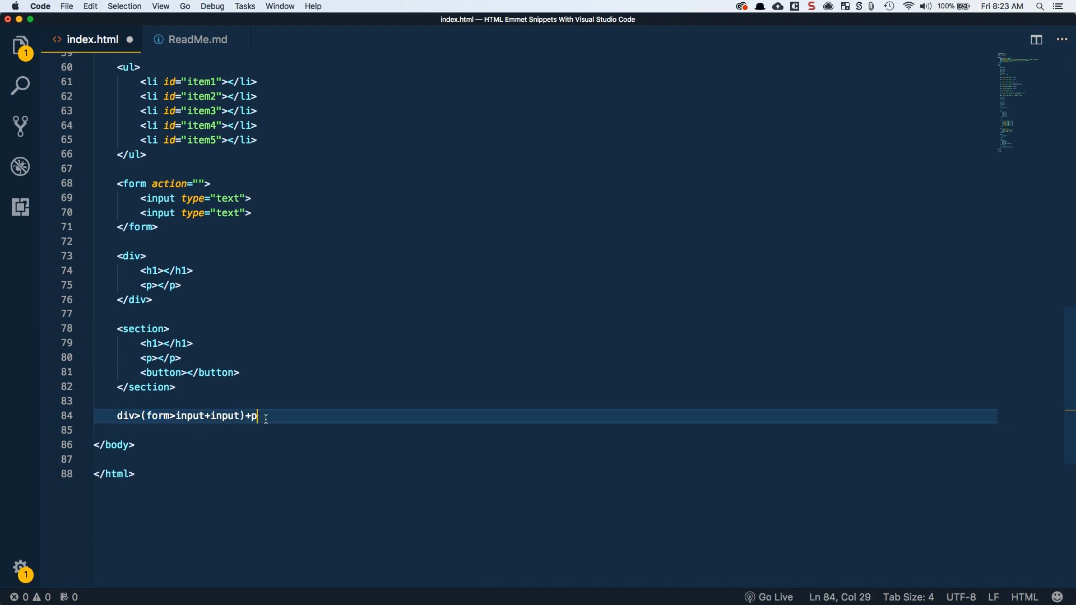
key("Backspace")
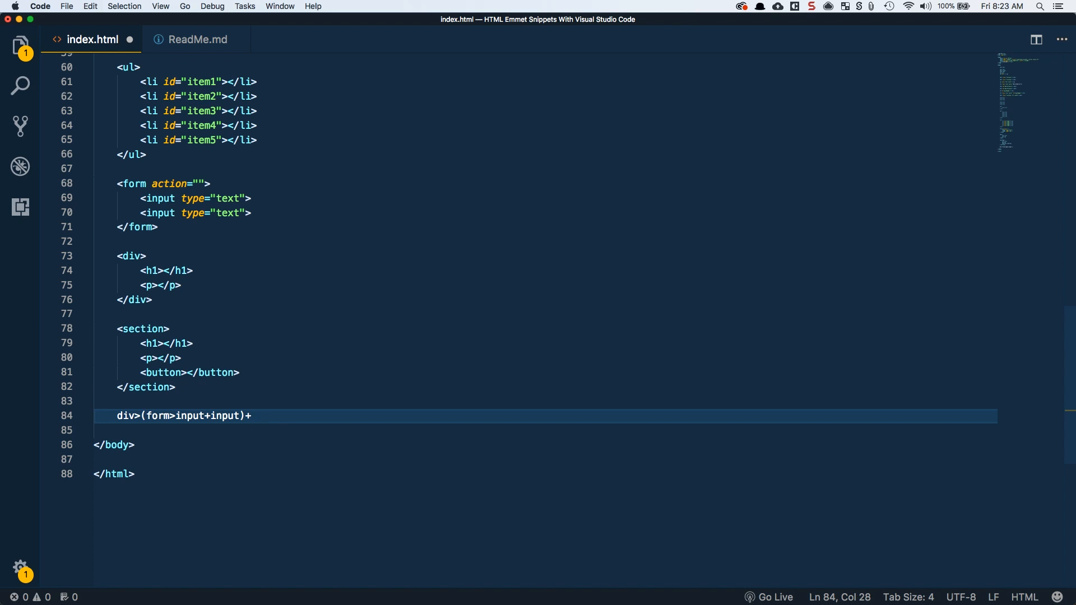
type("p")
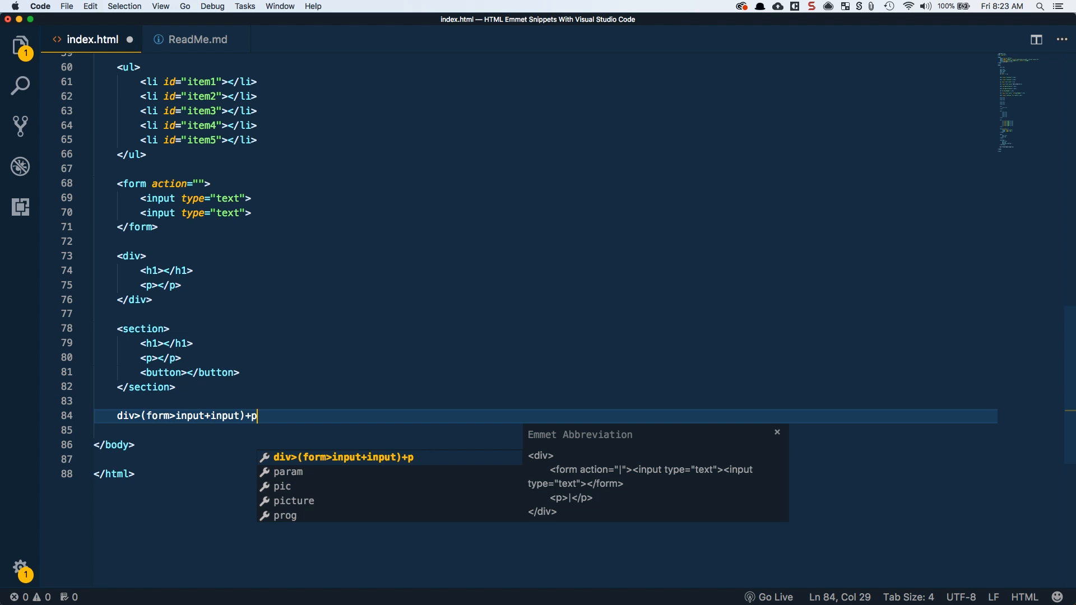
mouse_move(307, 399)
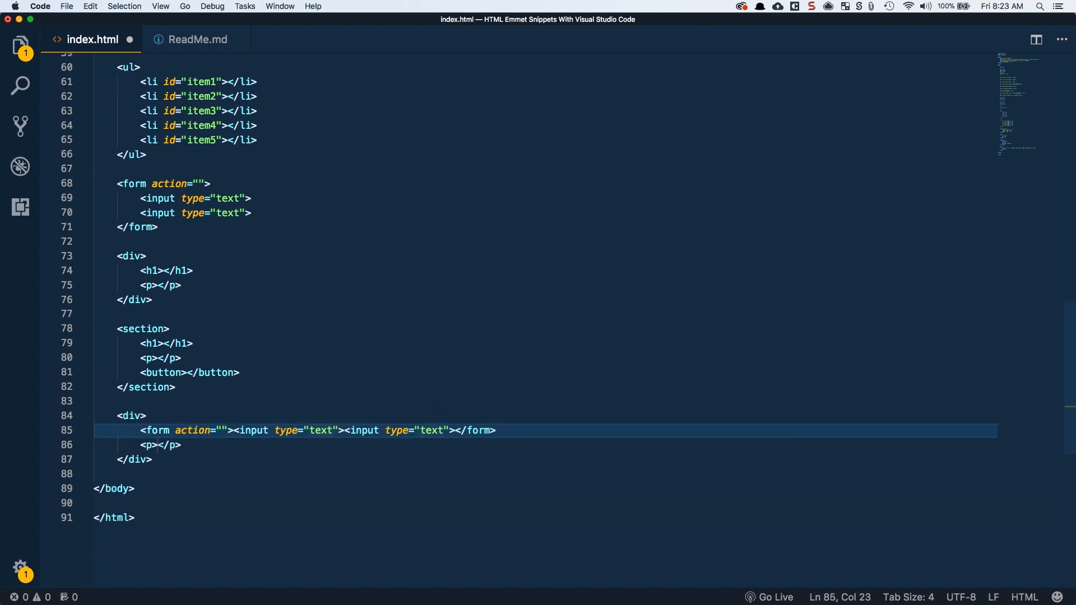
mouse_move(254, 430)
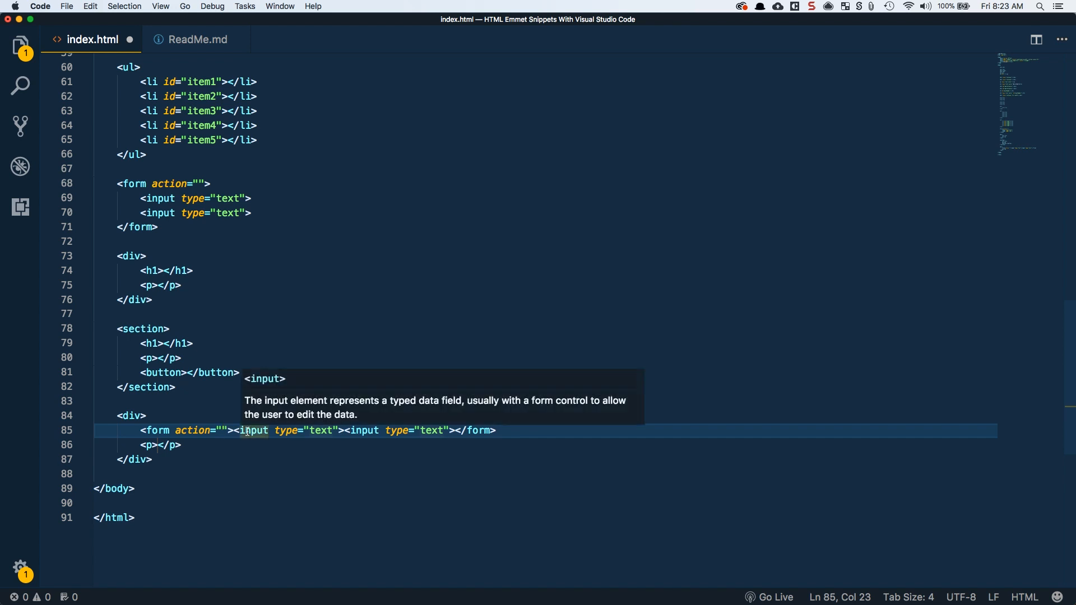
key("Enter")
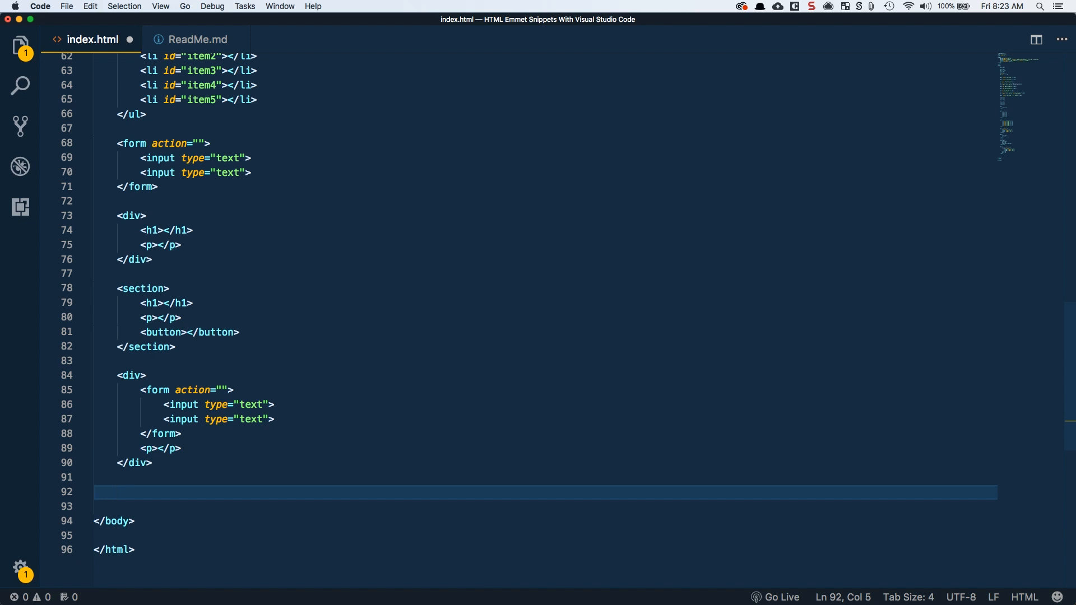
- Write div>(form>input:text+input:password+input:submit) as the new Emmet abbreviation
type("div>(form>input+input)+")
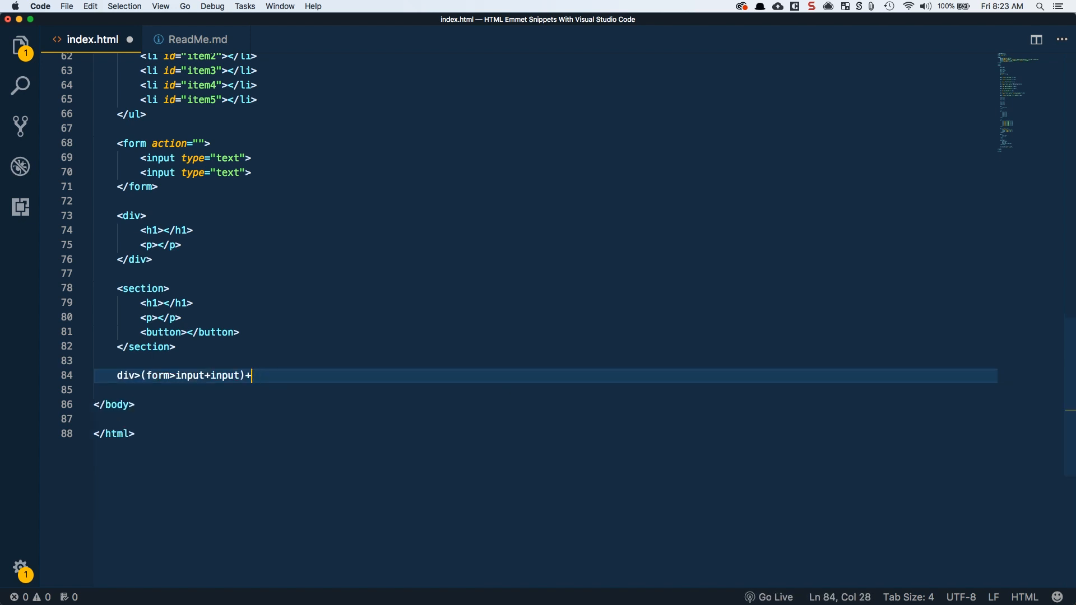
left_click(204, 375)
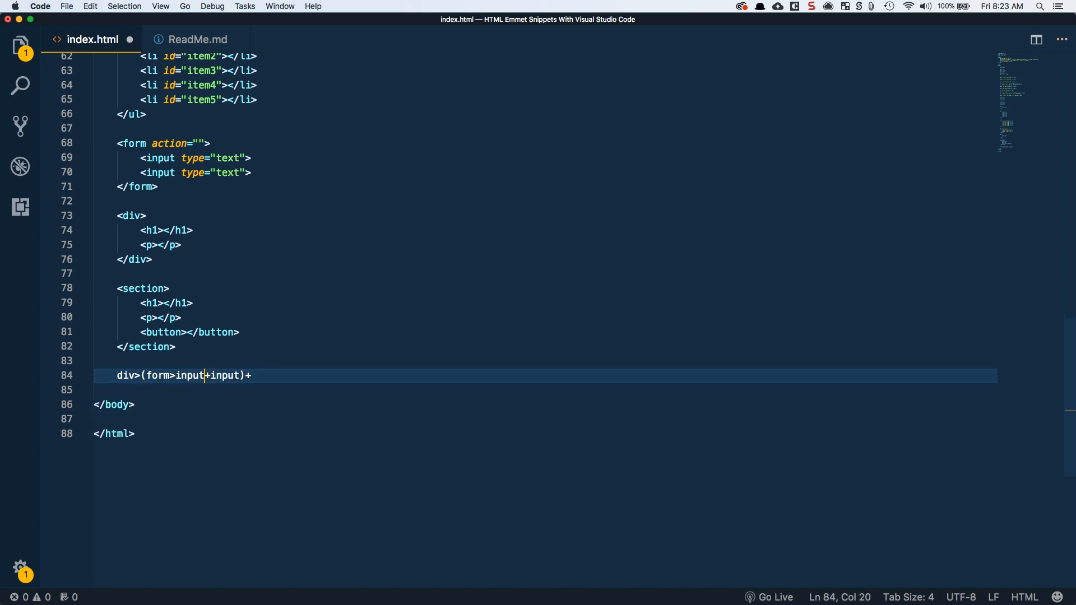
type(":text")
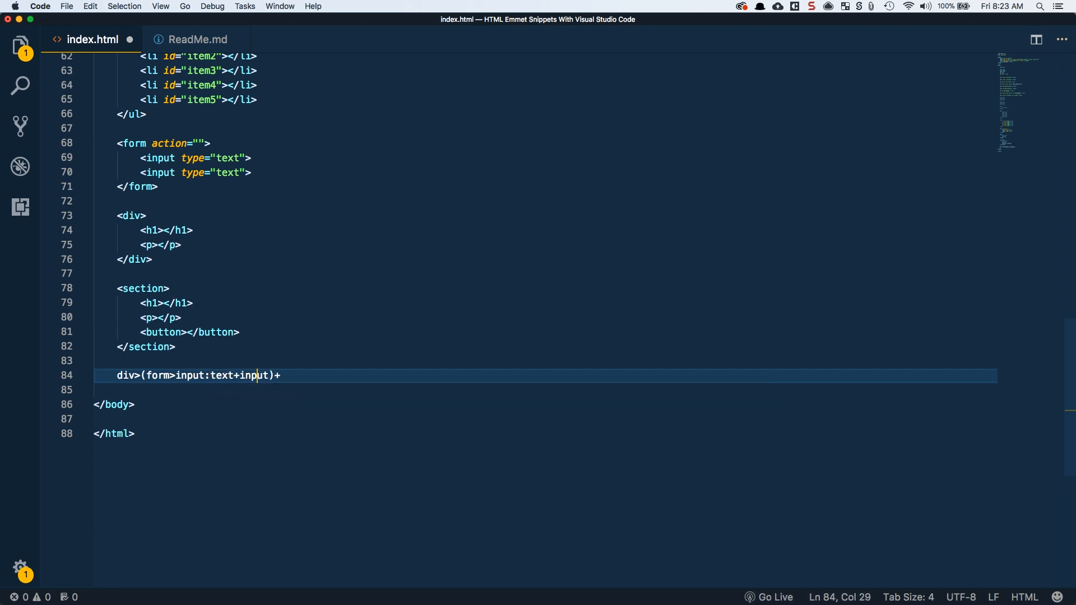
type(":password")
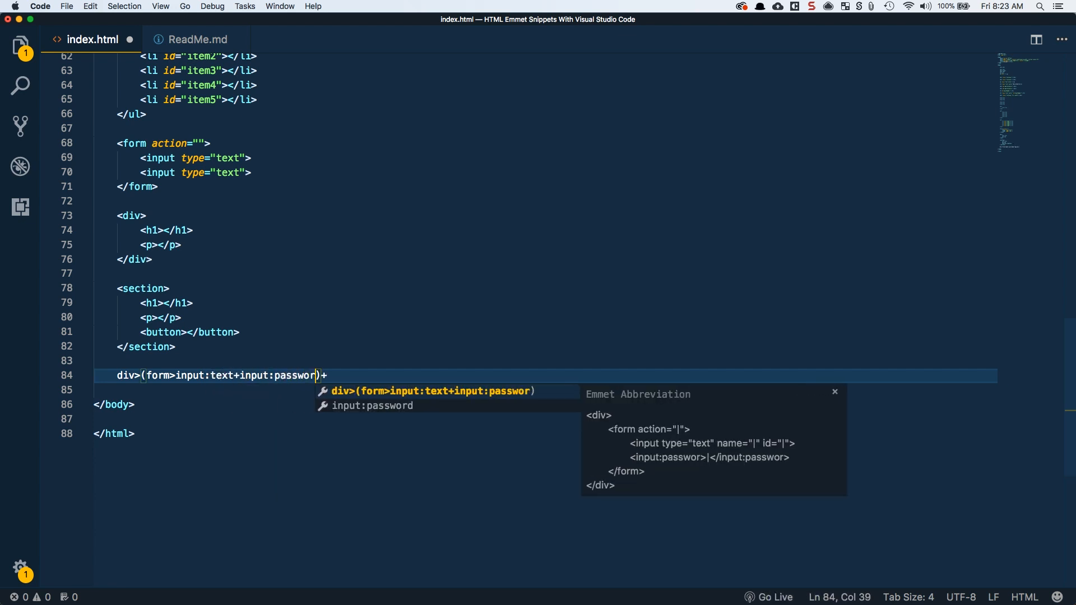
type("d")
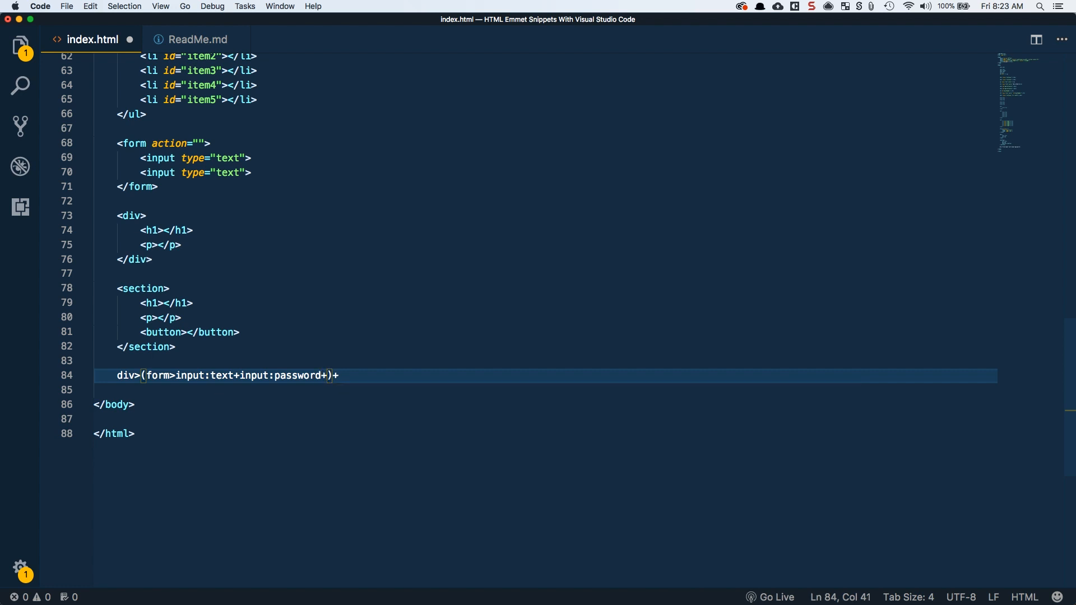
type("+input:submit")
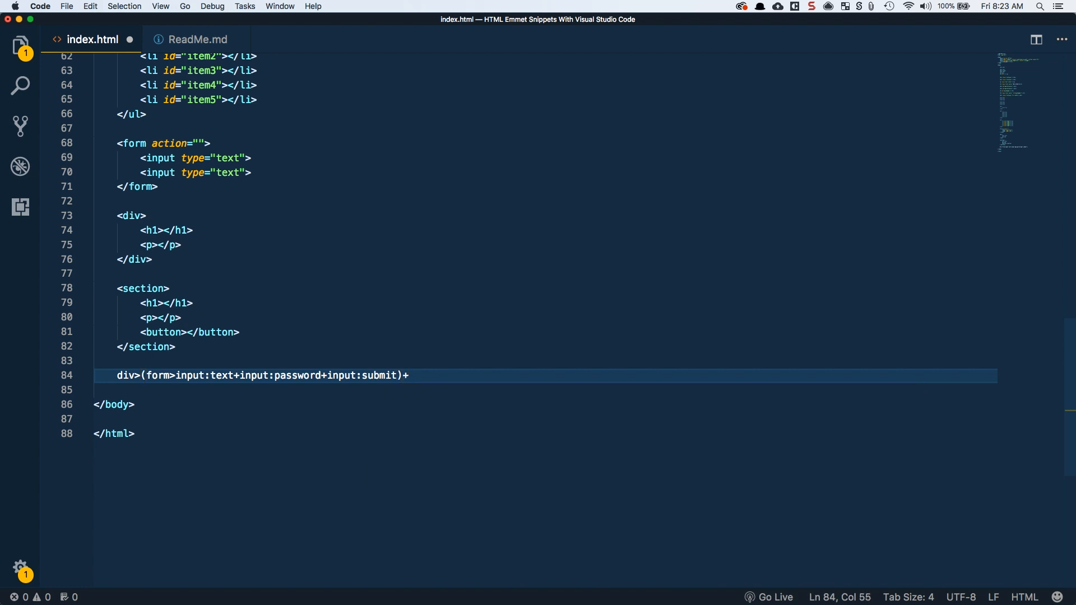
- Append +p{or register here} to the abbreviation so a paragraph follows the form
type("p")
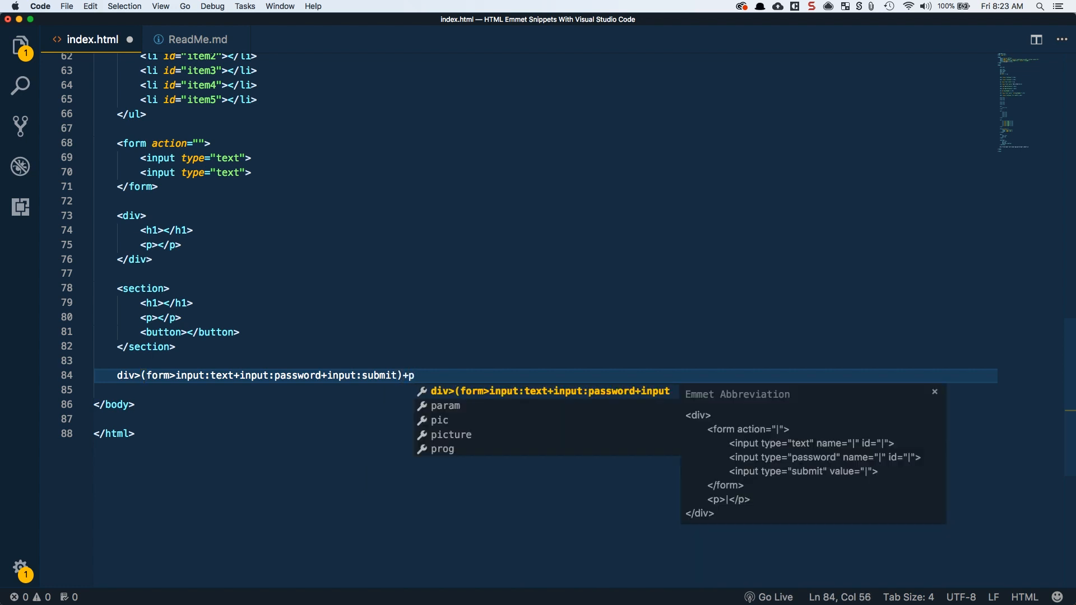
type("{")
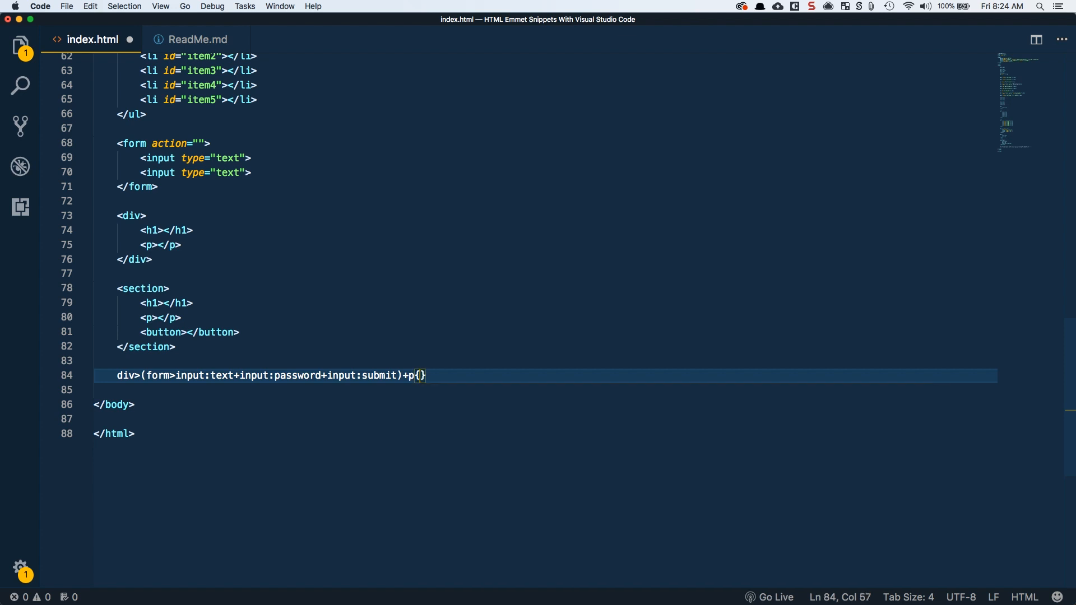
type("or register")
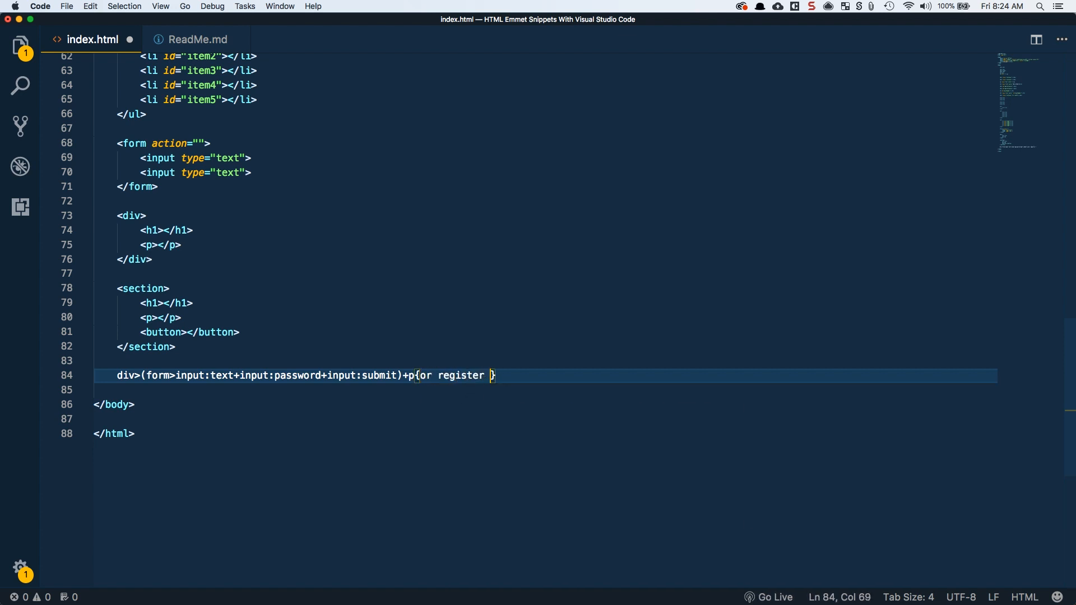
type("here</p>")
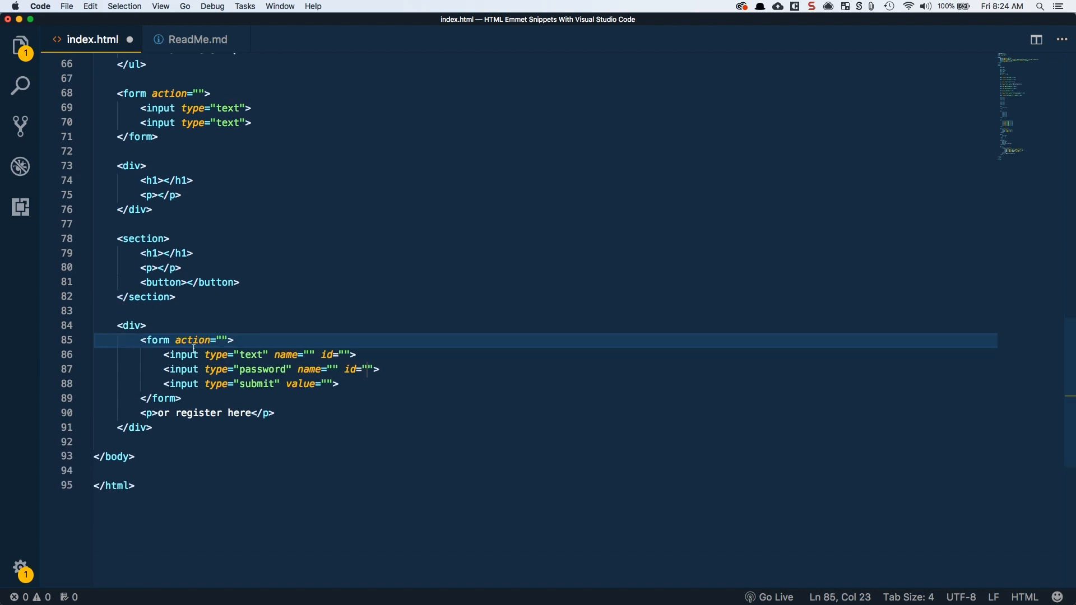
mouse_move(293, 362)
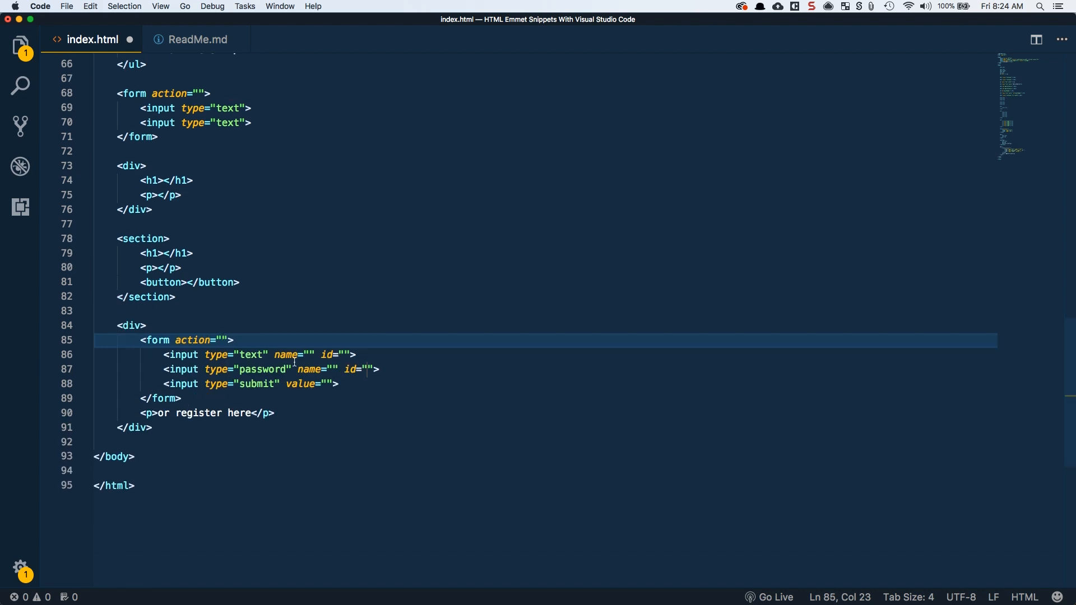
- Add [name="username"], [name="password"] and [value="login"] attributes to the form's inputs and re-expand
double_click(261, 369)
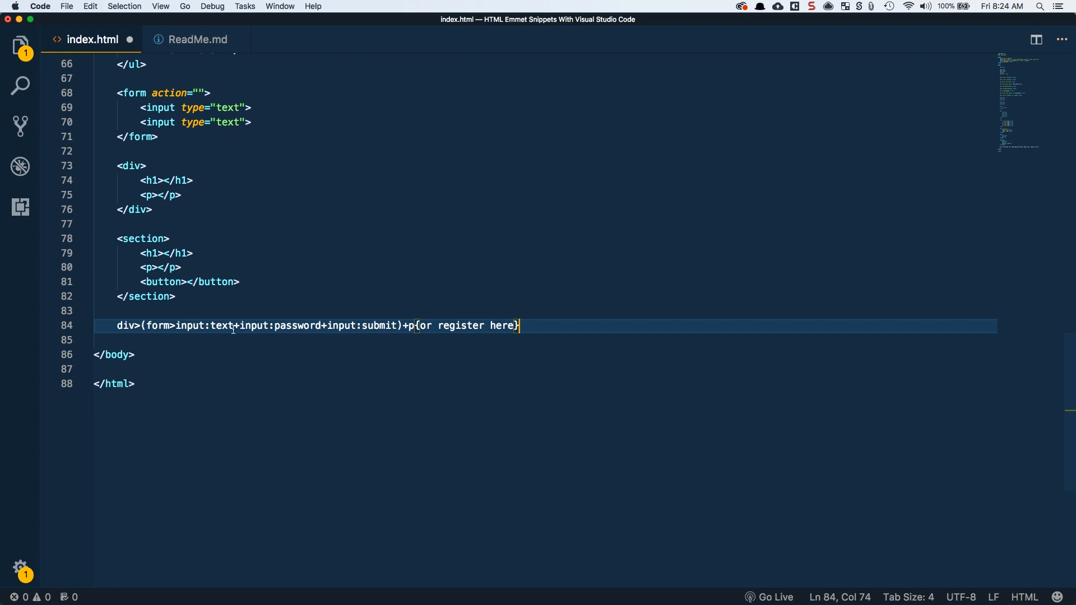
type("[")
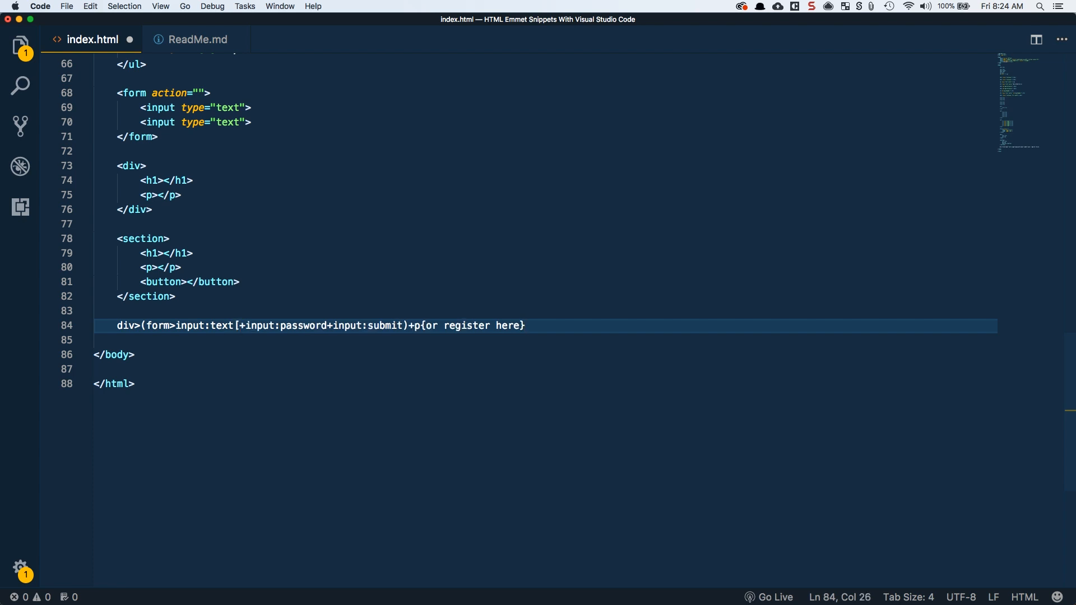
type("name=")
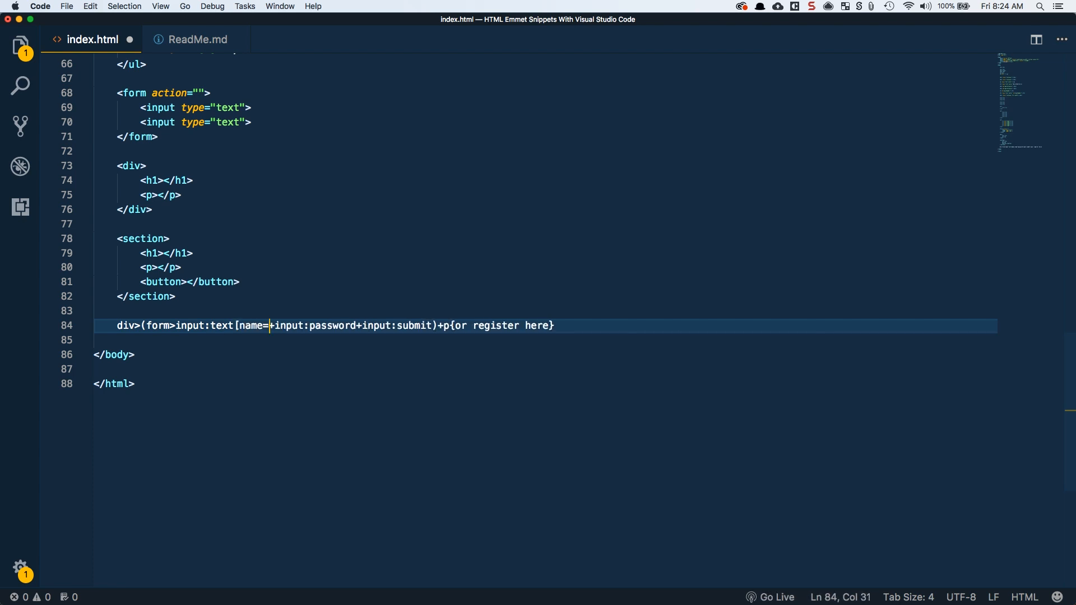
type("username")
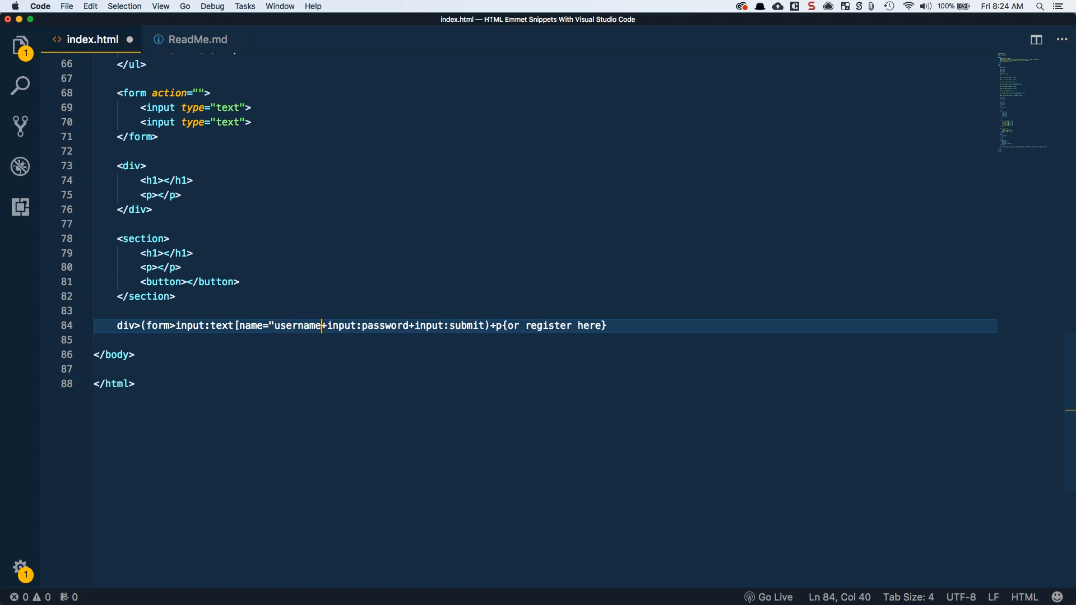
type("\"")
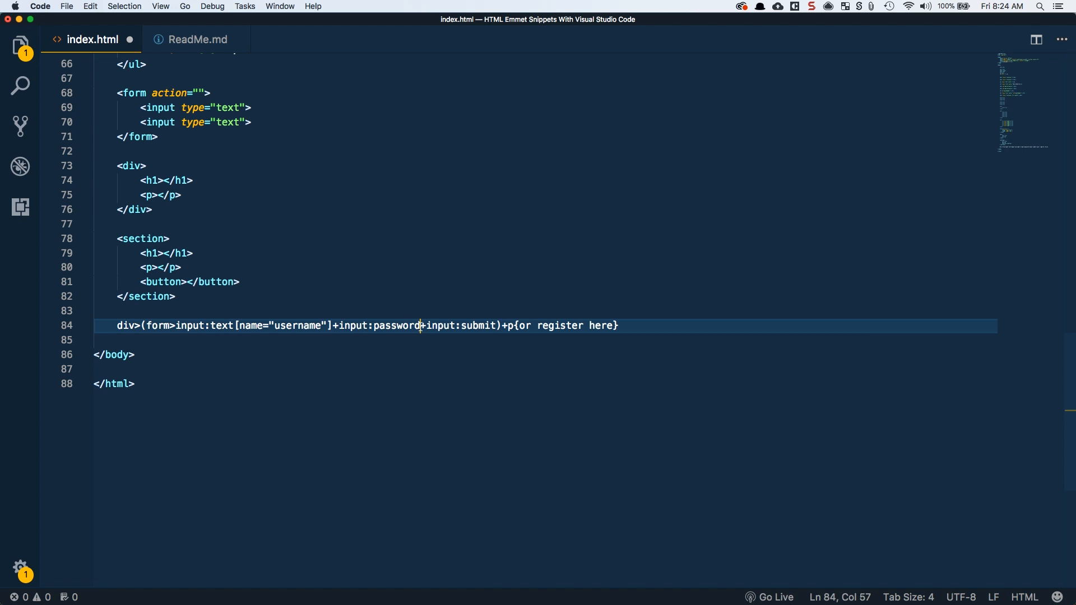
type("[name=\"password\"")
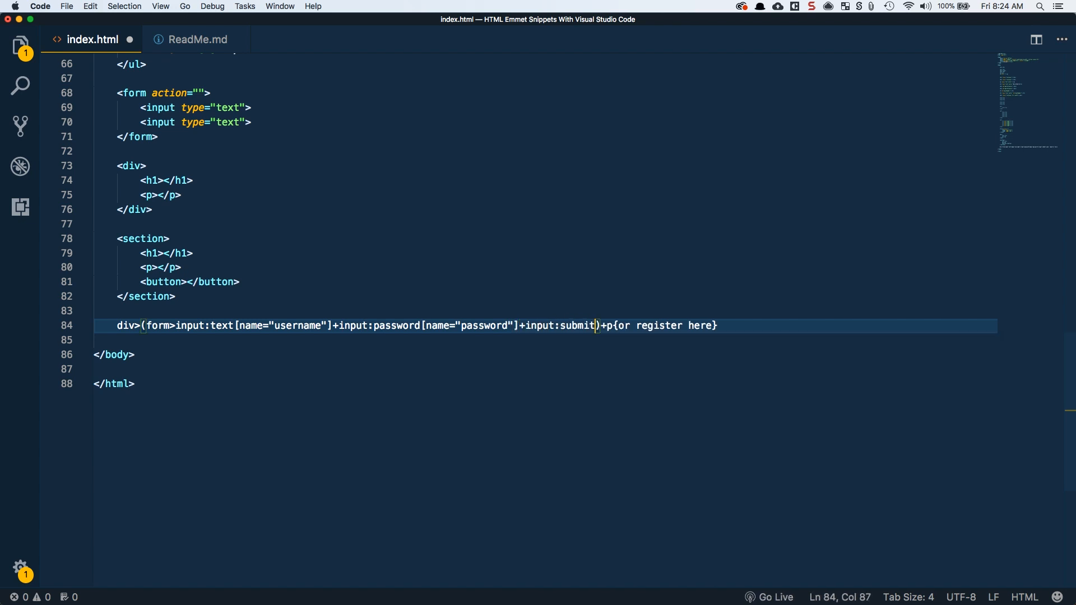
type("[value")
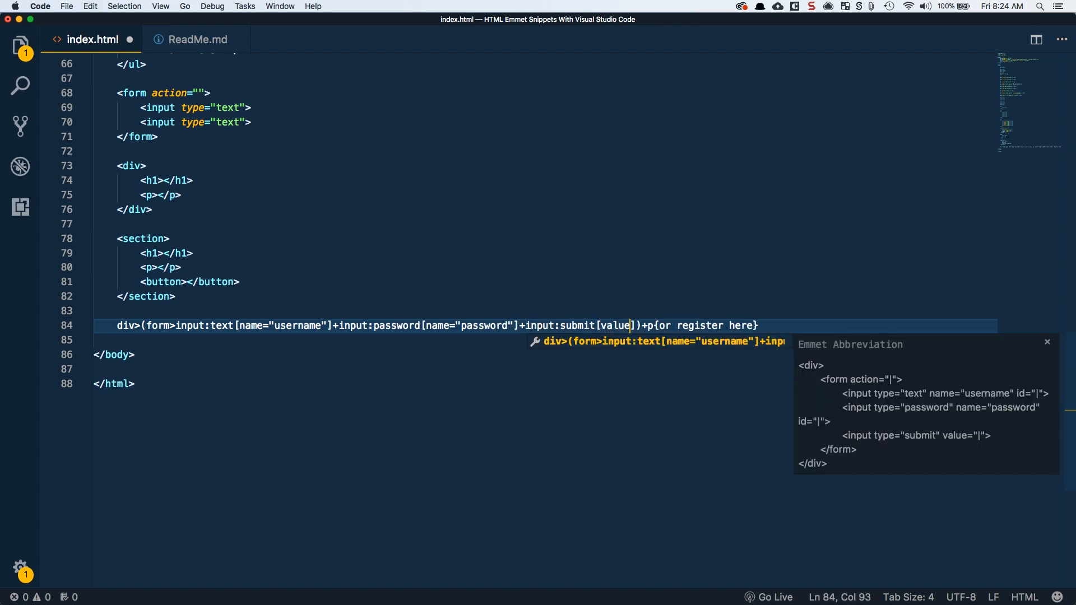
type("login\">")
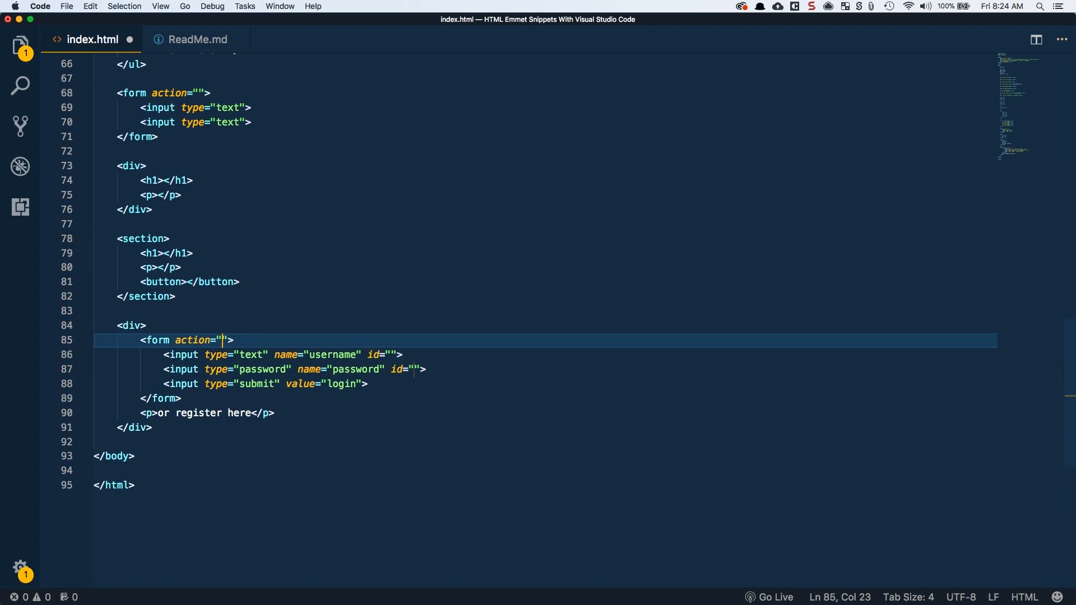
- Check the password input's empty id and move to the blank line below the login div
scroll("down", 3)
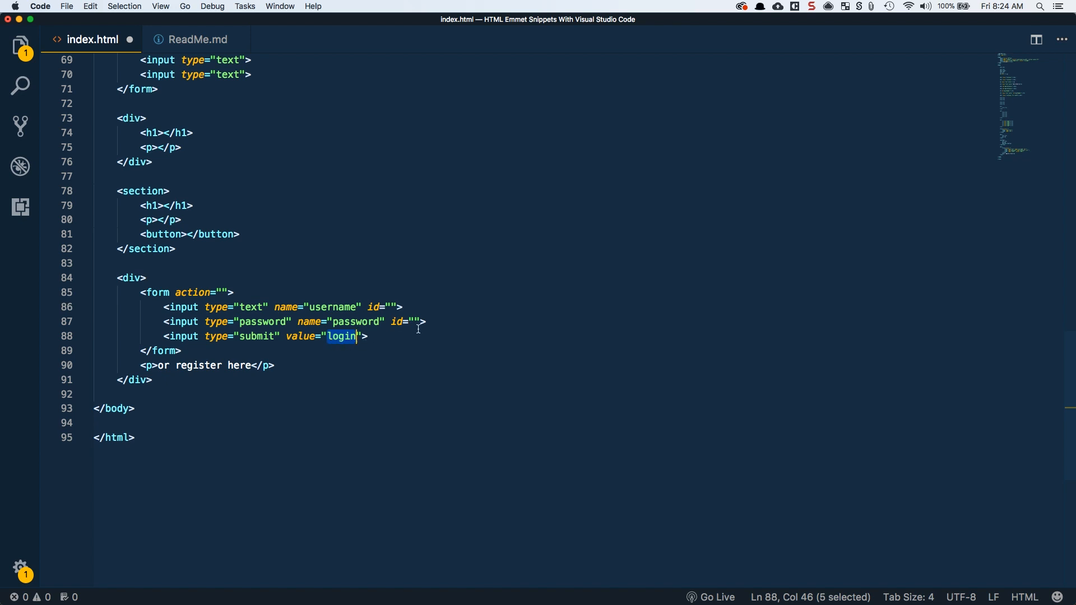
left_click(414, 322)
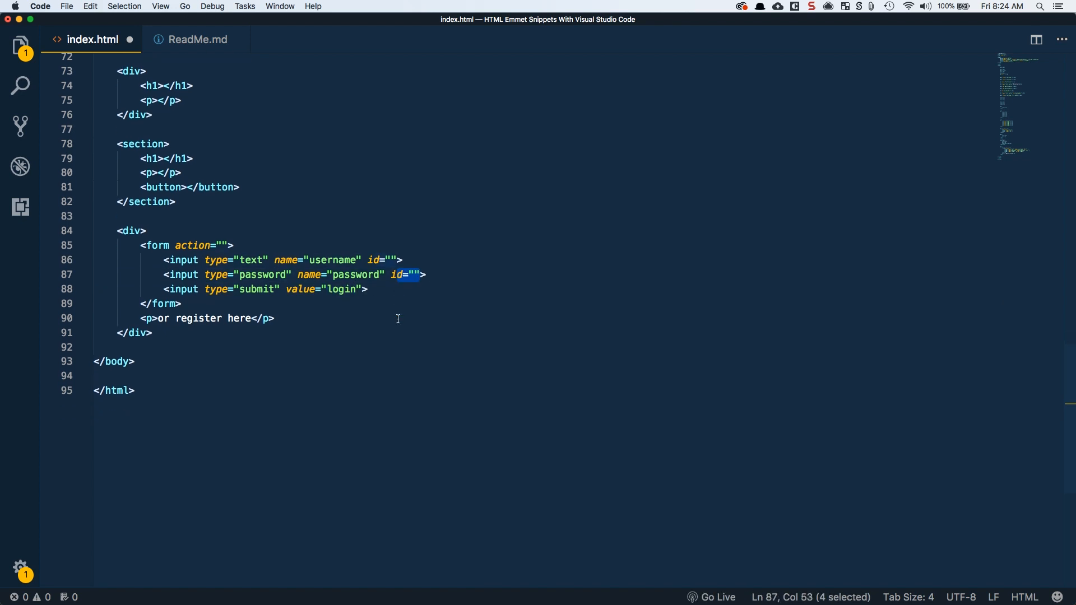
scroll("up", 3)
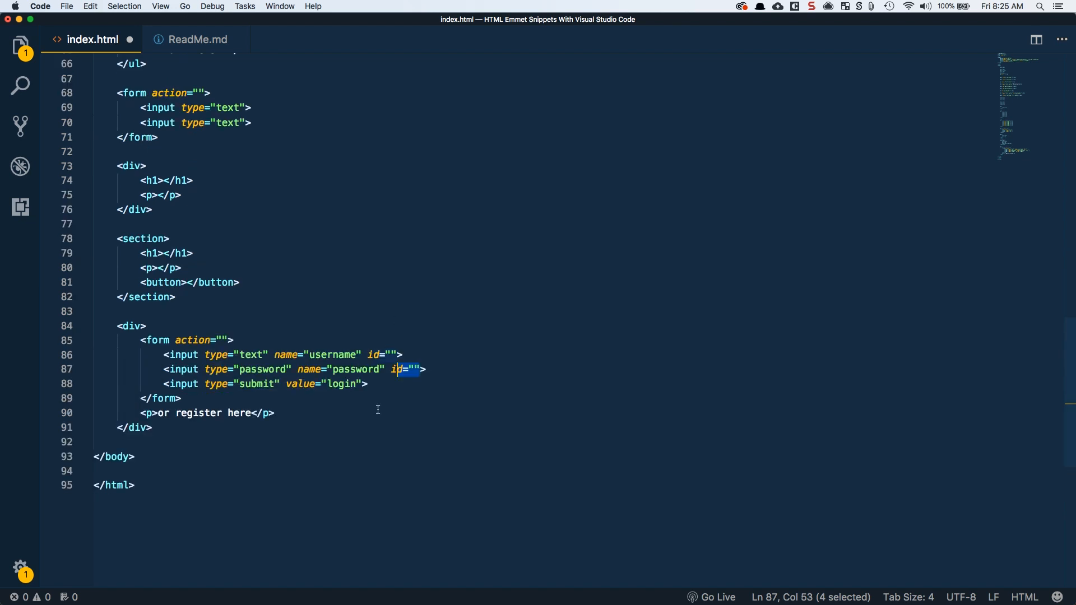
left_click(213, 412)
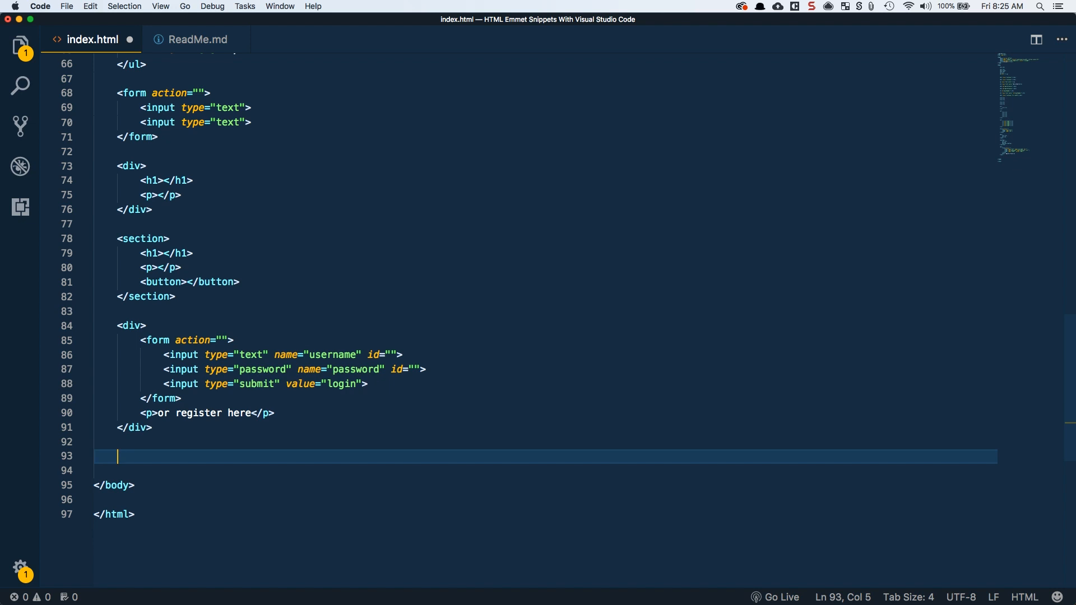
- Add a paragraph reading 'This is our text' via p{...} expansion
type("p")
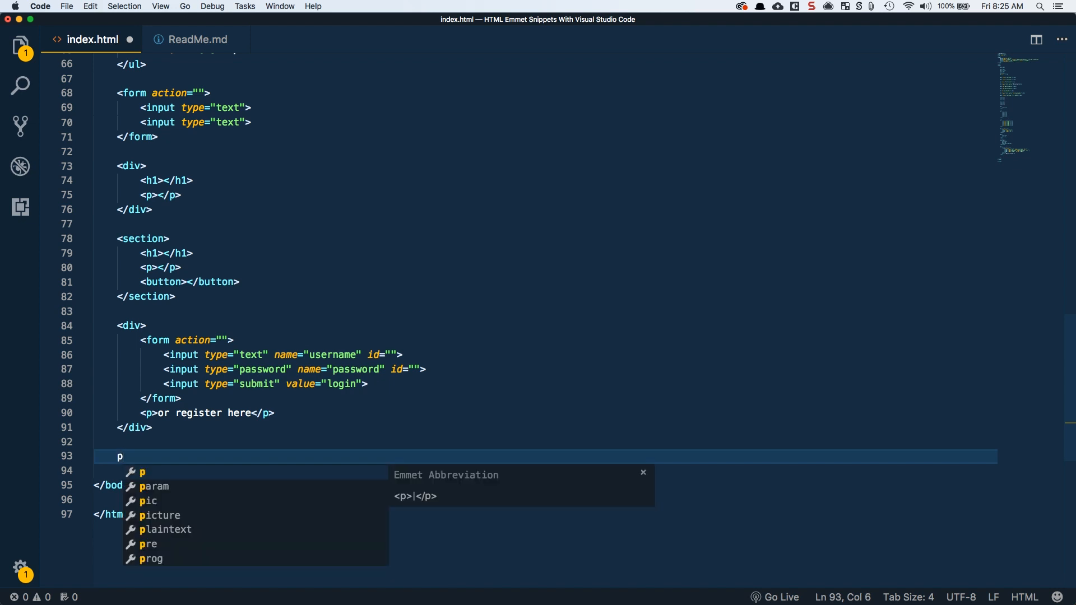
type("{")
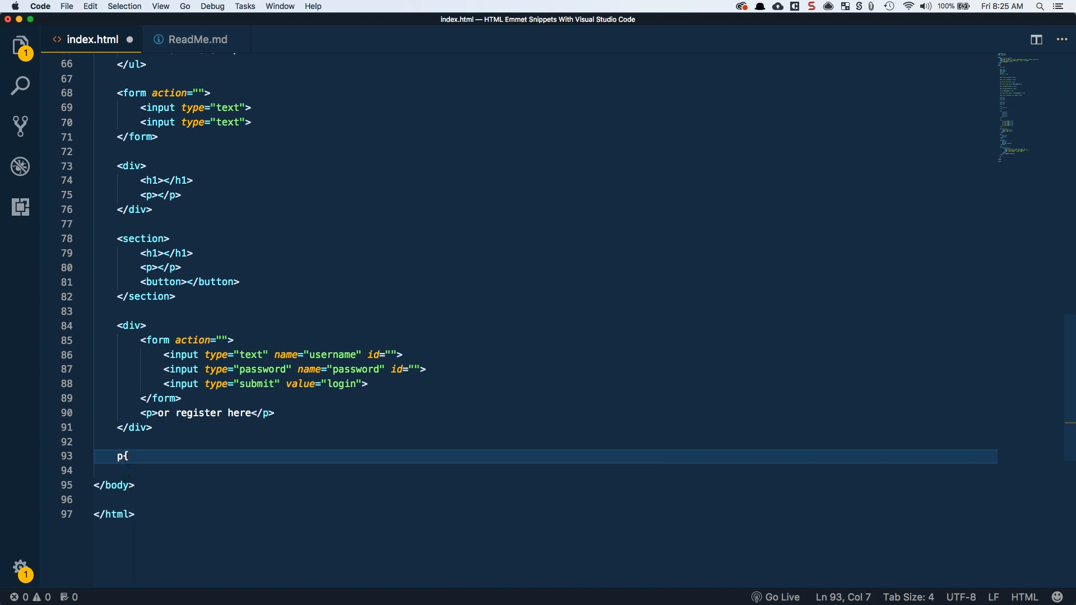
type("This i")
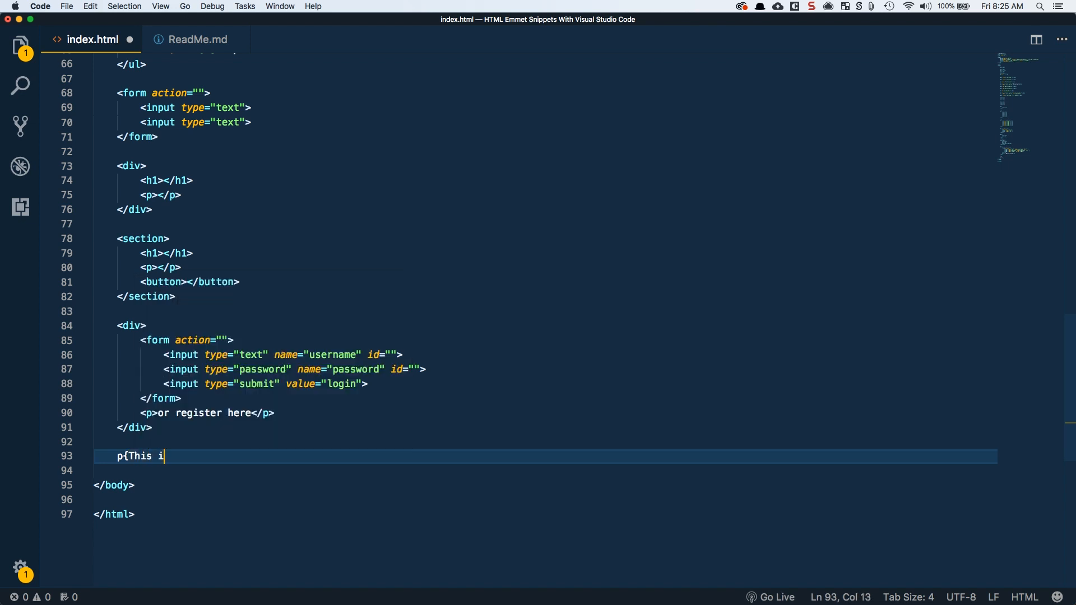
type("s our te")
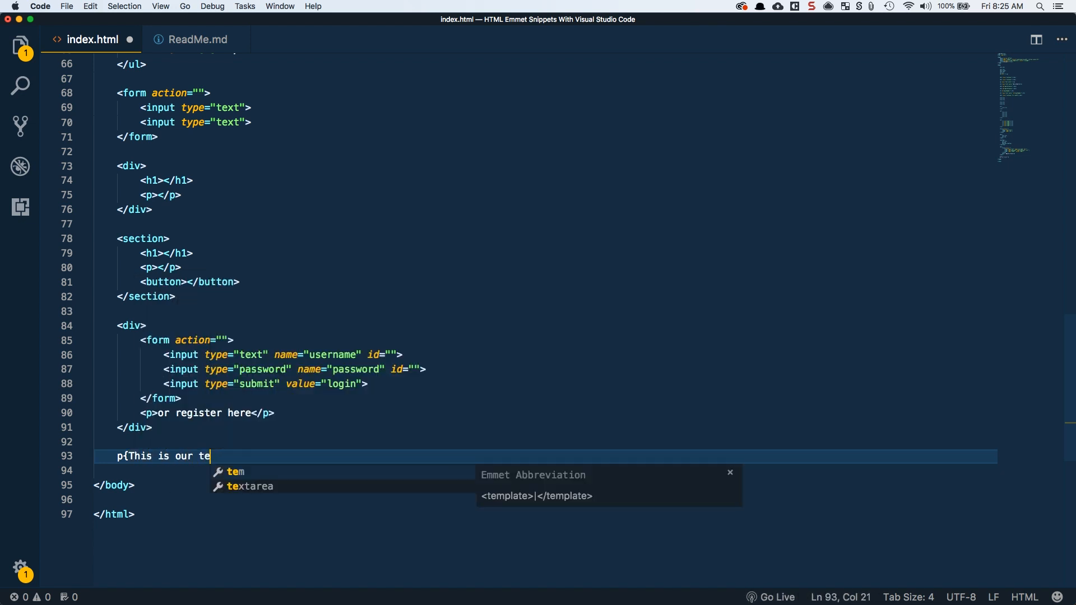
key("Tab")
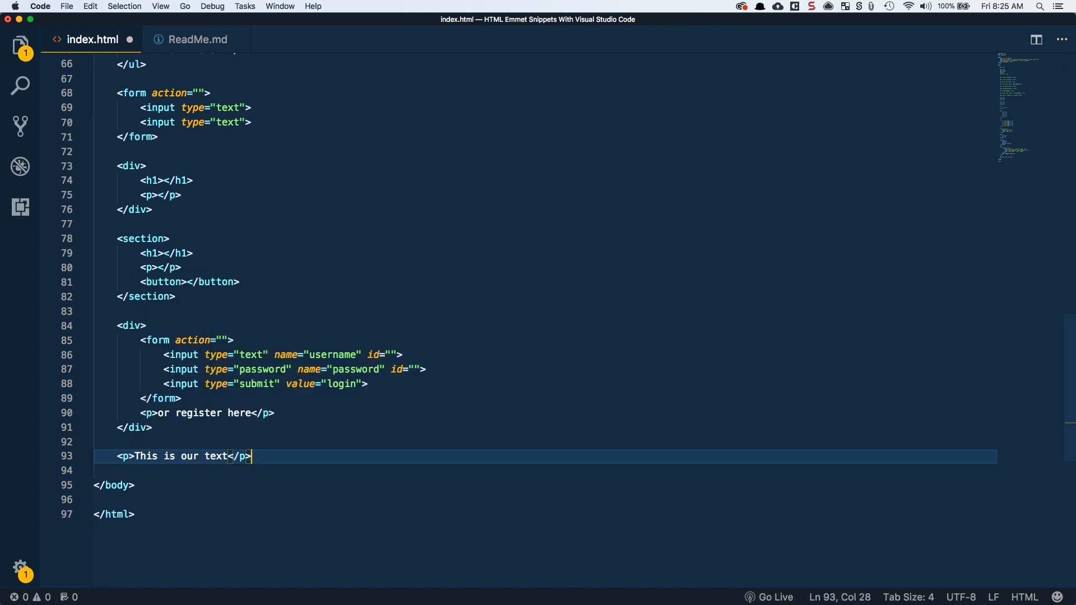
- Add an h1 reading 'this is out h1' below the paragraph
type("h1{}")
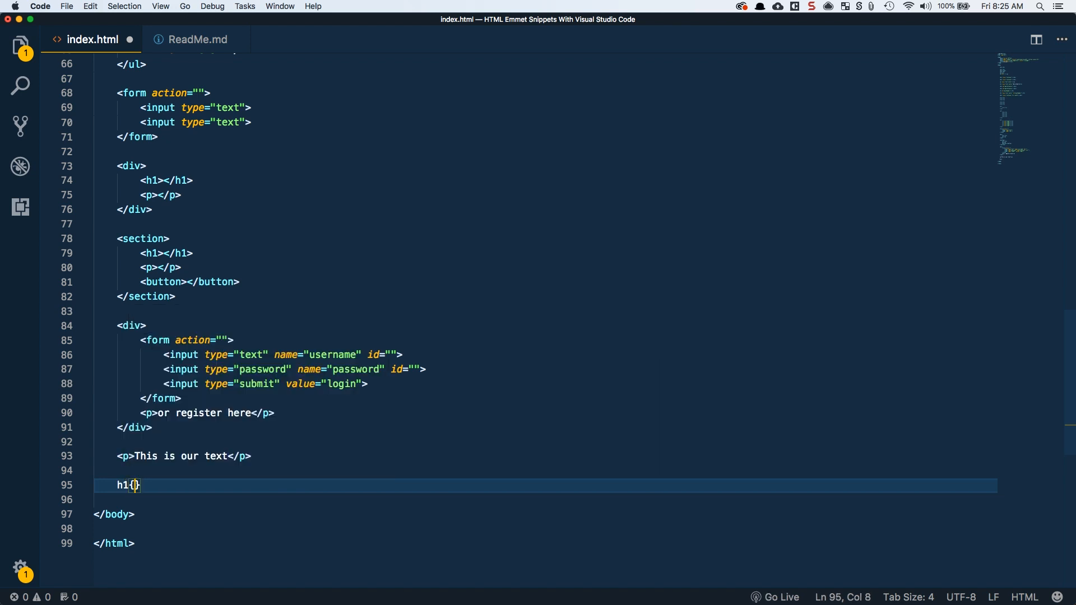
type("this is out h1</h1>")
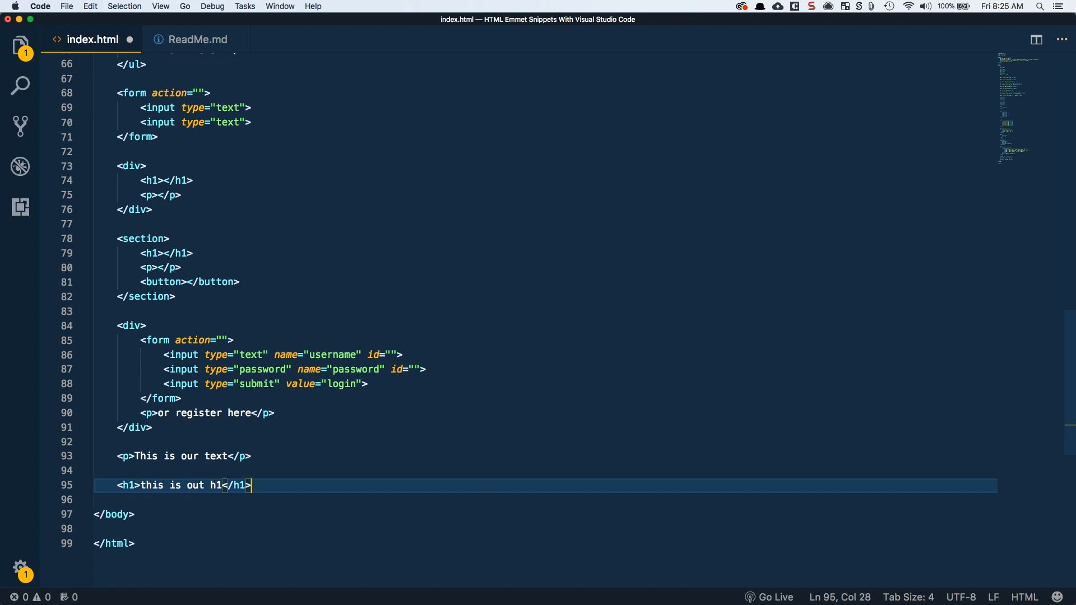
scroll("down", 3)
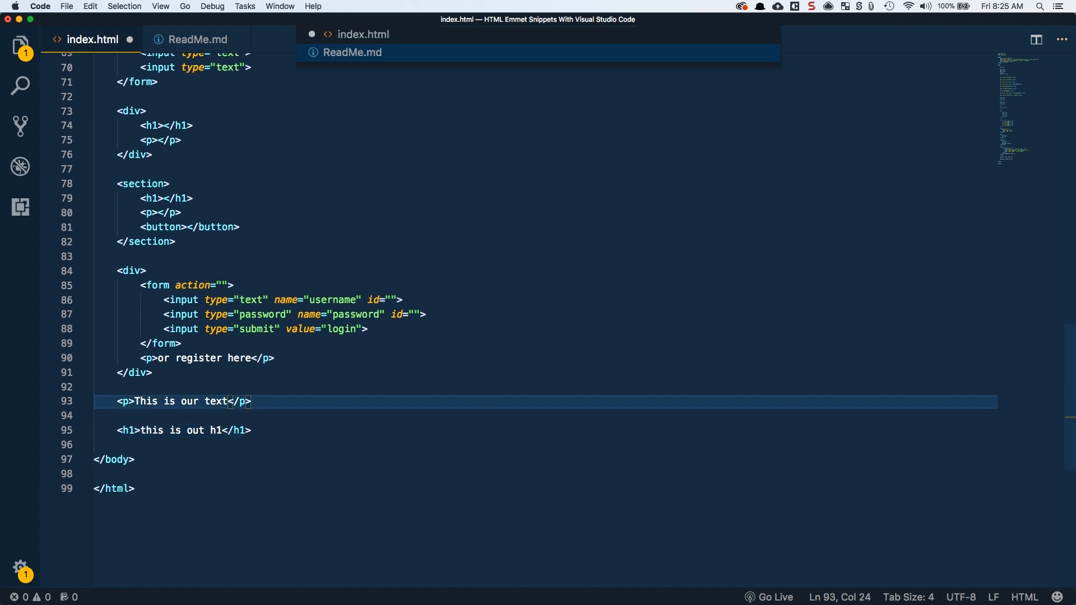
left_click(202, 468)
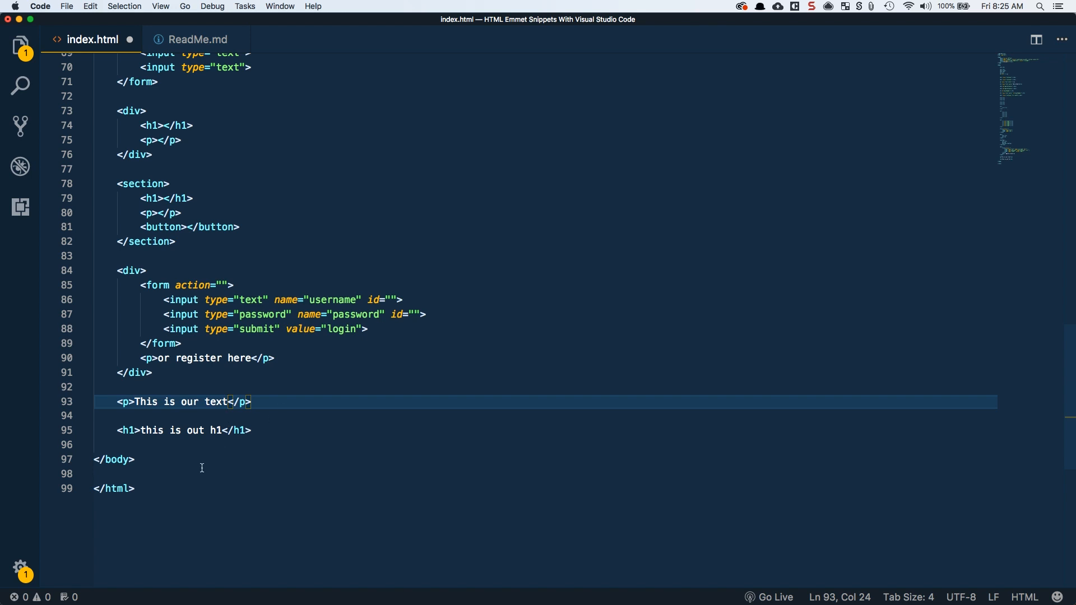
mouse_move(261, 434)
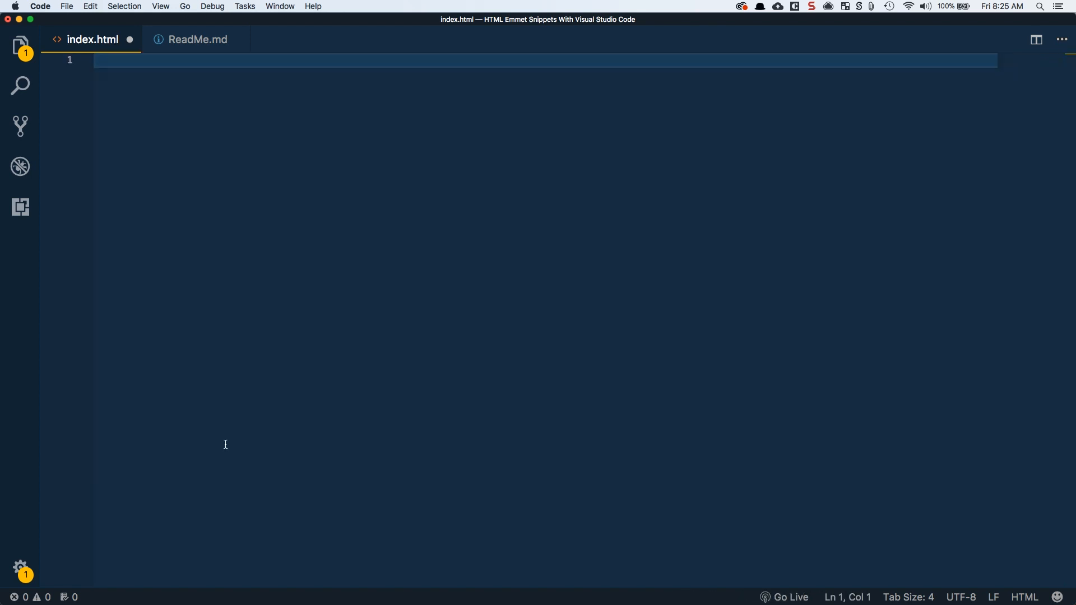
- Rebuild index.html as an HTML5 skeleton via ! and link styles.css in the head
type("!DOCTYPE html>")
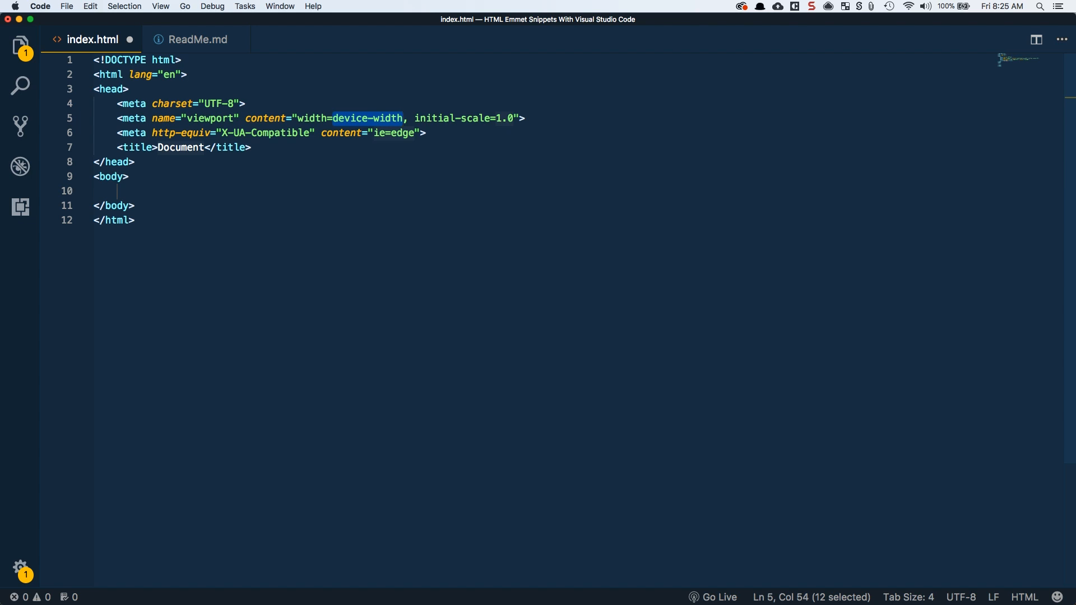
left_click(253, 146)
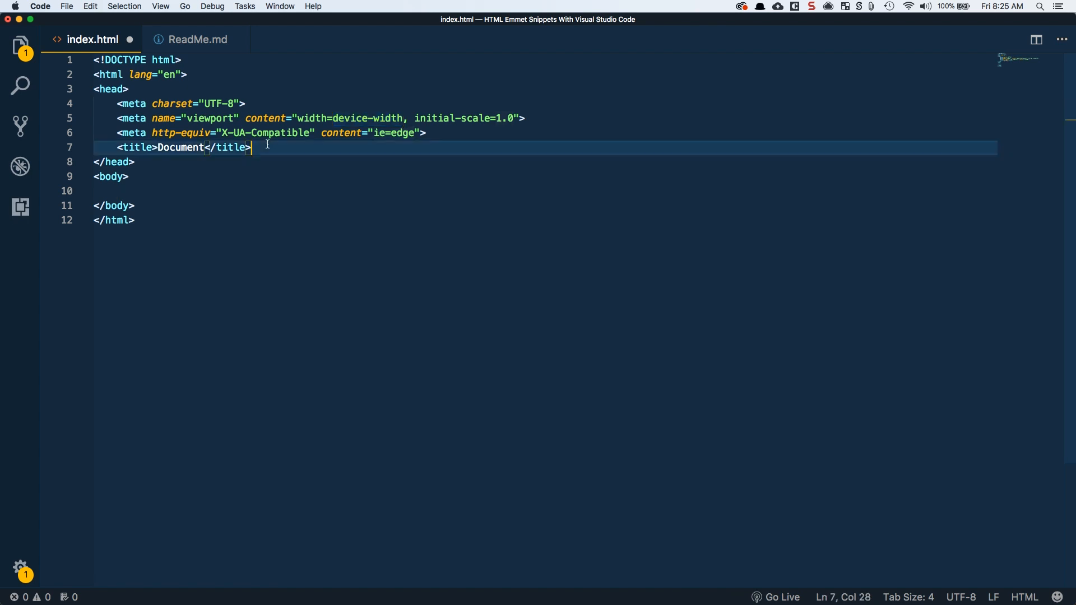
type("link rel=\"stylesheet\" href=\"style.css\">")
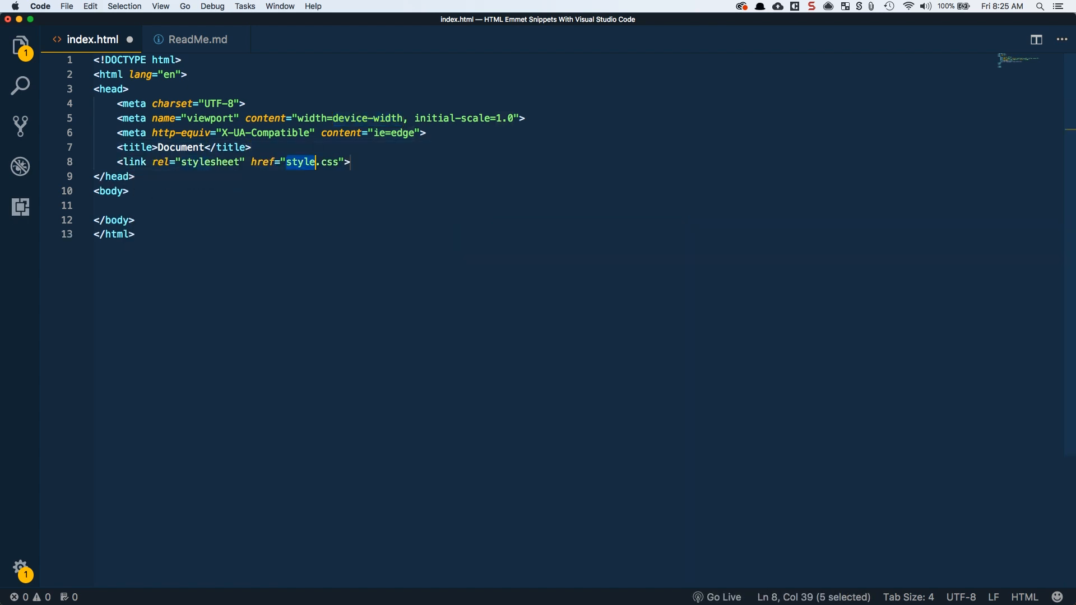
type("s")
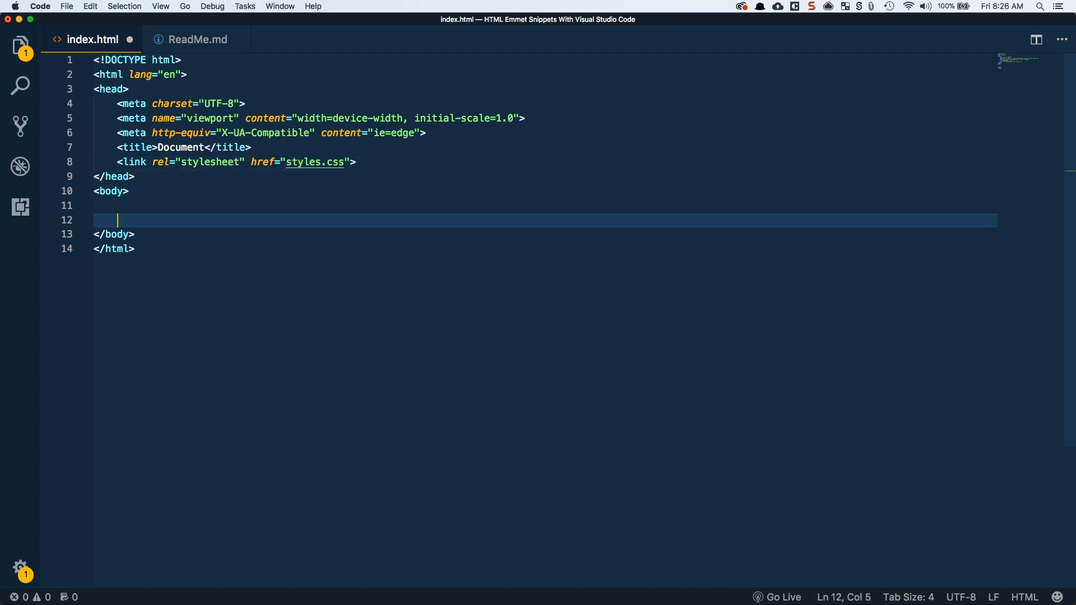
- Load app.js in the body with a script:src tag
type("script")
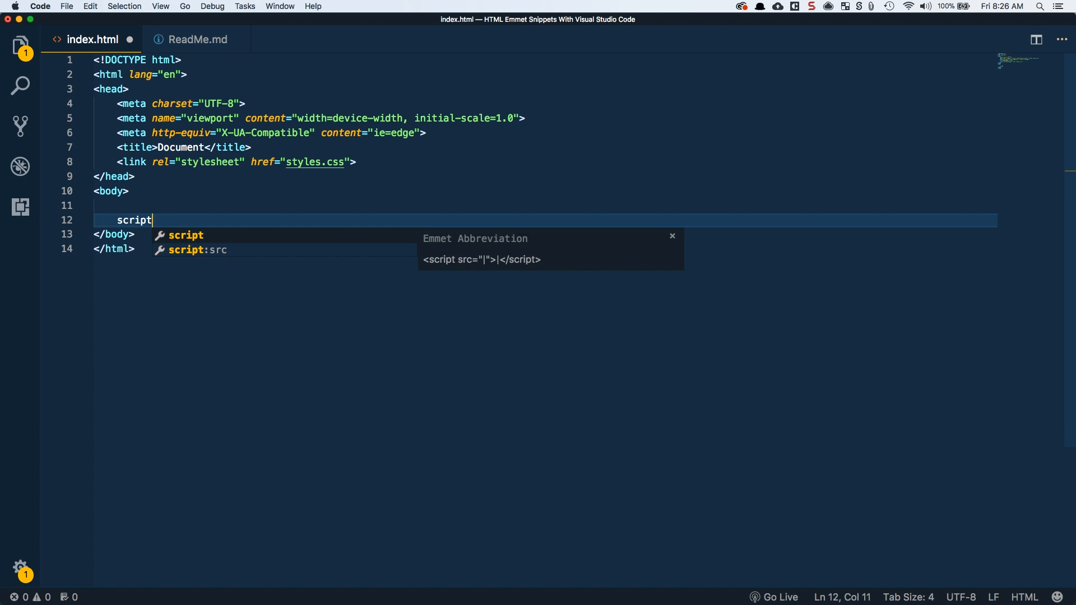
type("app\"></script>")
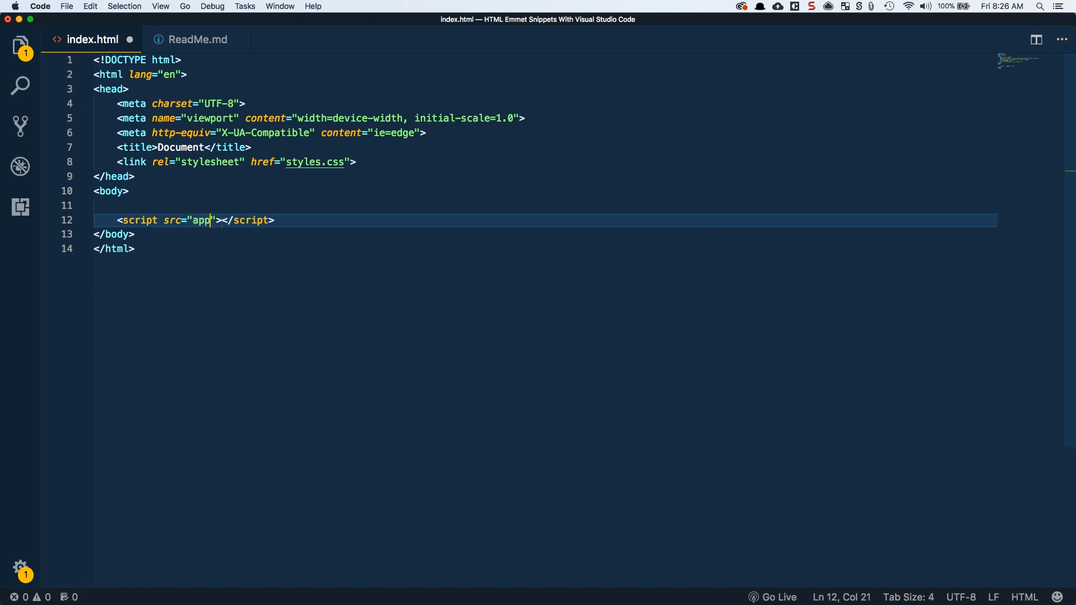
type(".js")
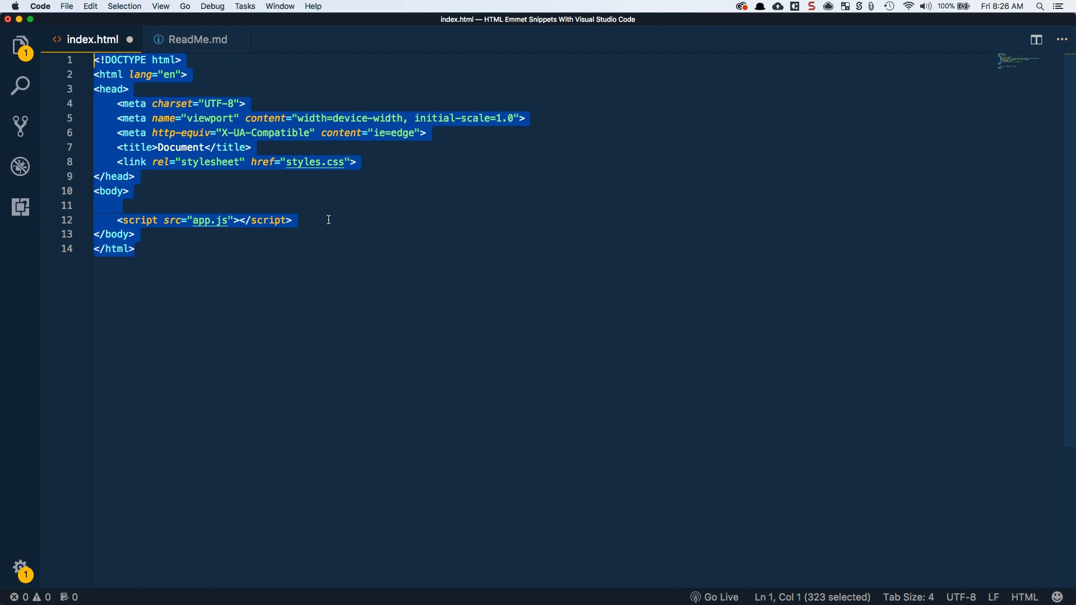
mouse_move(194, 246)
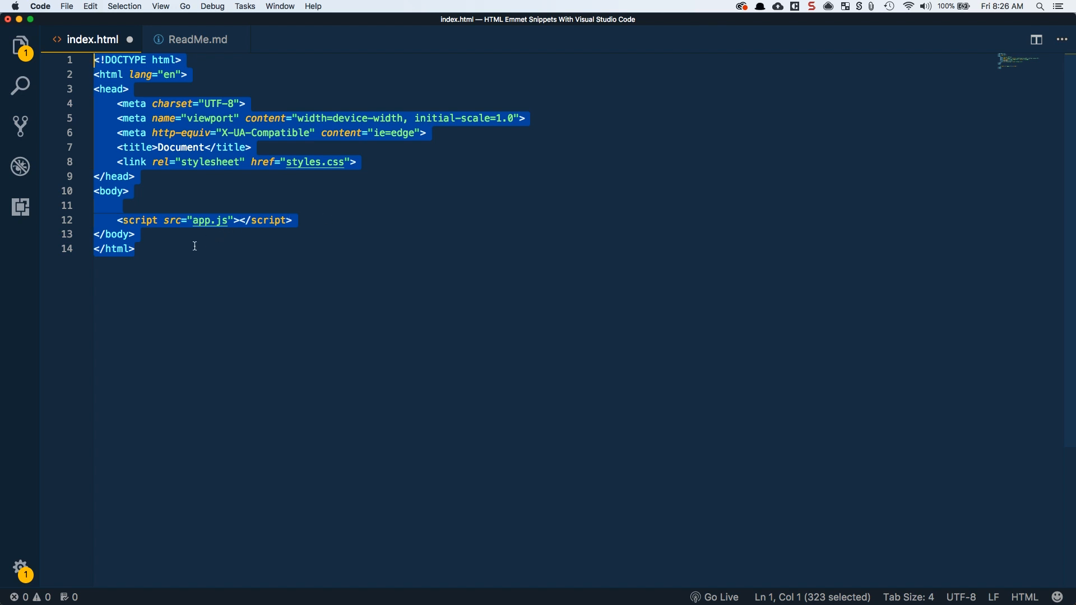
- List the abbreviations !, link:css and script:src on separate lines below </html>
type("!")
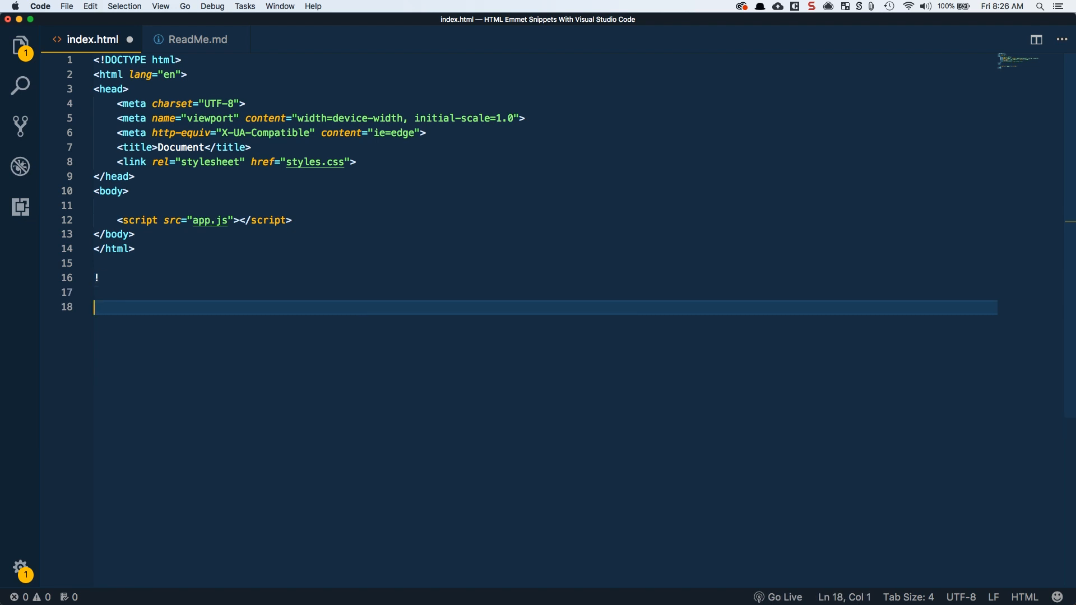
type("link:cs")
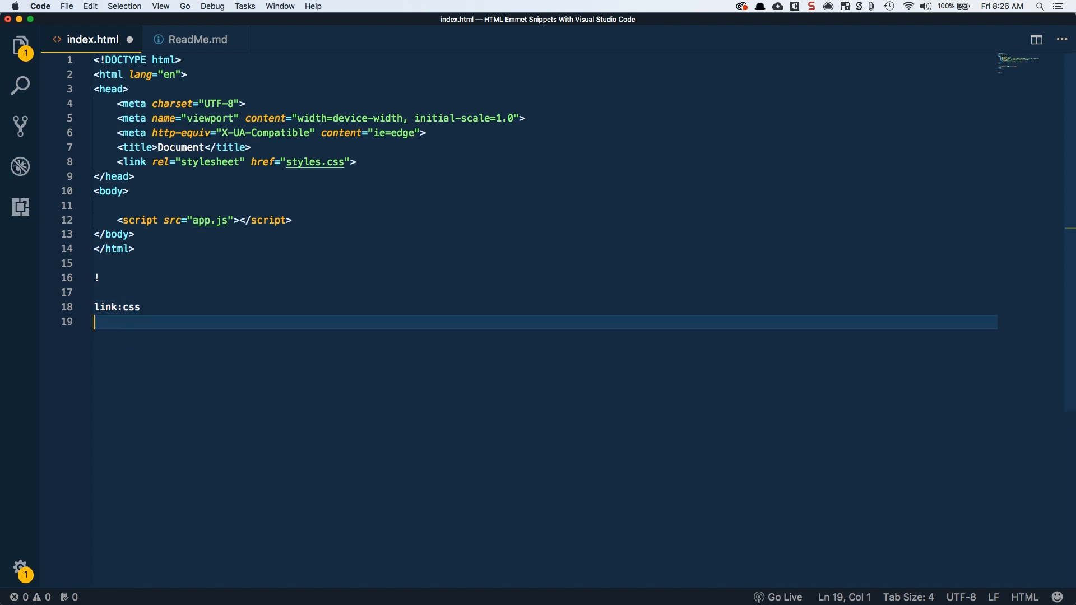
type("script:")
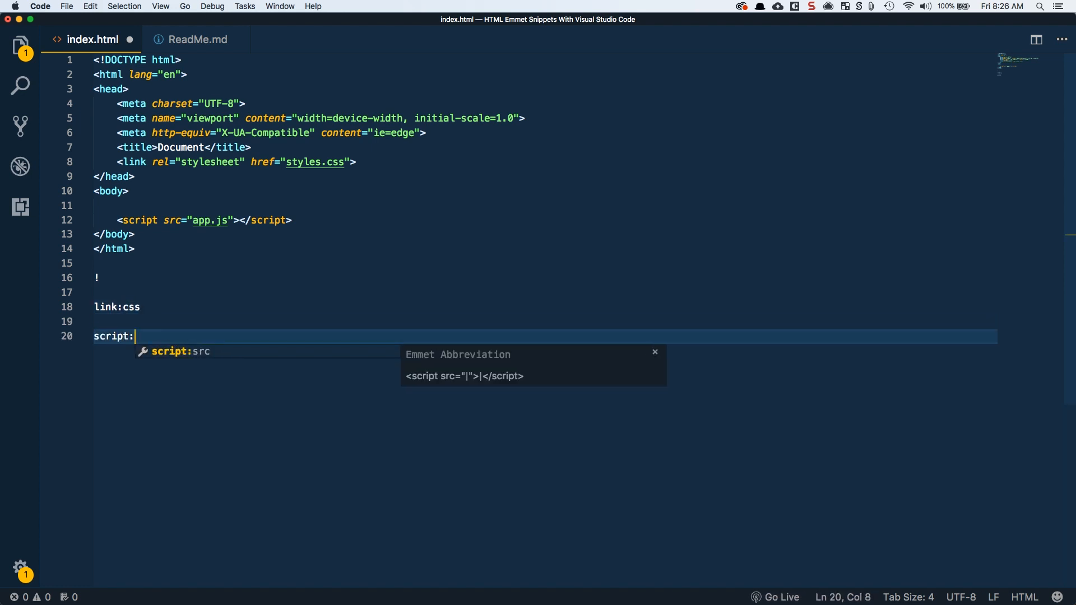
type("src")
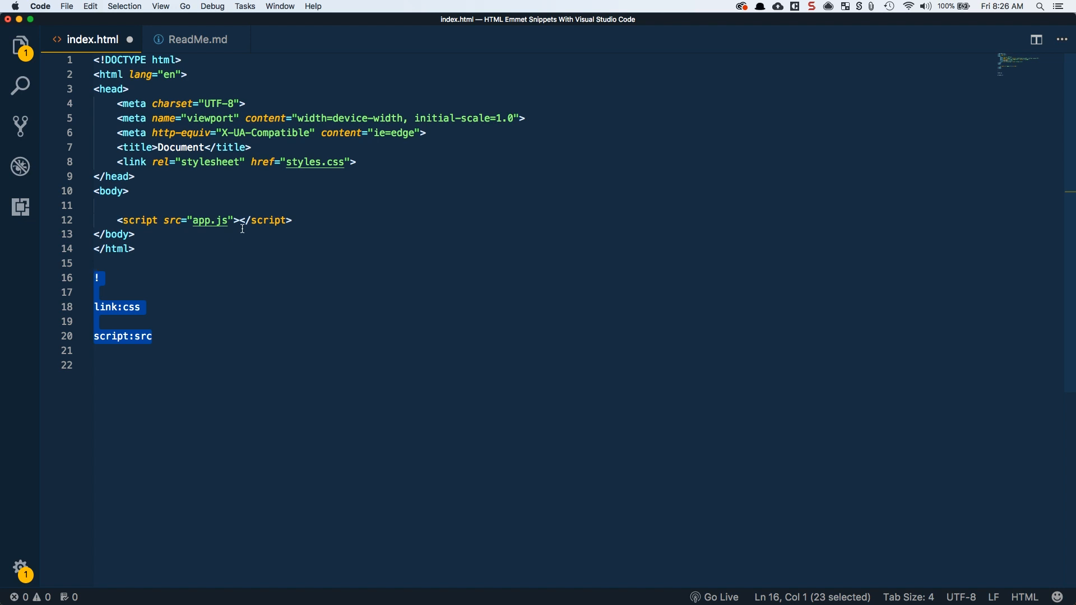
key("Delete")
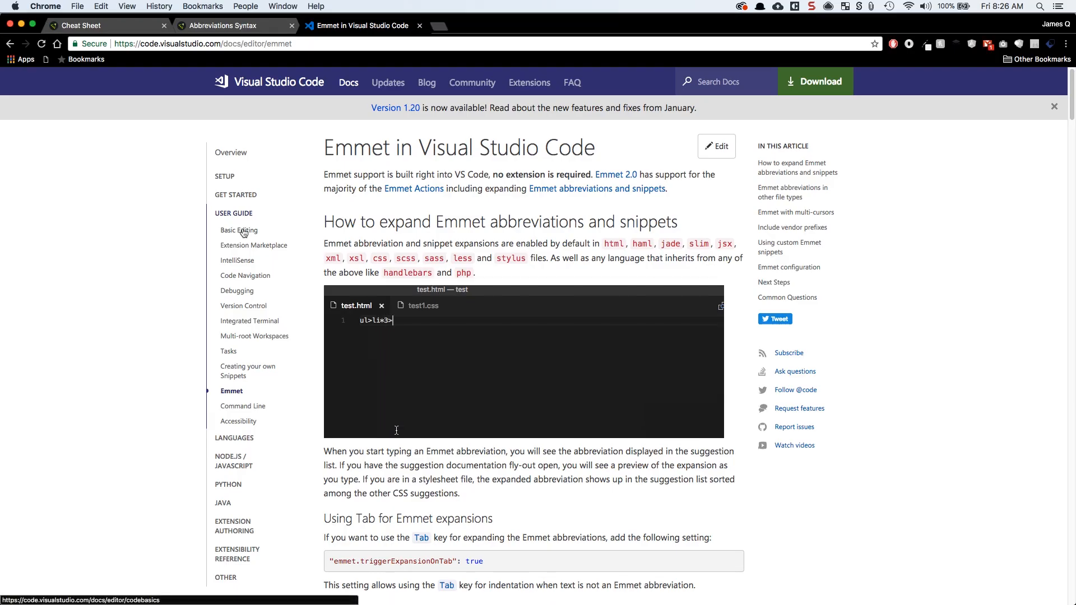
- Try a span.hel sample abbreviation on the Emmet in VS Code docs page and reveal its address
type("span.hello$")
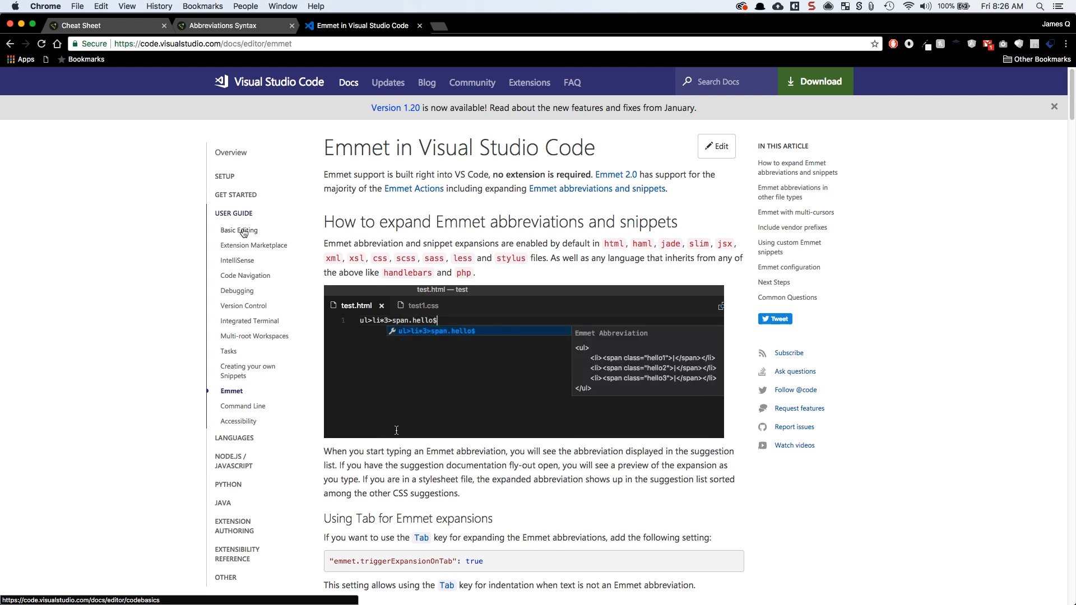
left_click(422, 305)
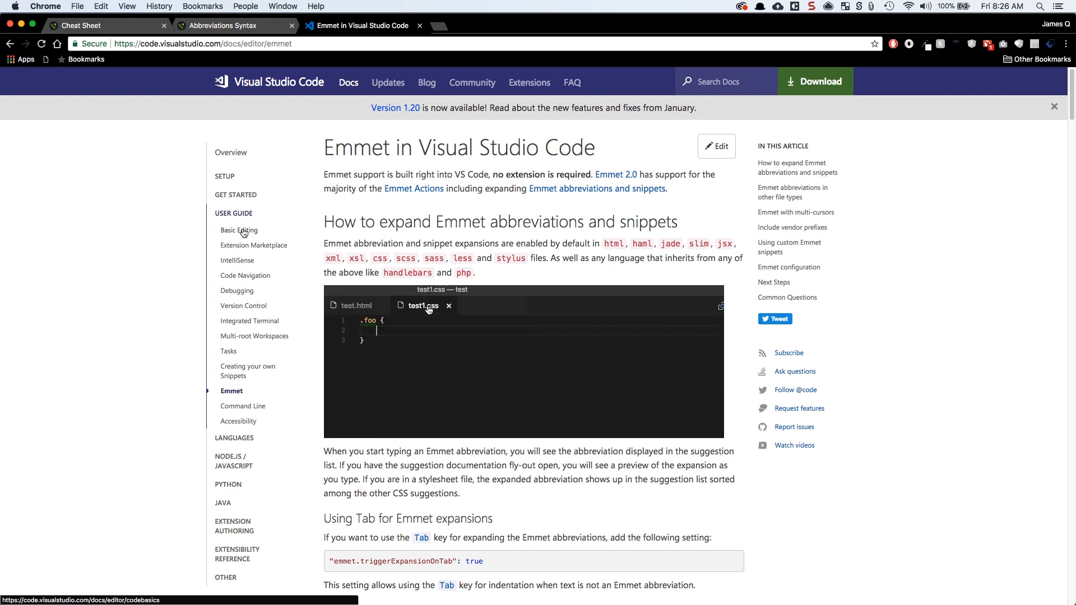
type("dn")
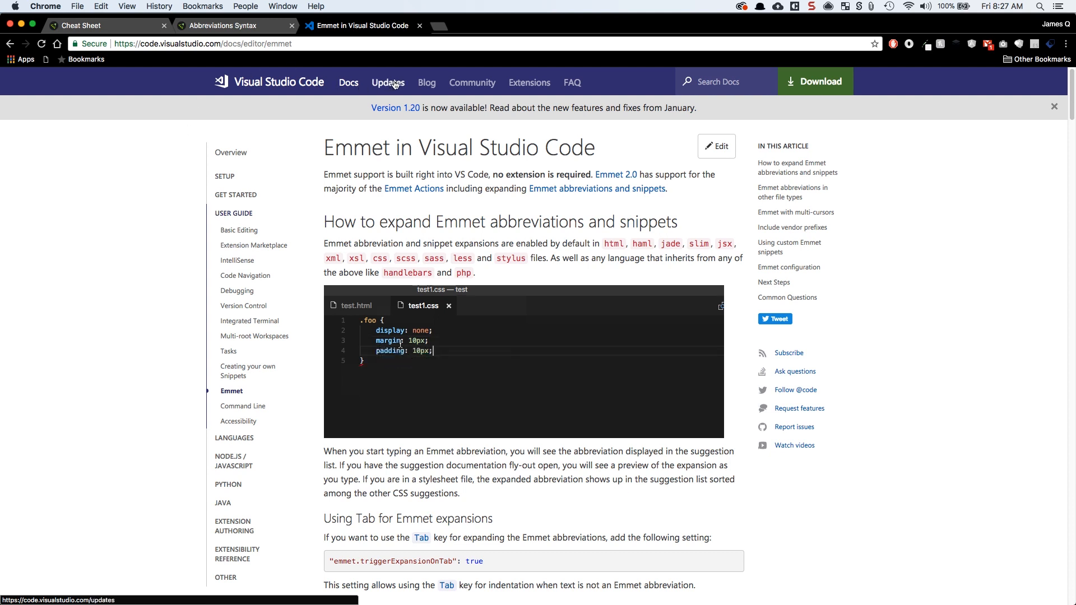
left_click(275, 44)
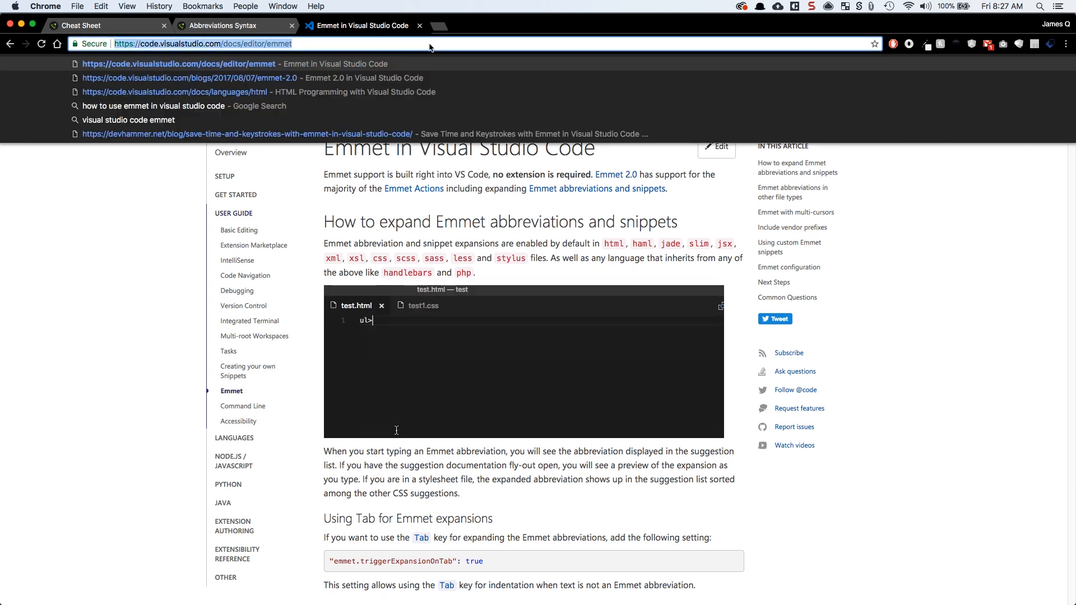
- Continue the sample abbreviation and switch to the Emmet Abbreviations Syntax page
type(">li*3>span.h")
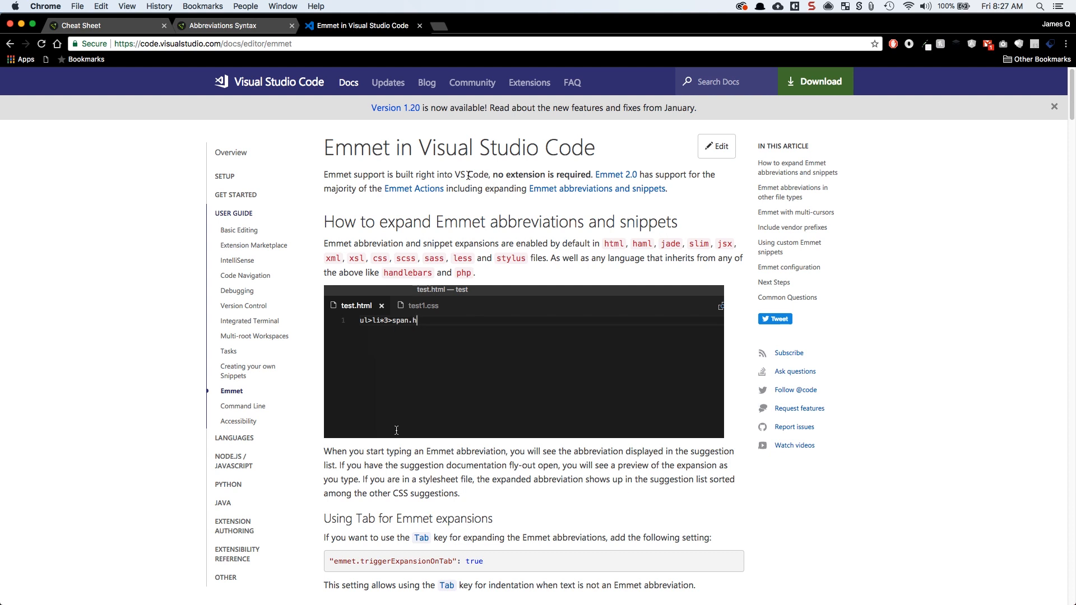
type("ello$")
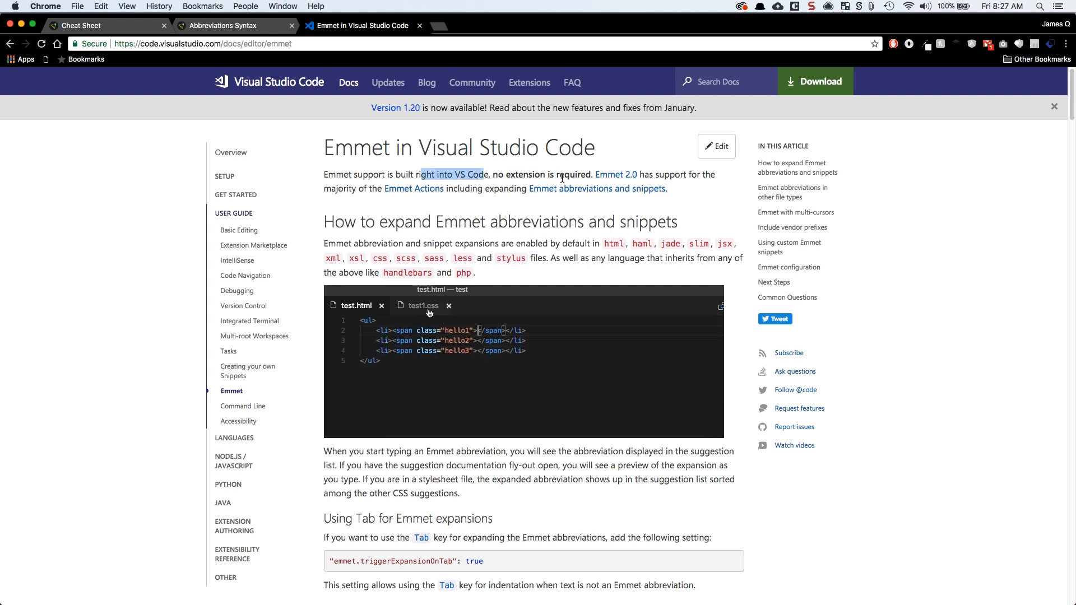
left_click(424, 304)
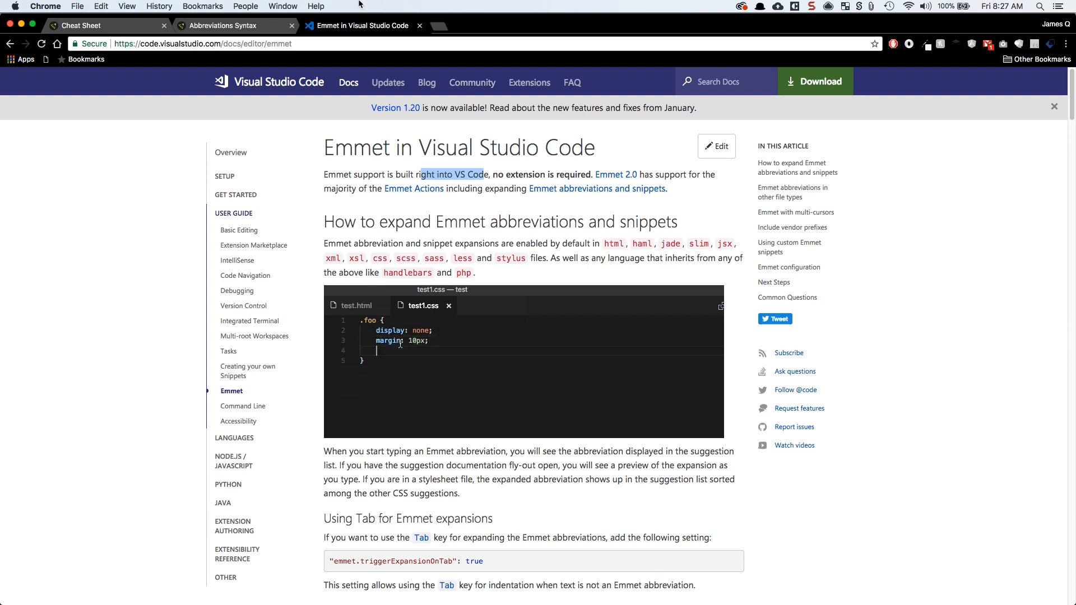
left_click(227, 26)
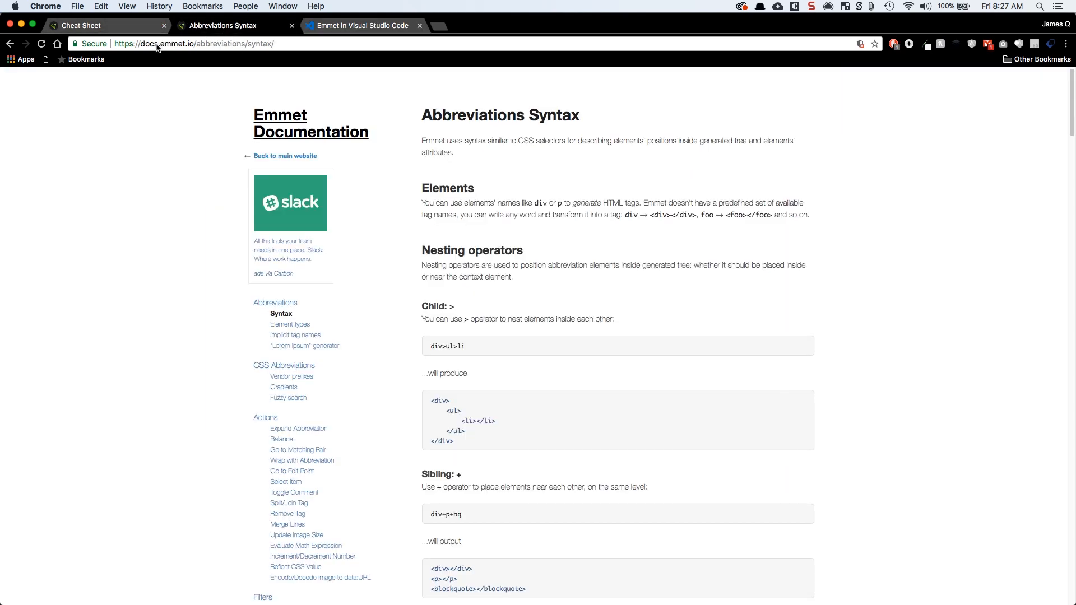
scroll("down", 3)
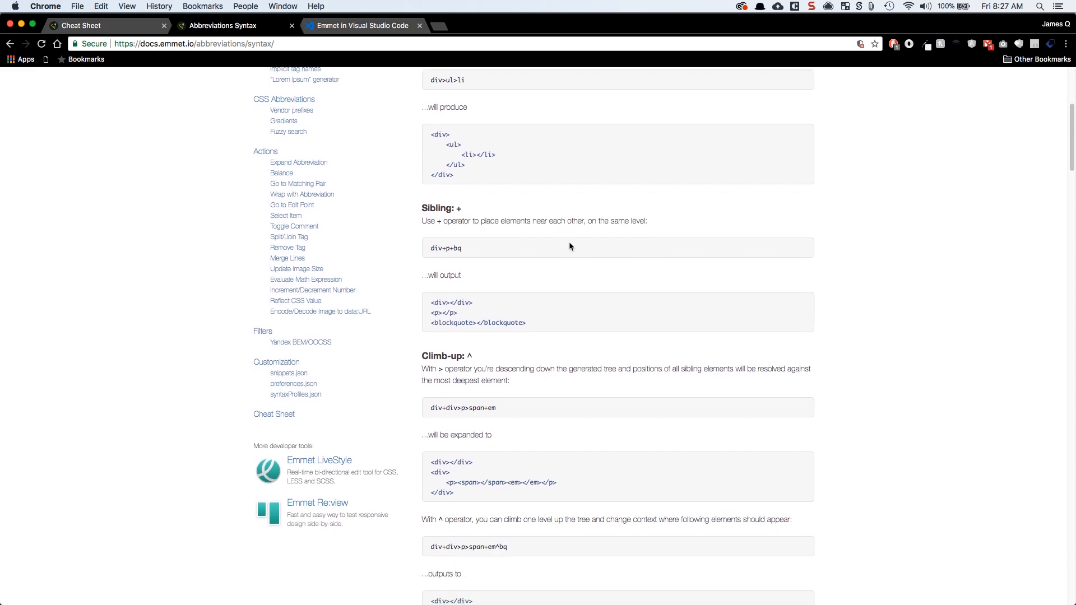
scroll("down", 3)
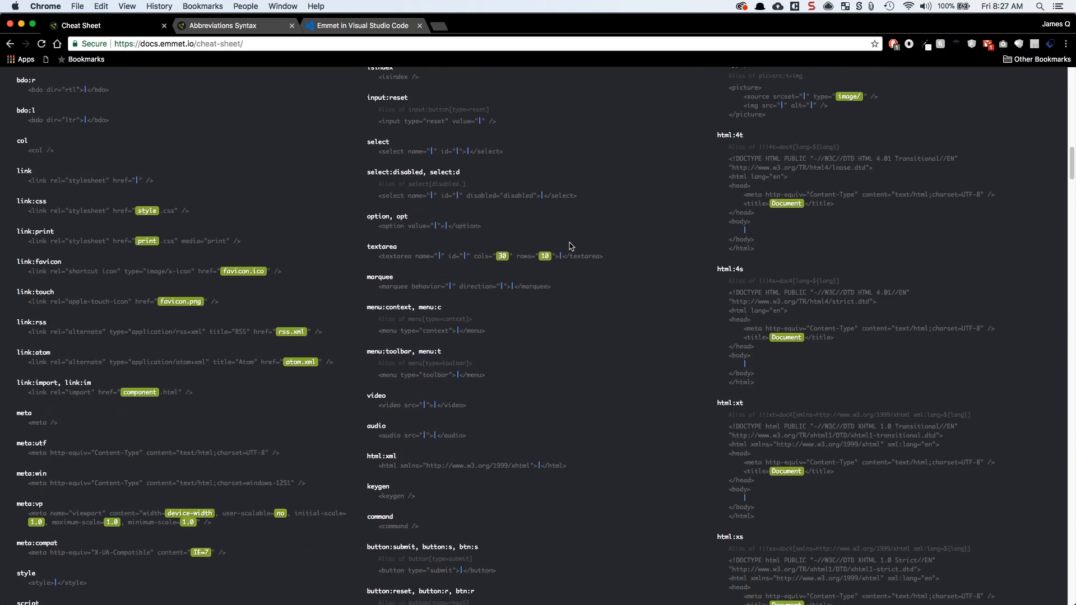
left_click(227, 26)
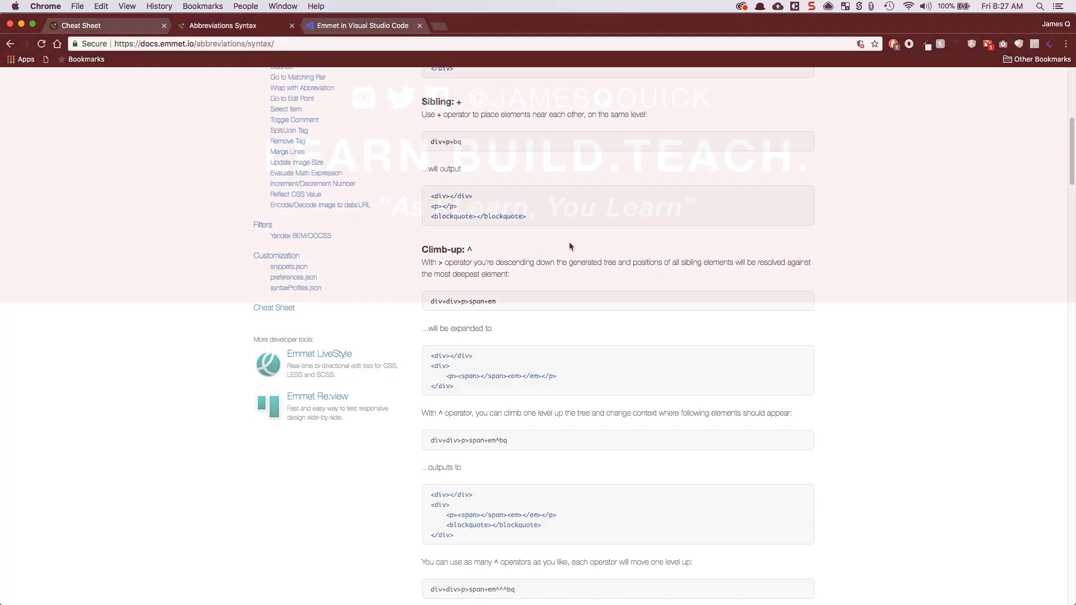